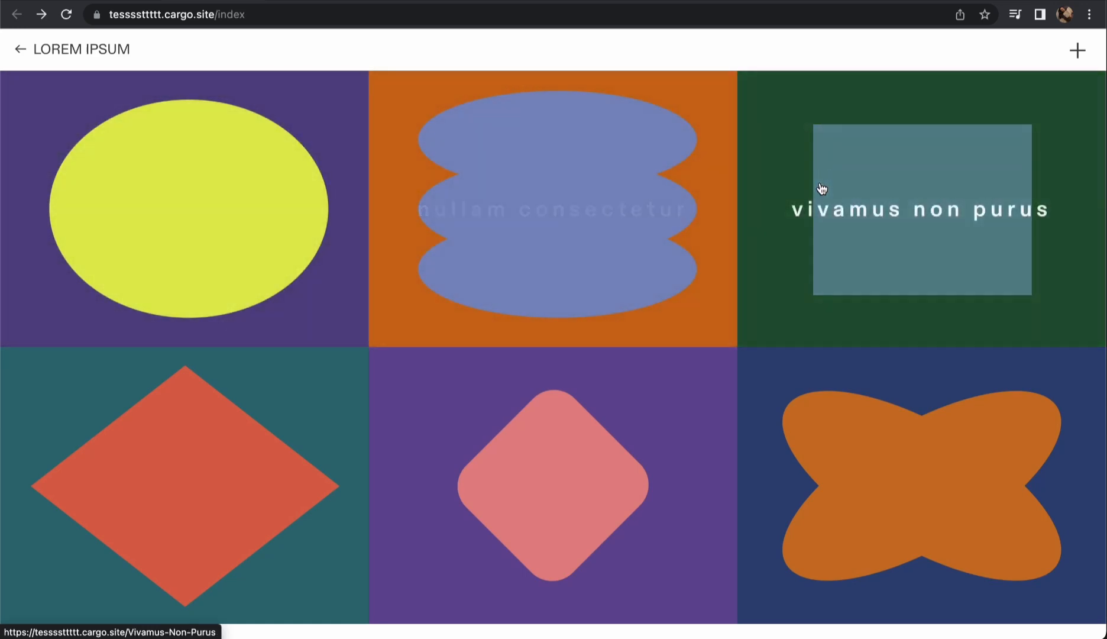
mouse_move(703, 384)
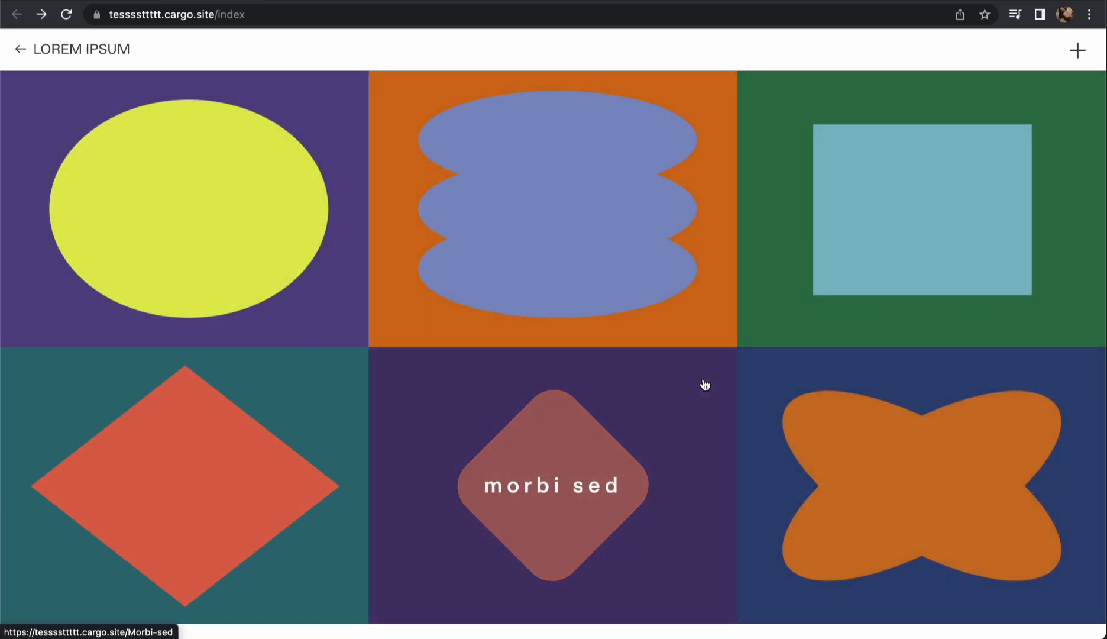
mouse_move(268, 229)
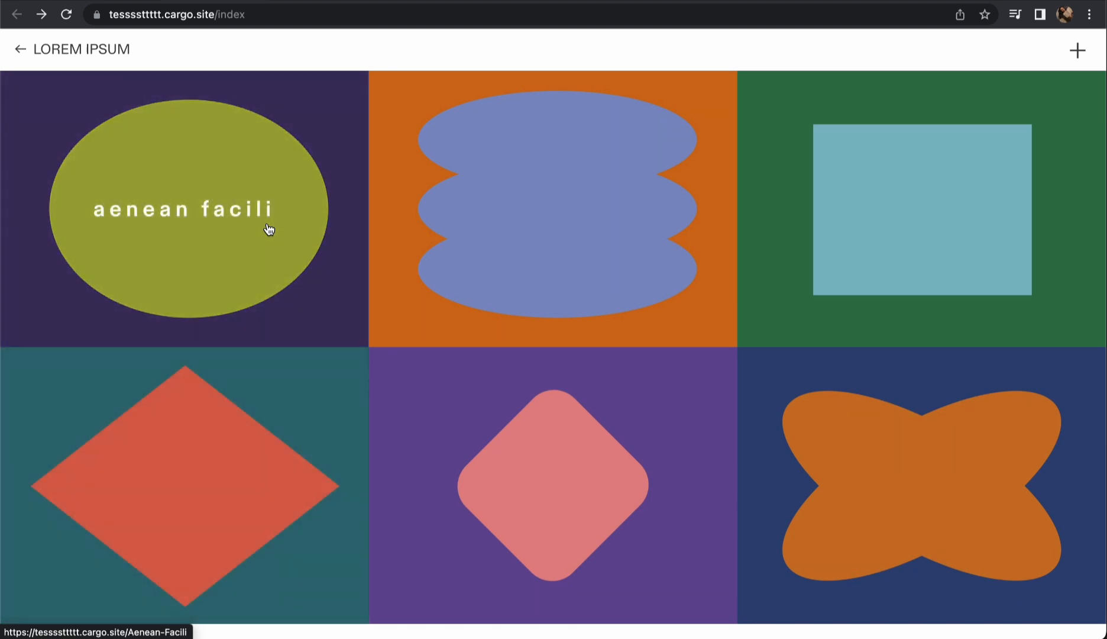
mouse_move(414, 185)
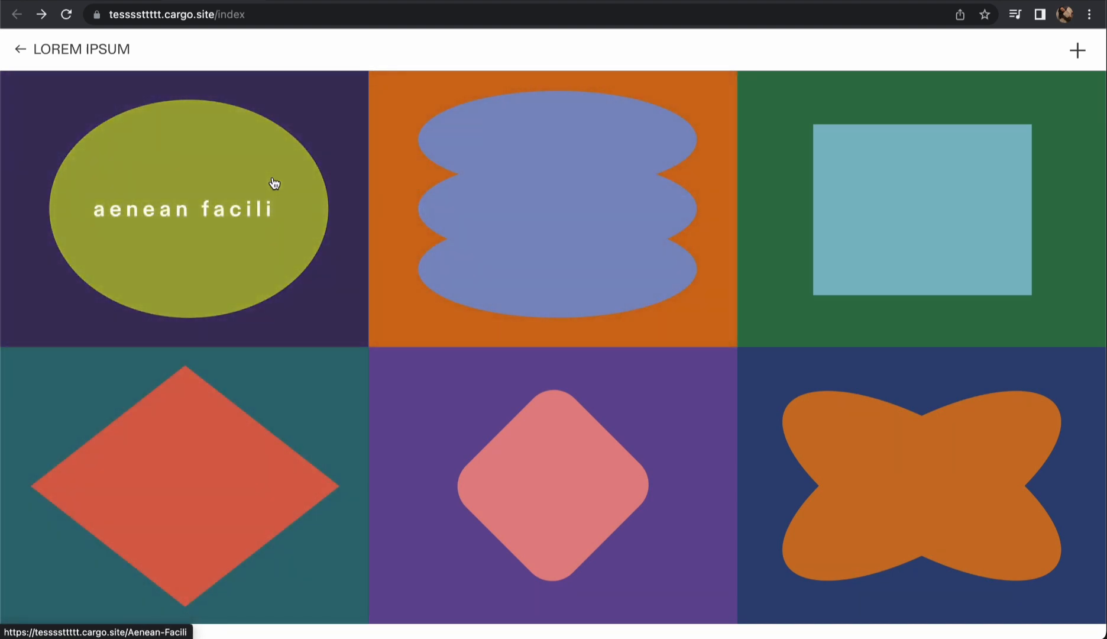
mouse_move(764, 162)
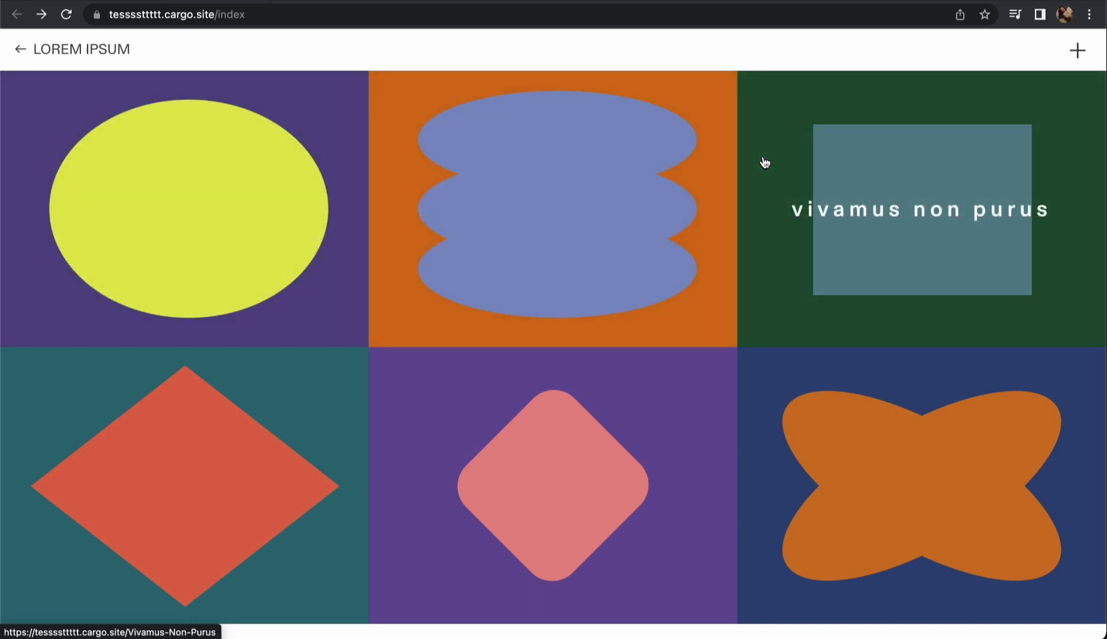
mouse_move(255, 304)
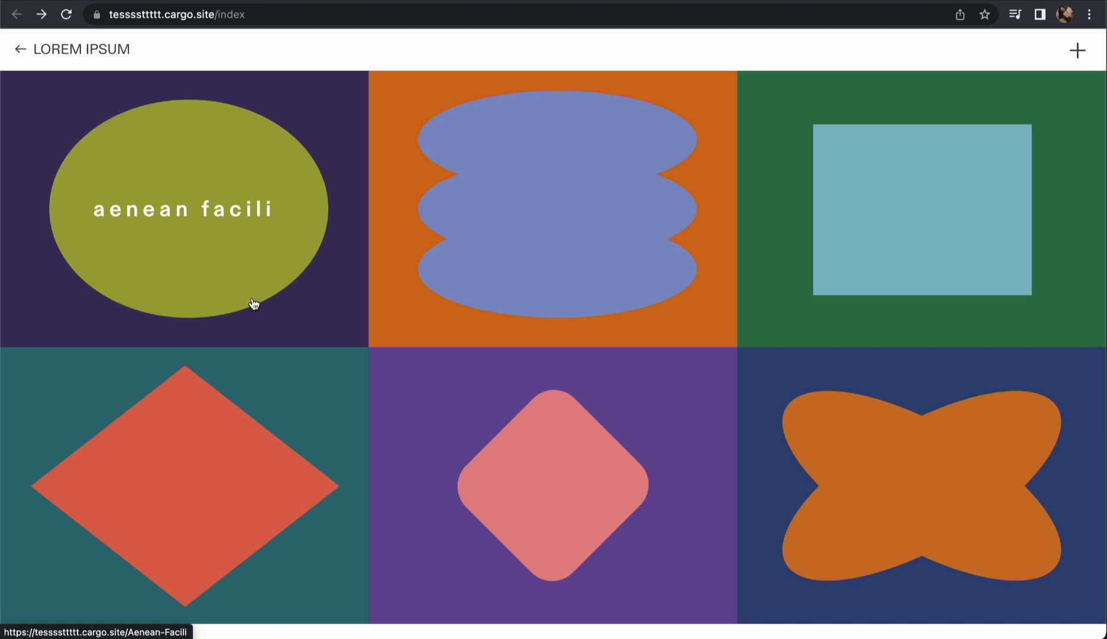
mouse_move(487, 421)
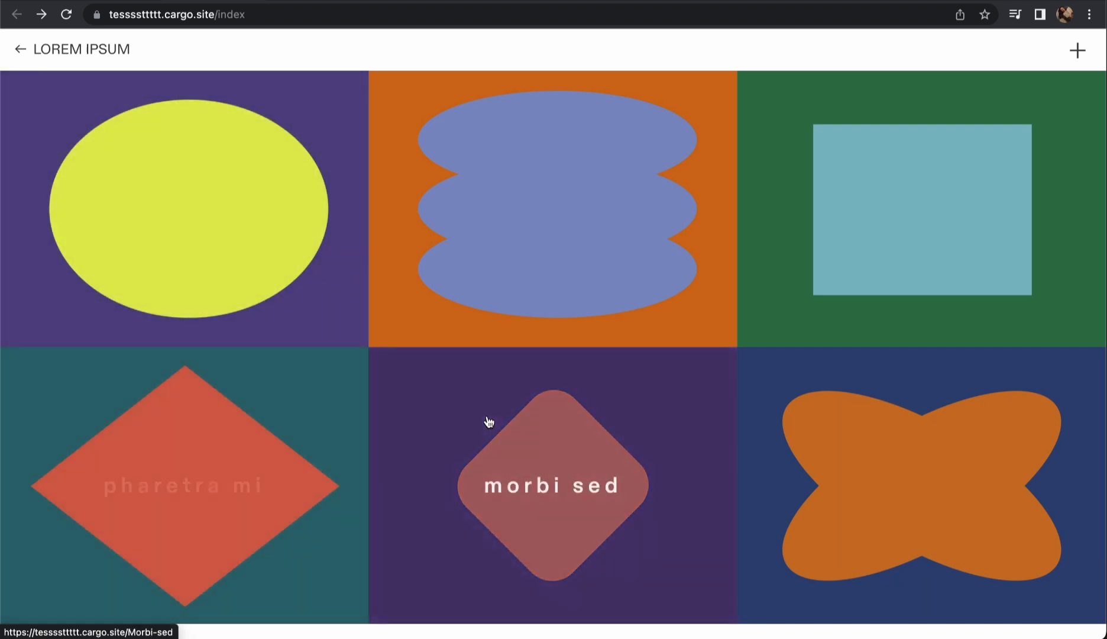
mouse_move(555, 287)
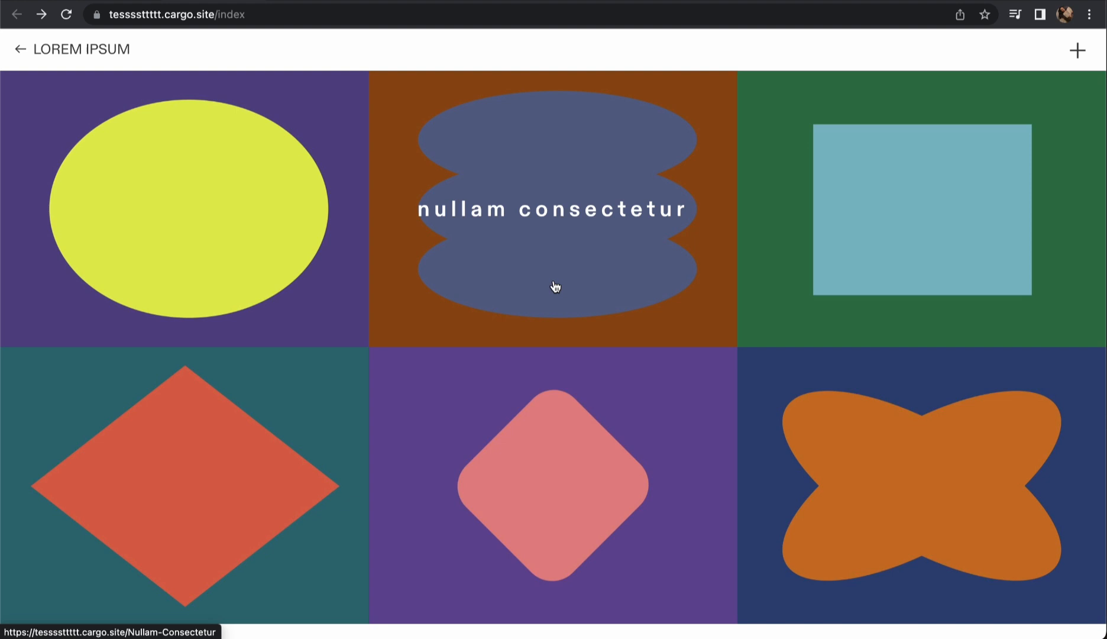
mouse_move(822, 388)
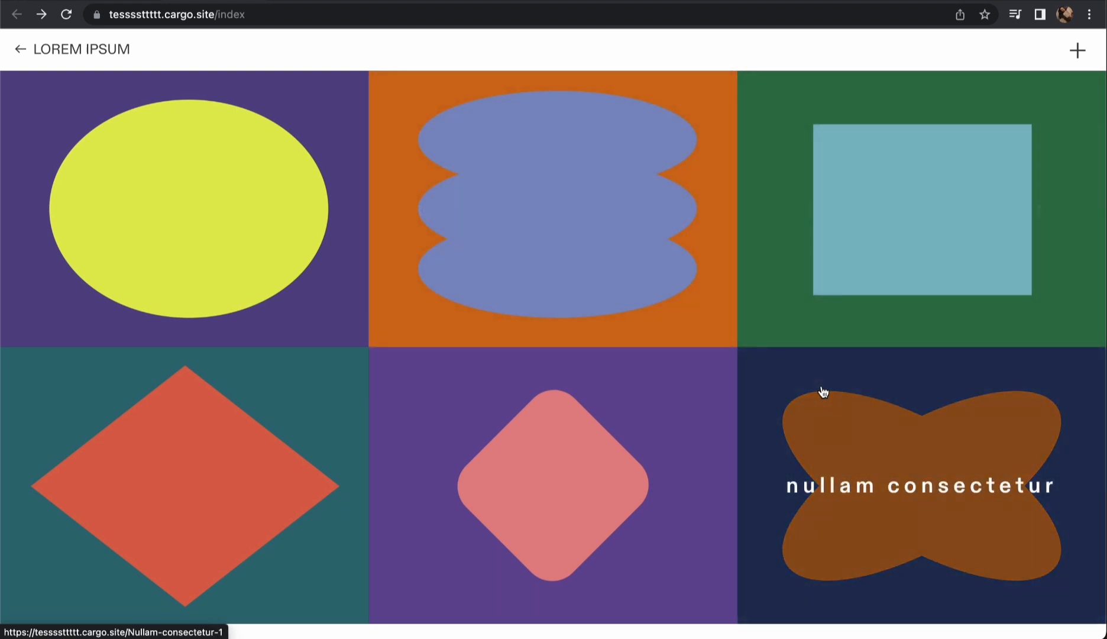
mouse_move(687, 276)
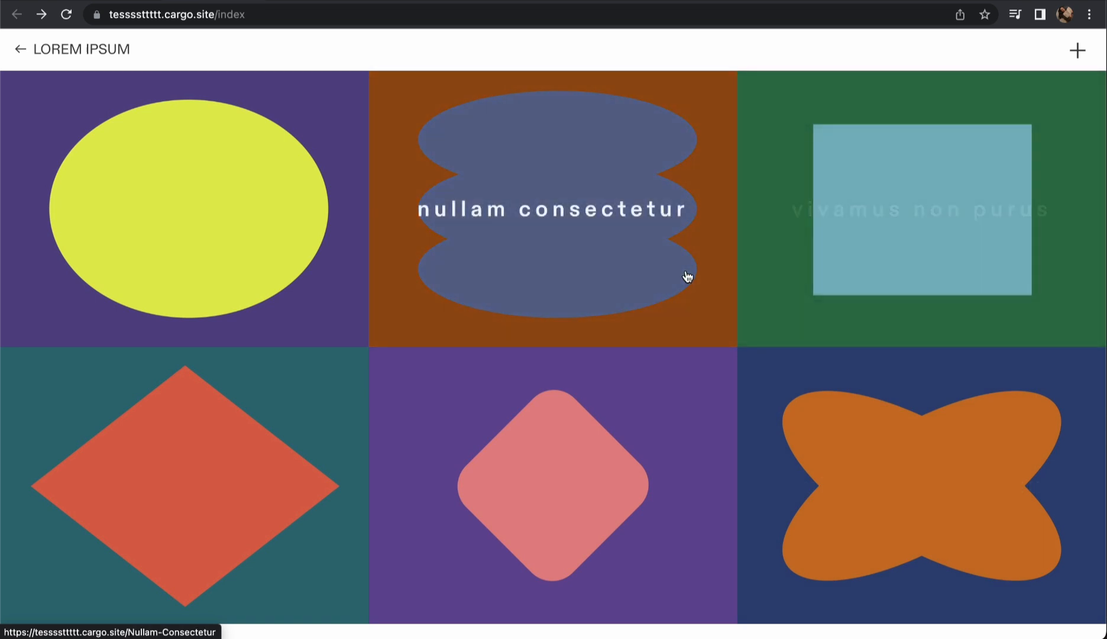
mouse_move(255, 278)
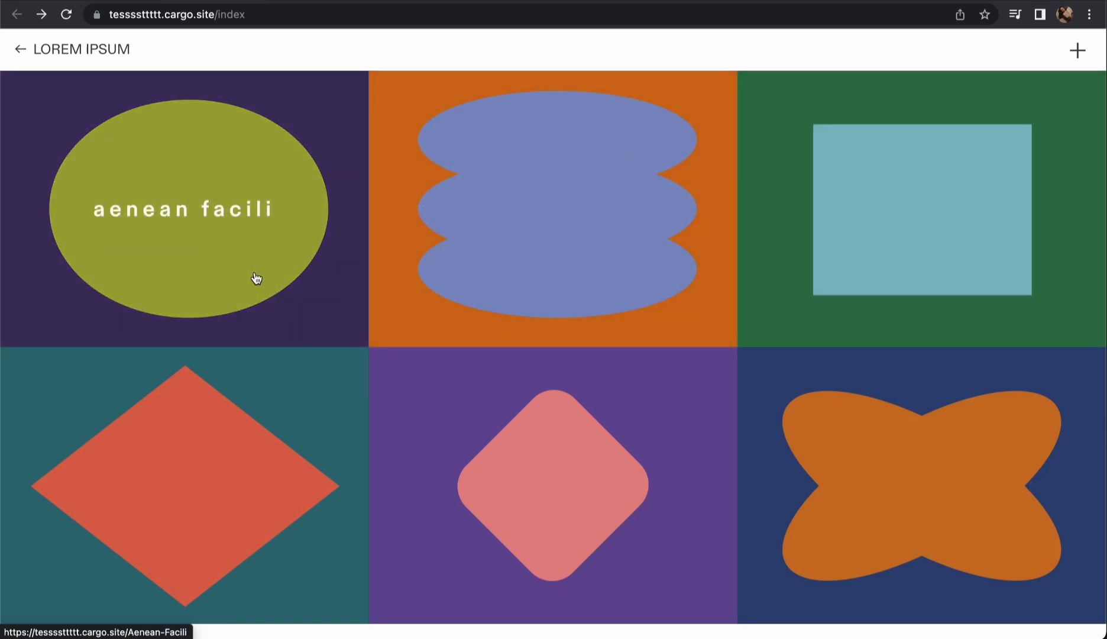
mouse_move(498, 48)
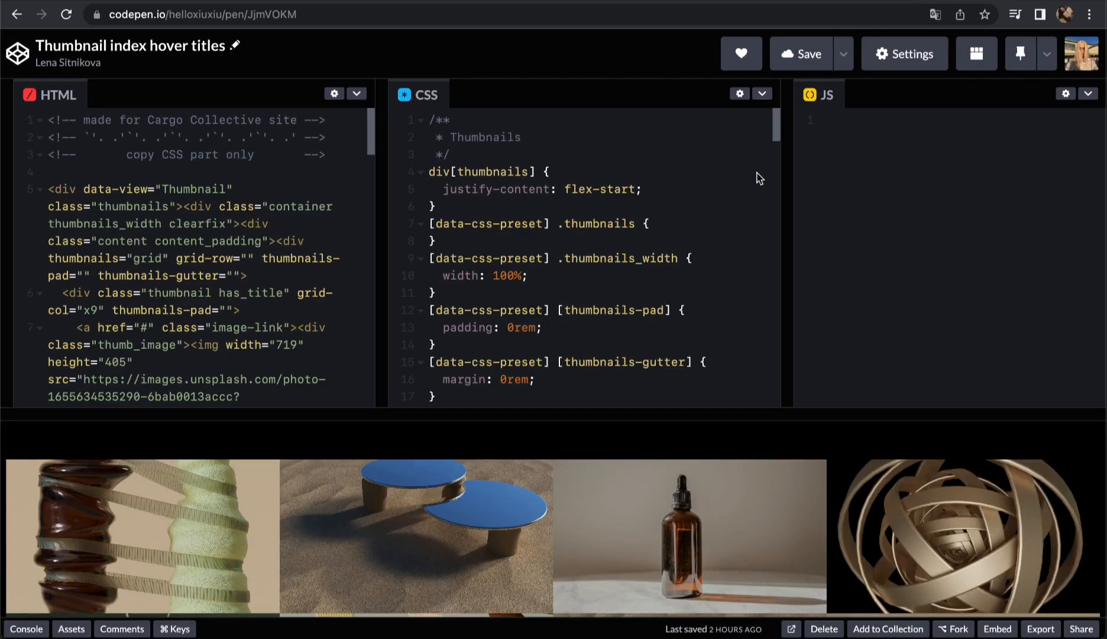
mouse_move(540, 327)
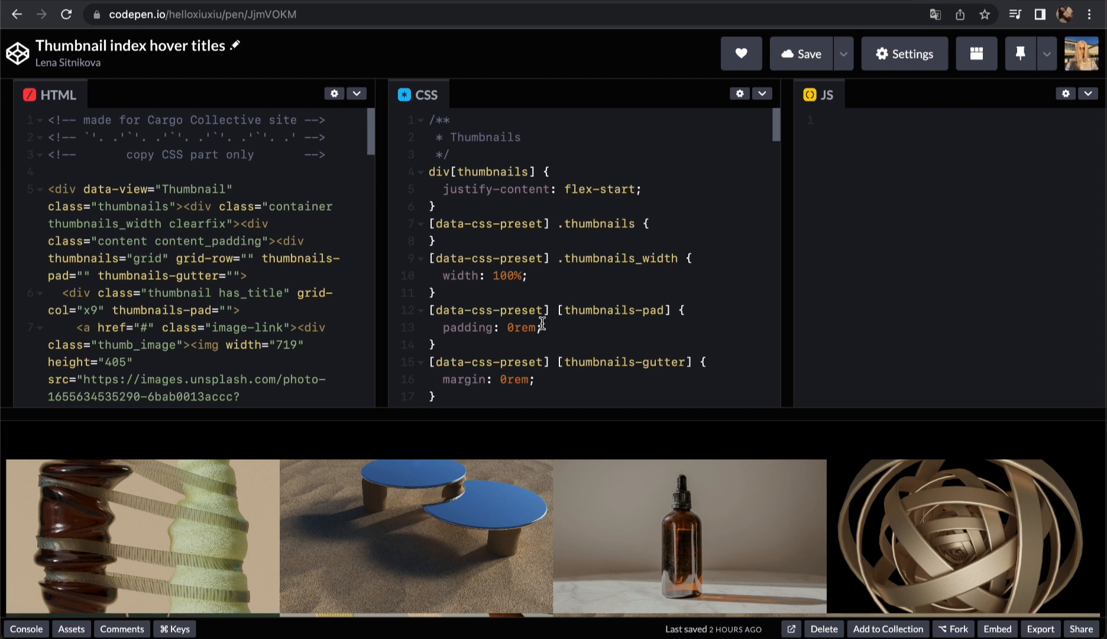
mouse_move(258, 312)
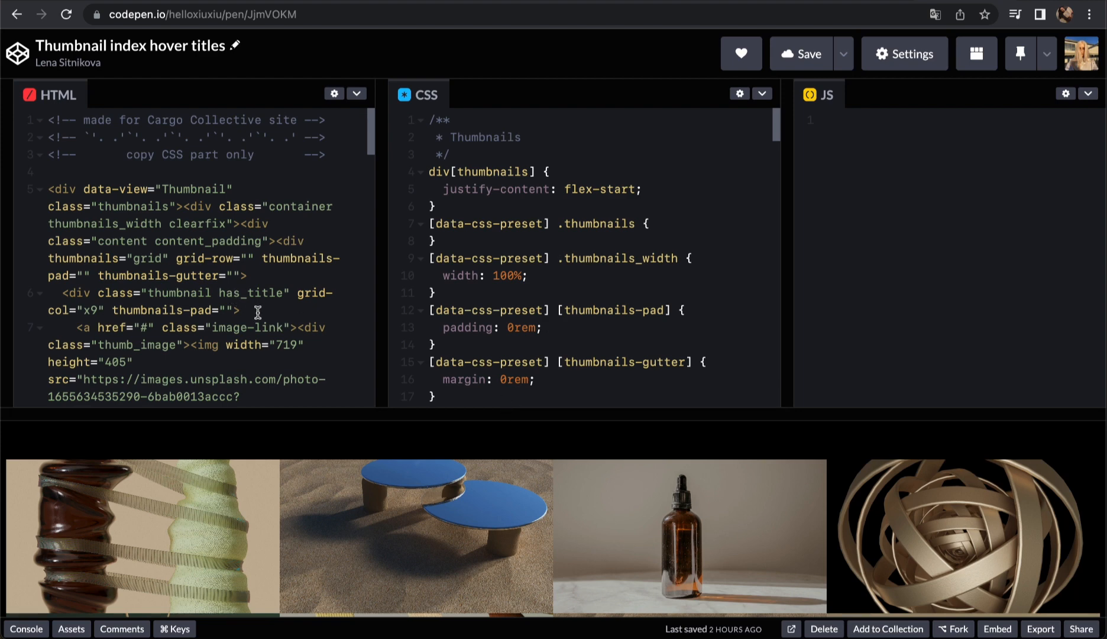
mouse_move(485, 372)
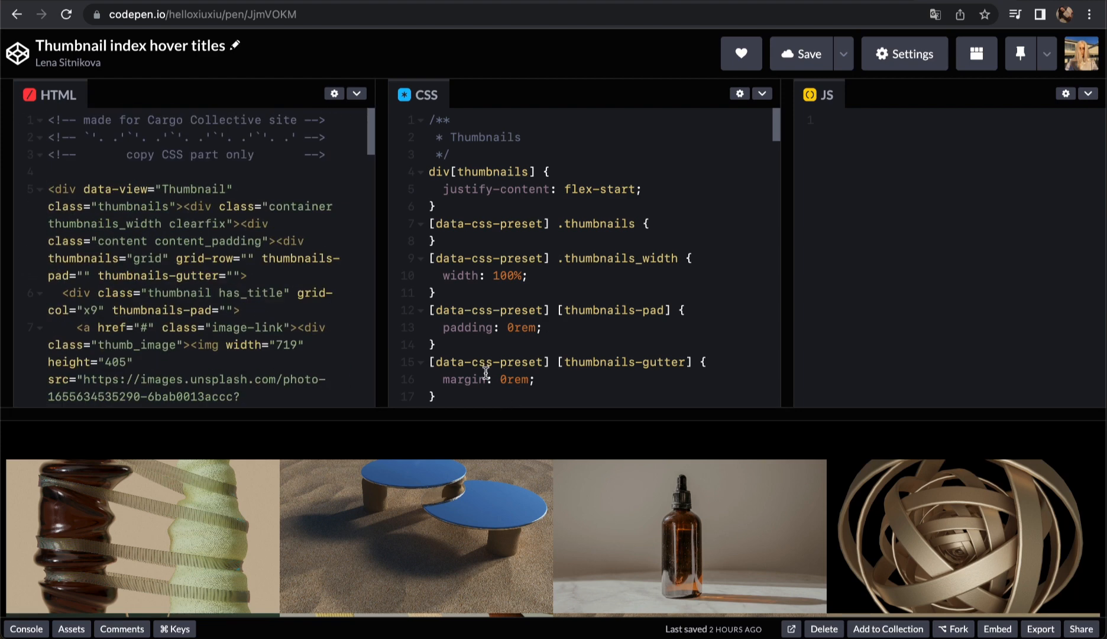
mouse_move(961, 265)
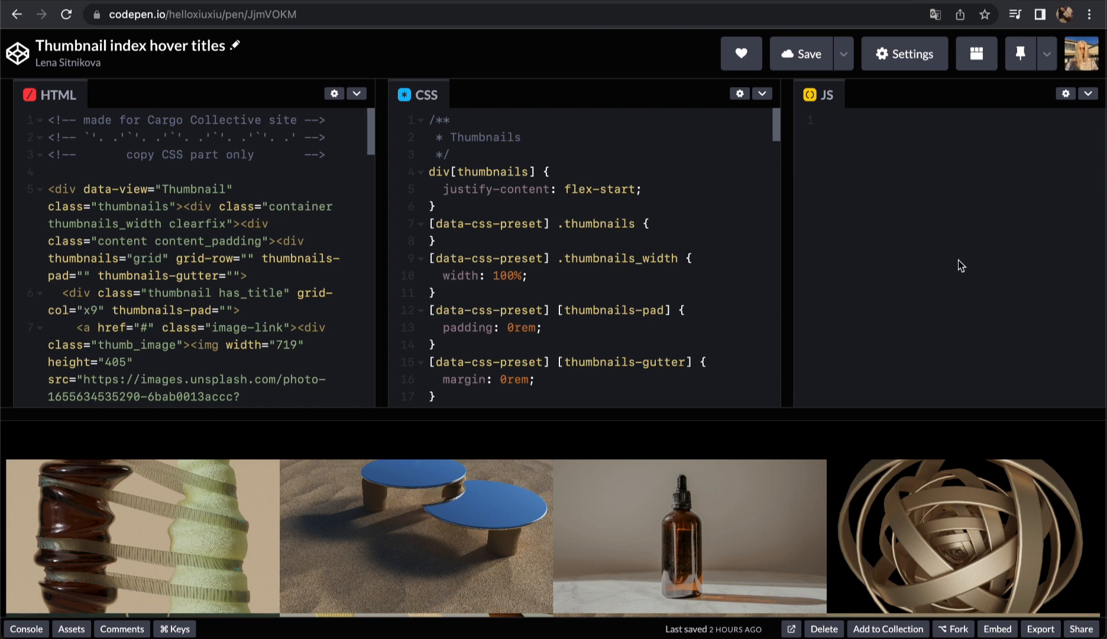
mouse_move(771, 134)
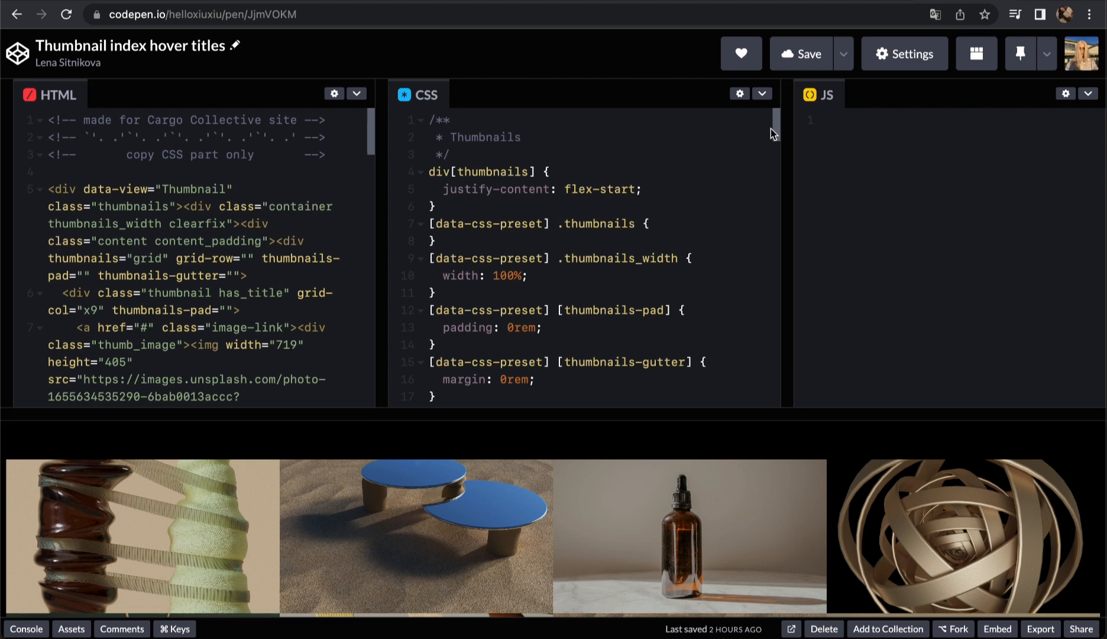
mouse_move(672, 188)
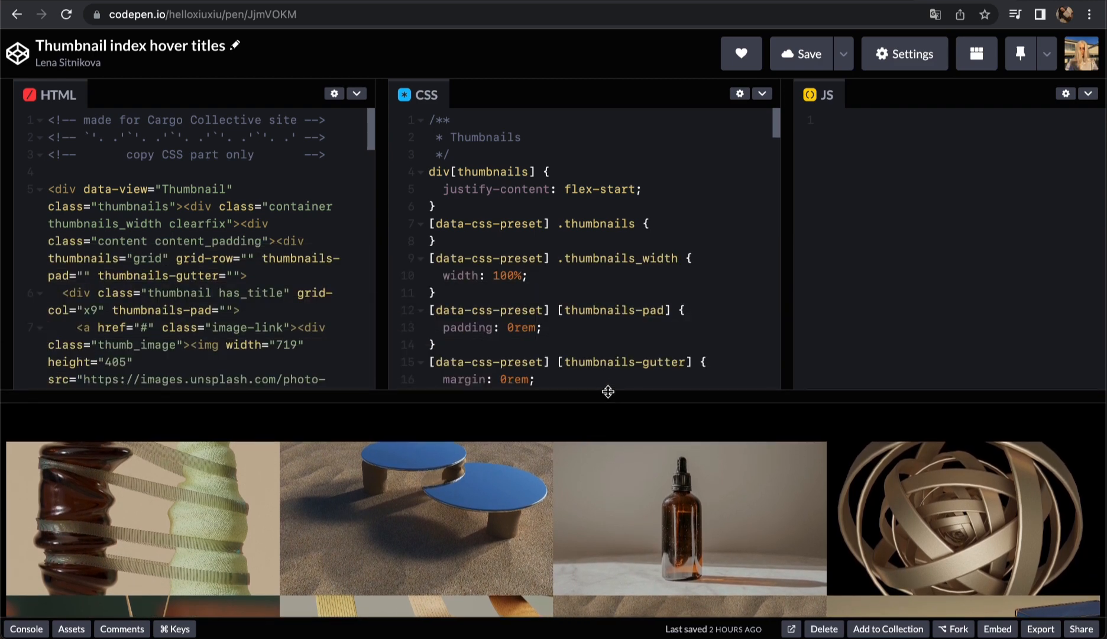
mouse_move(615, 315)
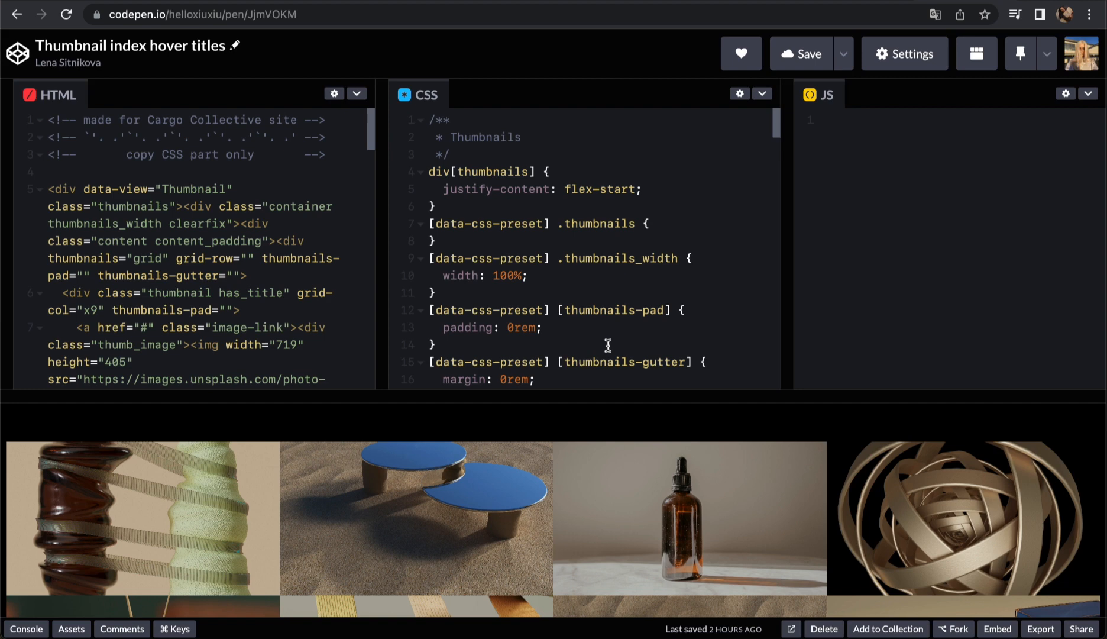
mouse_move(593, 389)
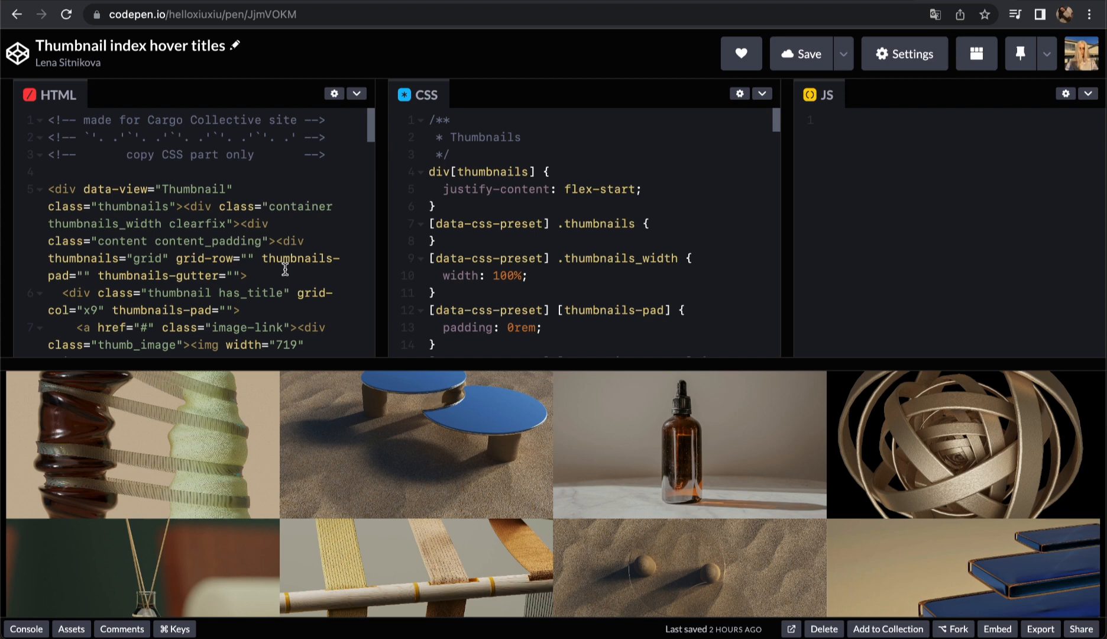
mouse_move(745, 363)
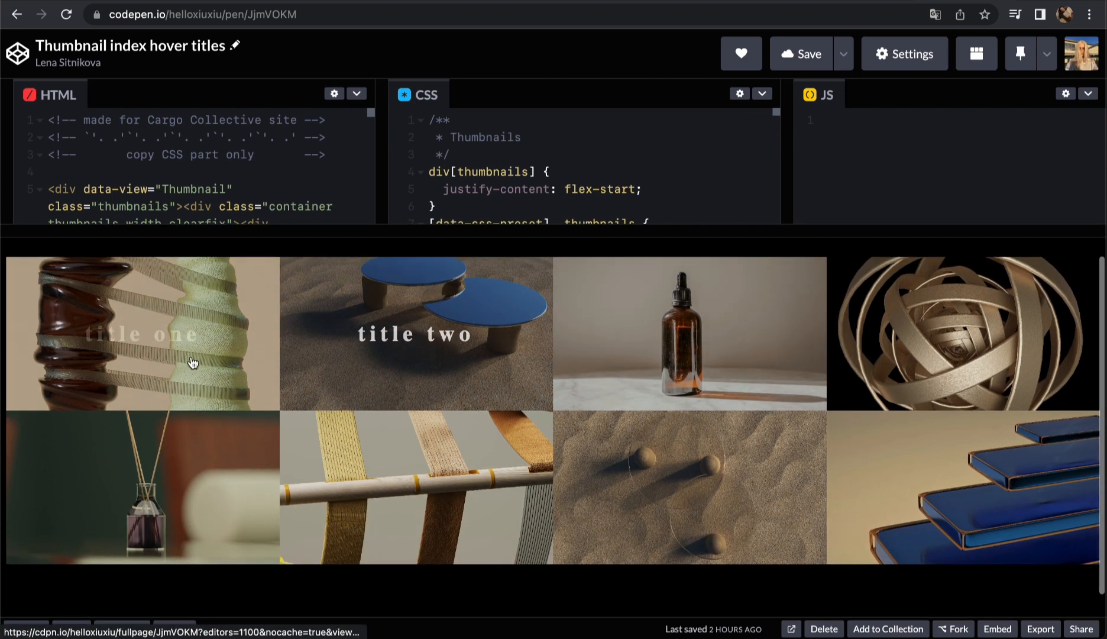
mouse_move(696, 345)
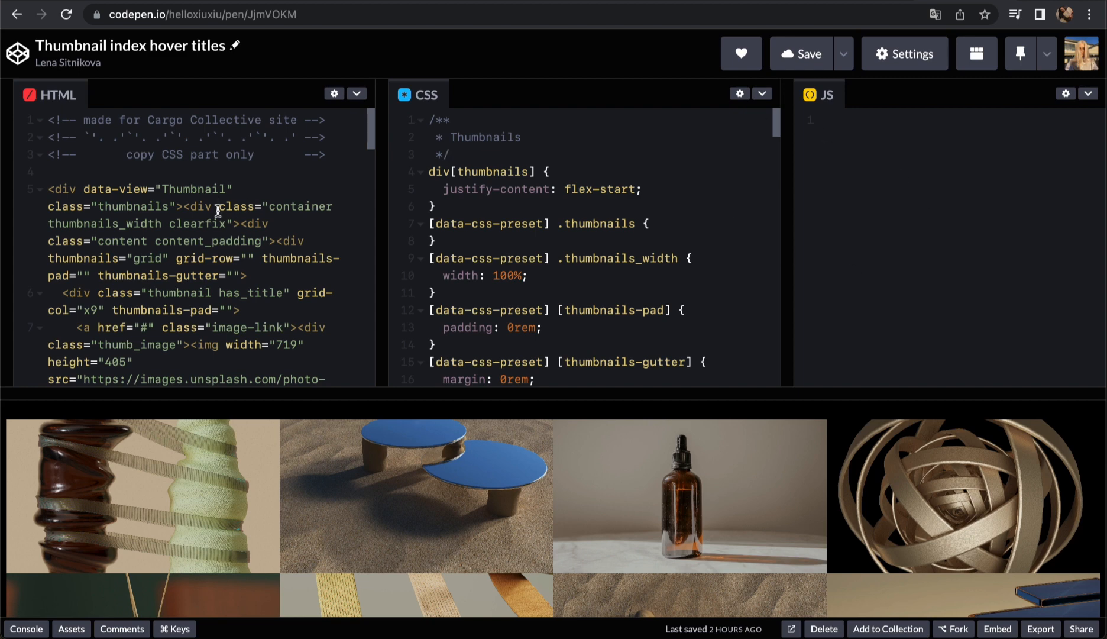
mouse_move(500, 224)
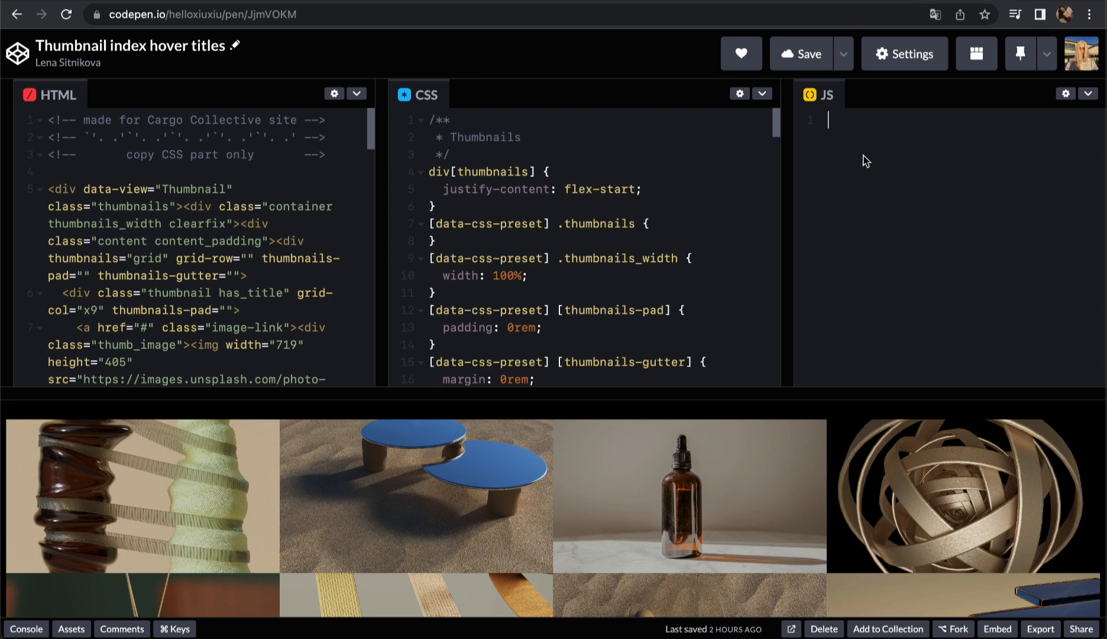
mouse_move(814, 269)
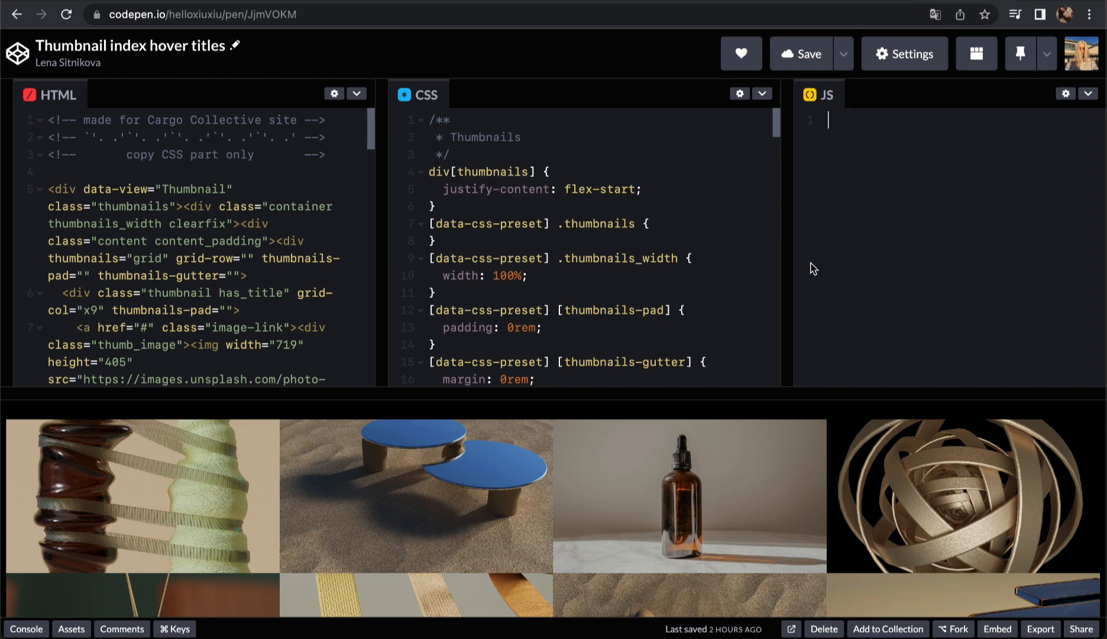
mouse_move(872, 148)
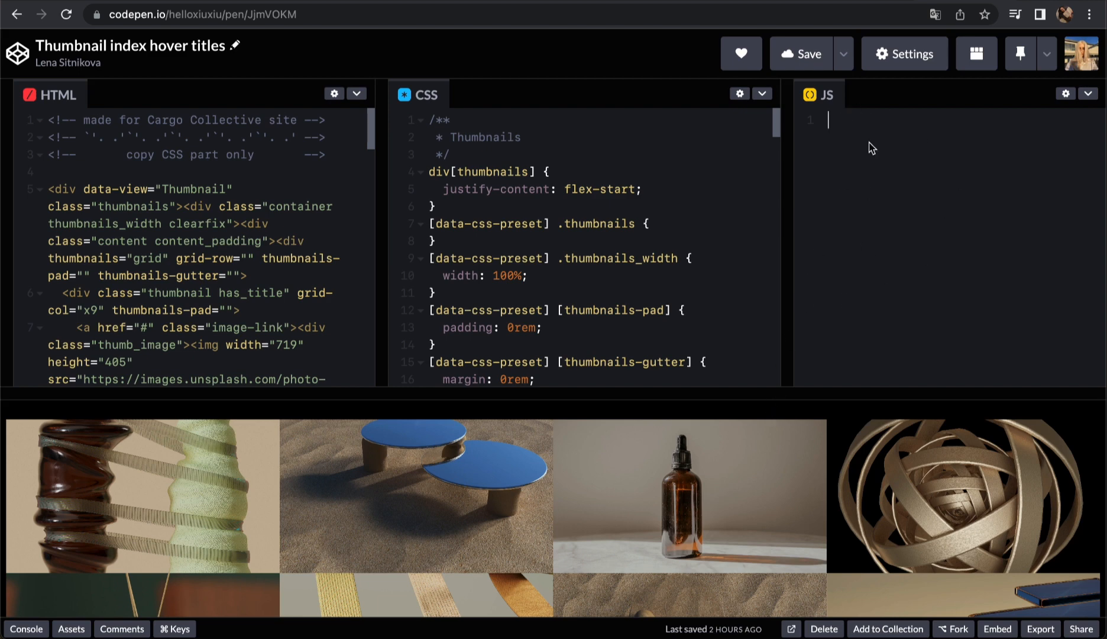
mouse_move(592, 234)
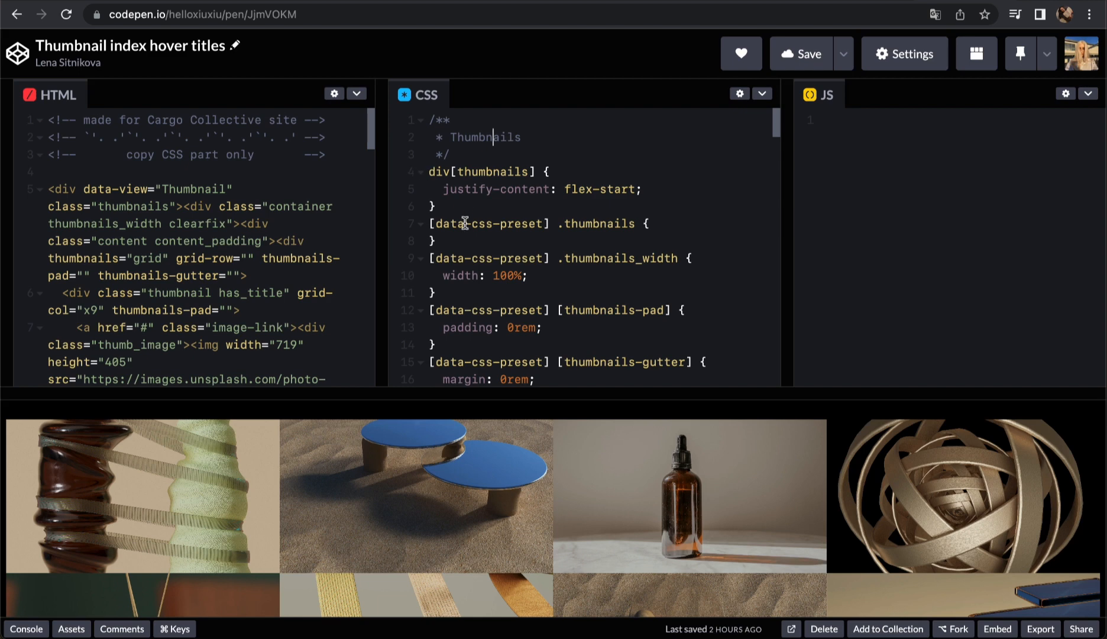
mouse_move(482, 388)
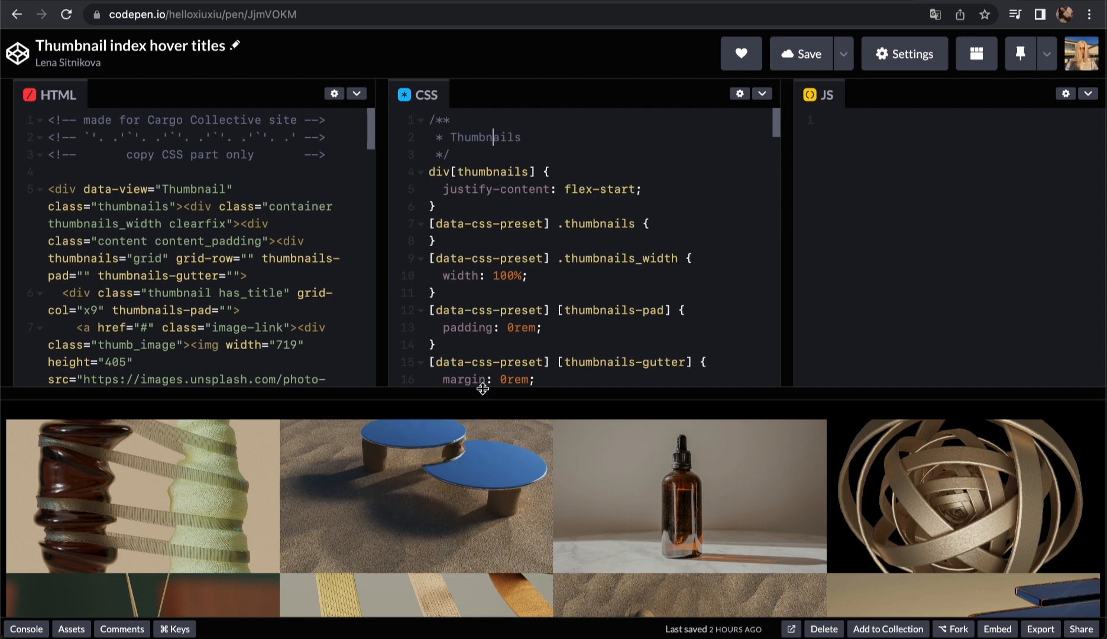
scroll(down, 3)
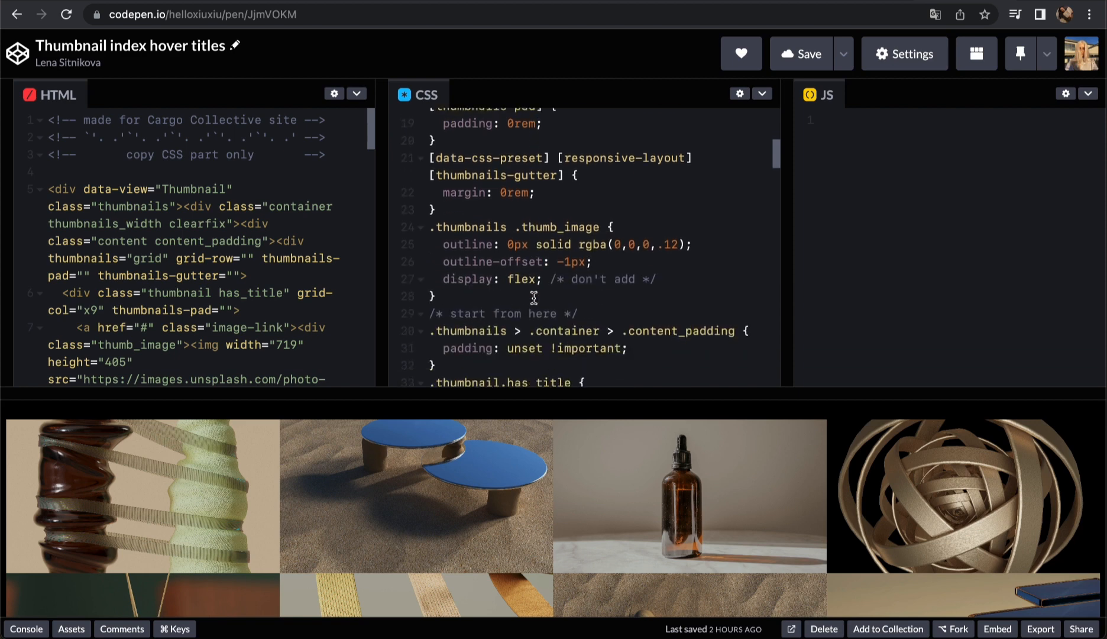
scroll(up, 3)
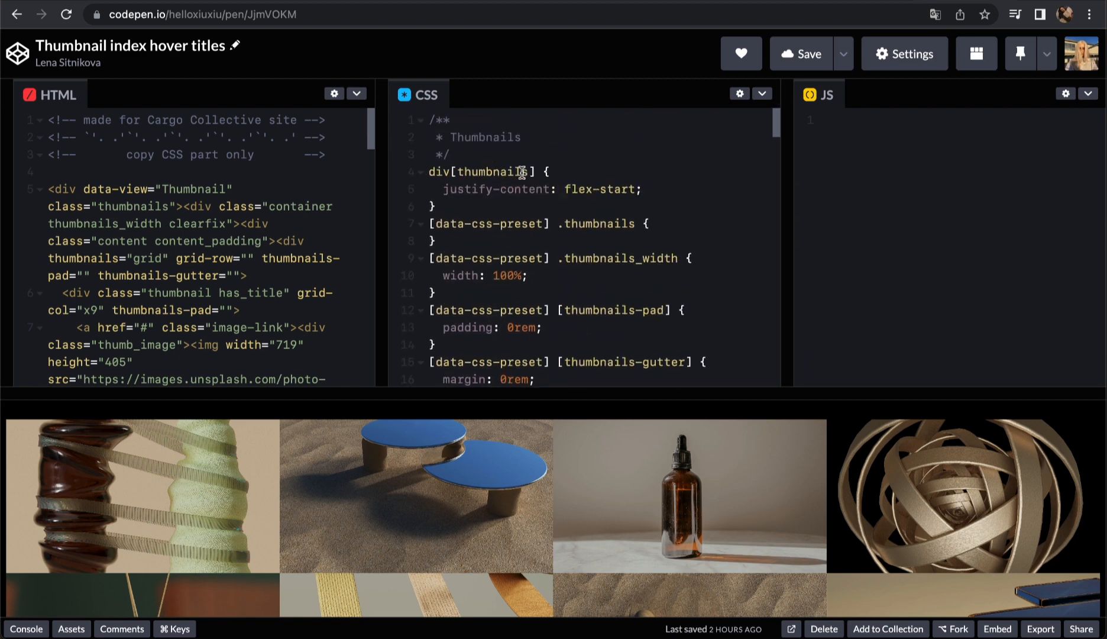
scroll(down, 3)
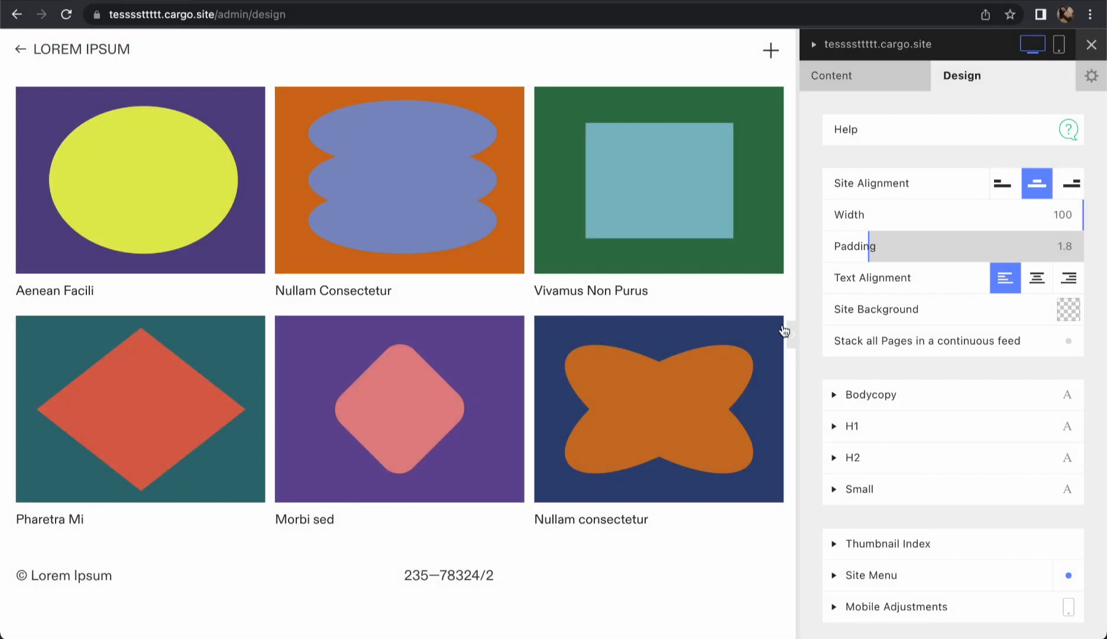
mouse_move(526, 258)
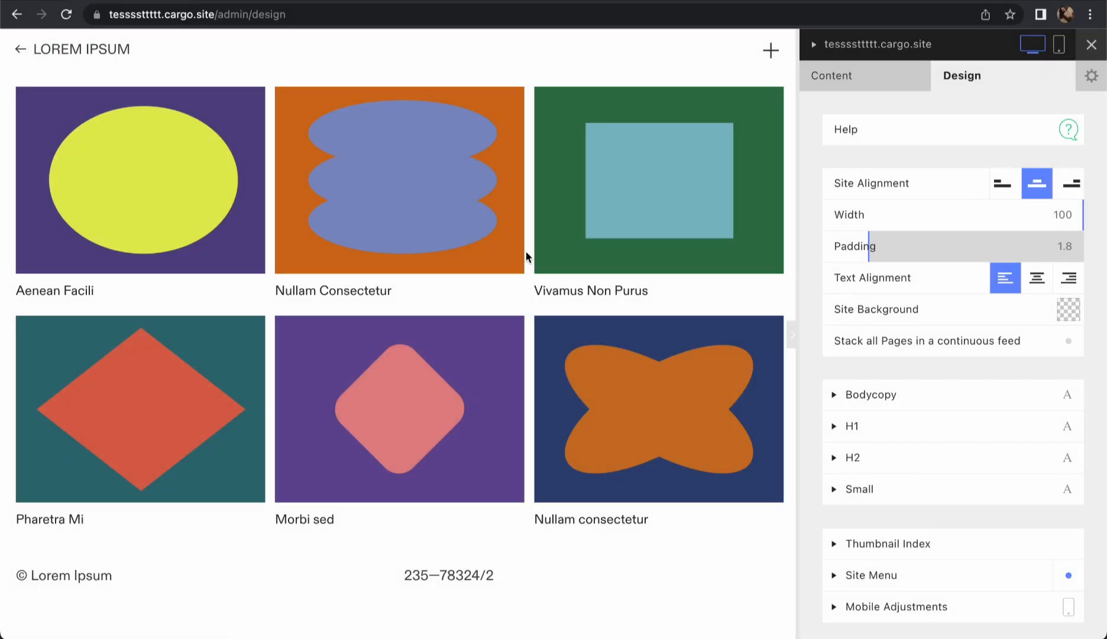
- Try the row, freeform, scattered and column thumbnail layouts, then keep the standard grid
scroll(down, 3)
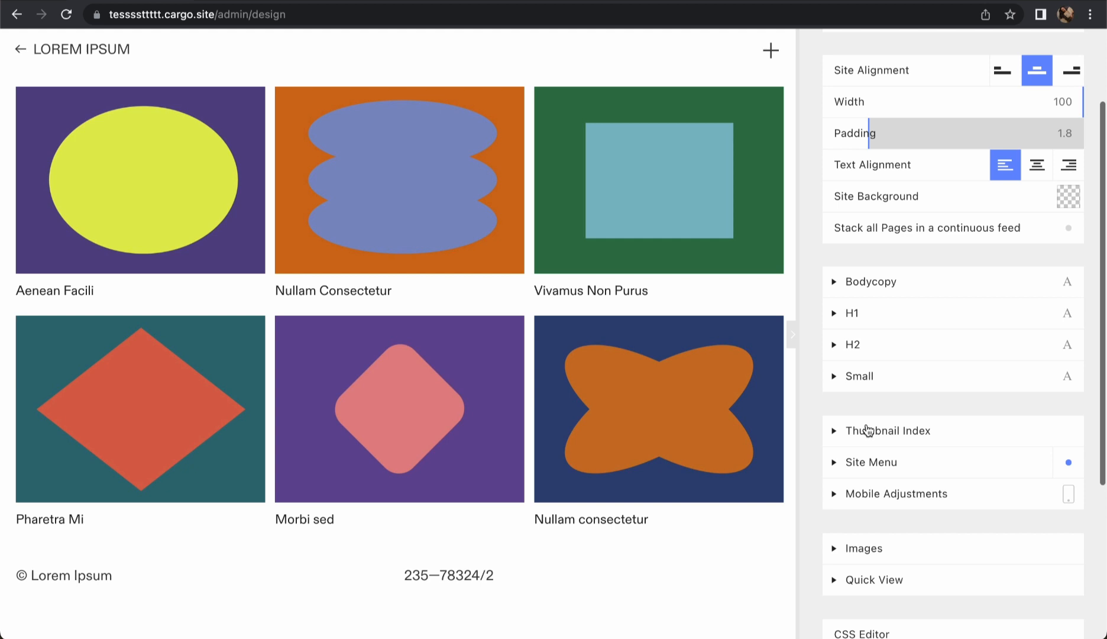
click(886, 430)
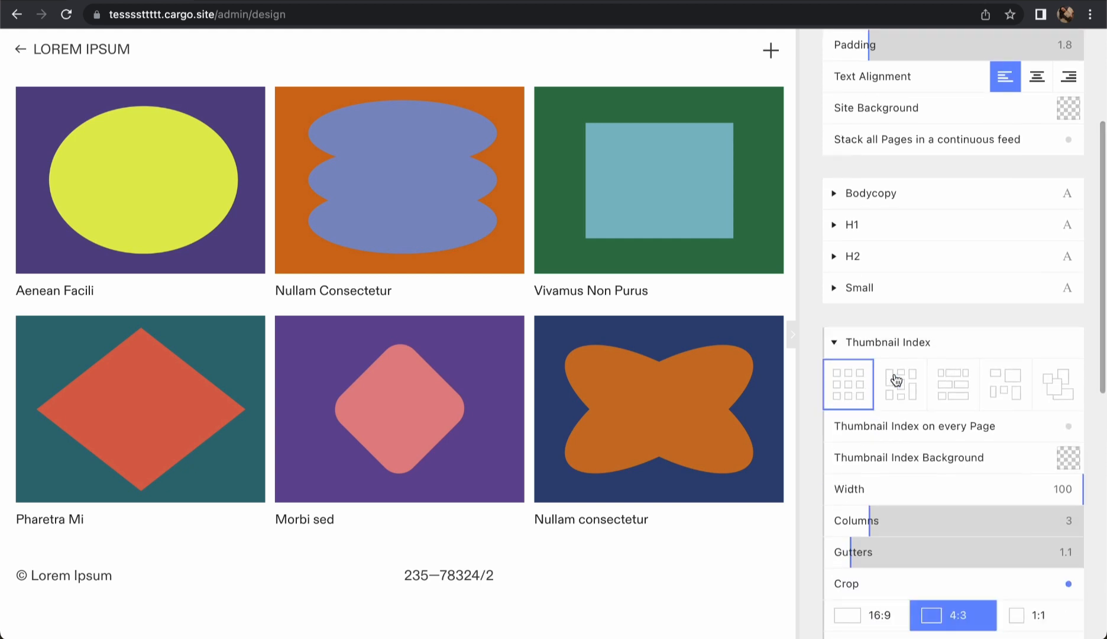
click(952, 384)
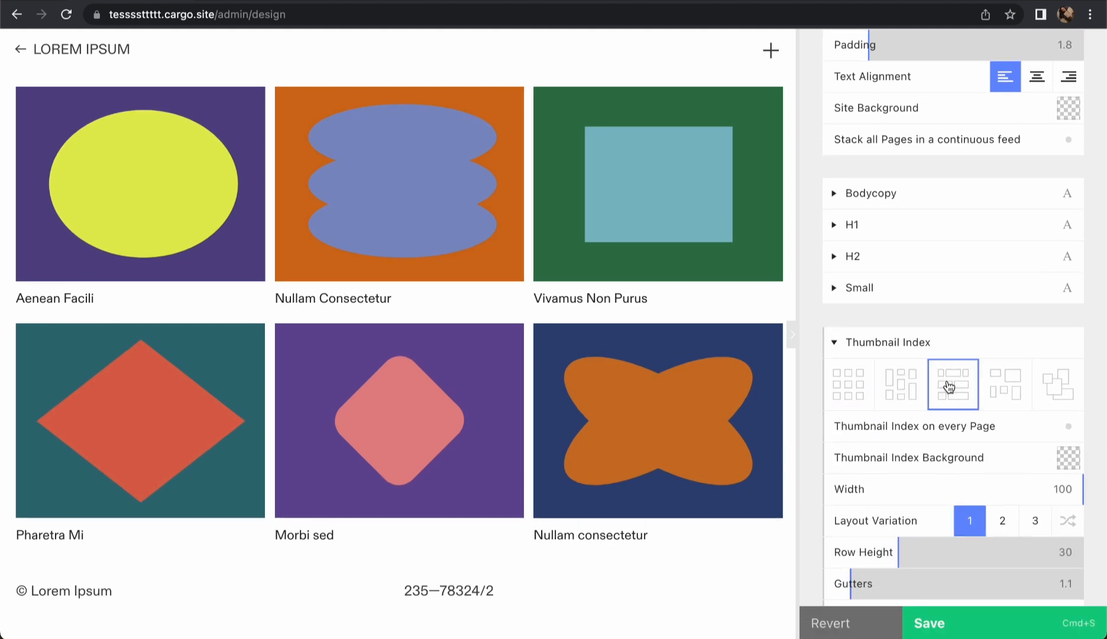
click(1004, 384)
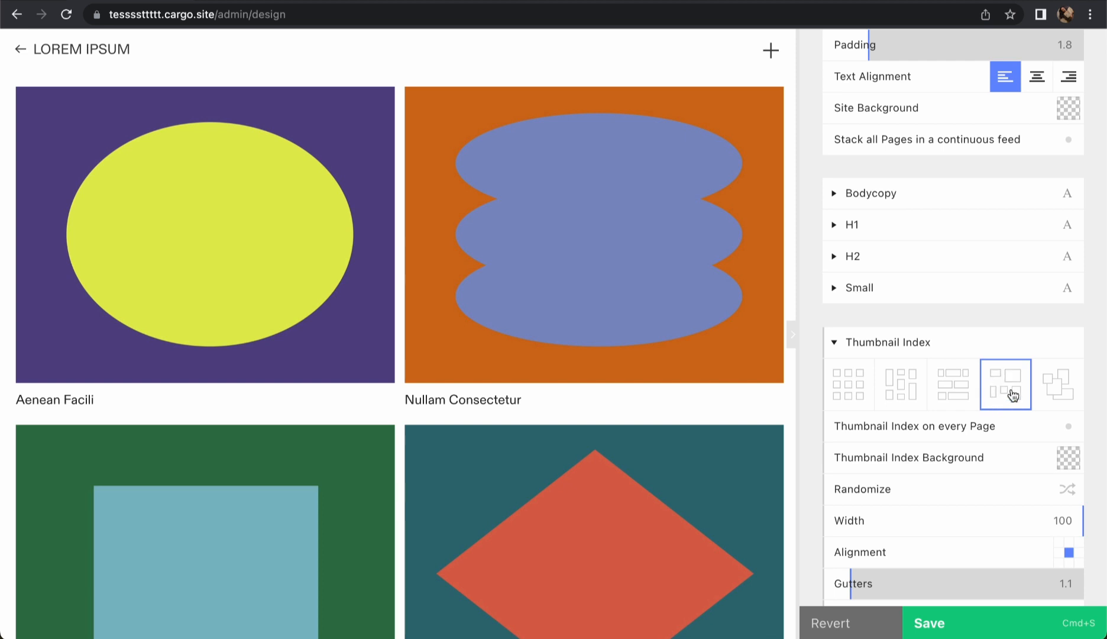
mouse_move(1043, 389)
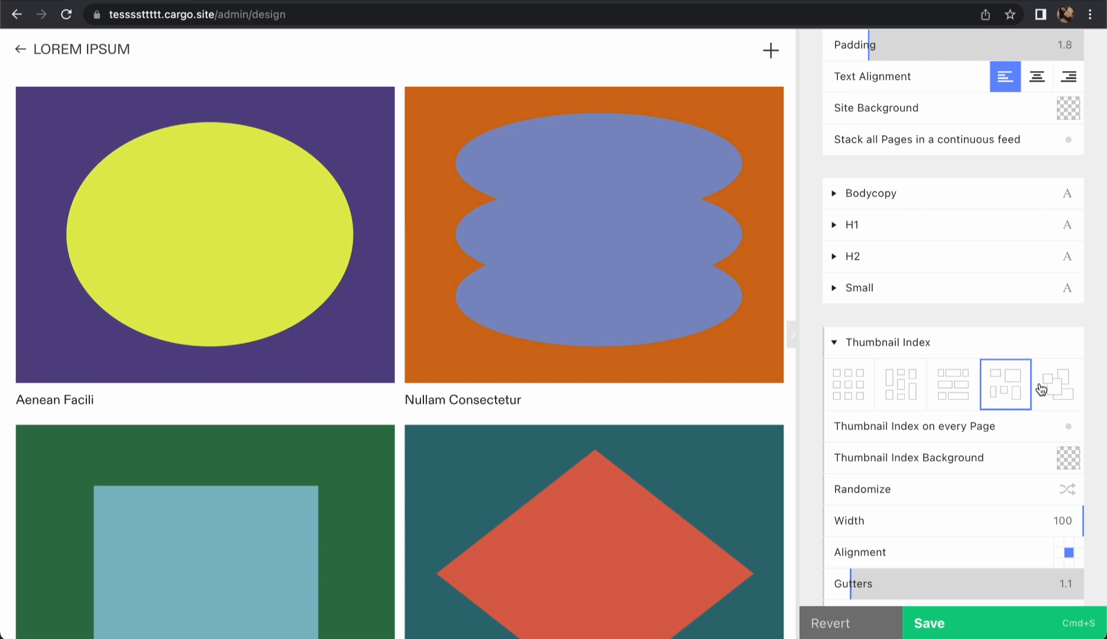
click(1057, 384)
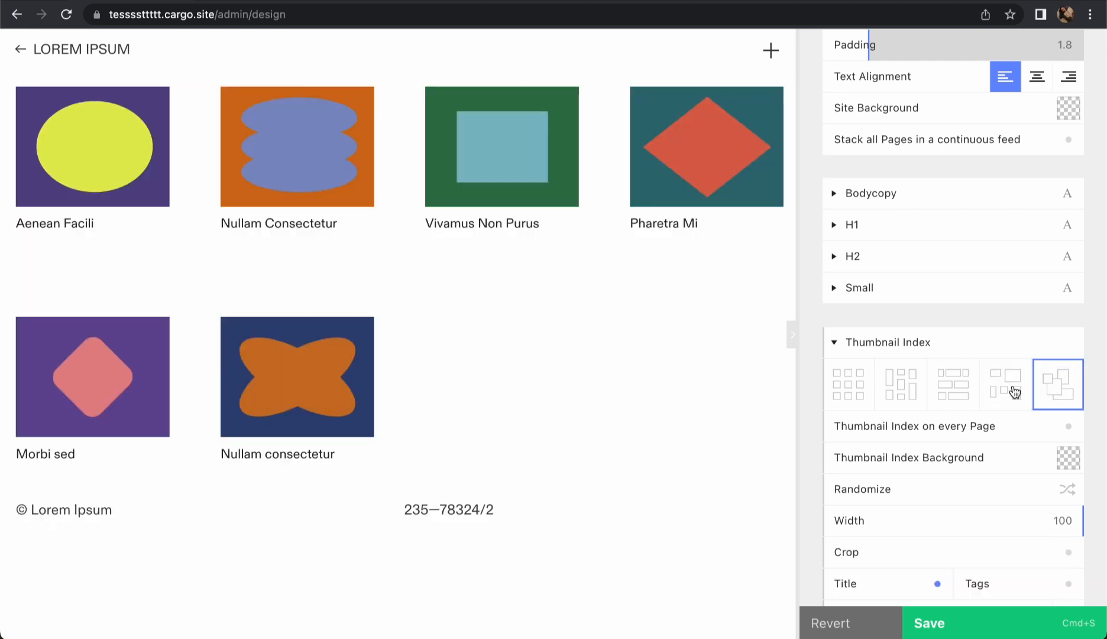
click(1006, 384)
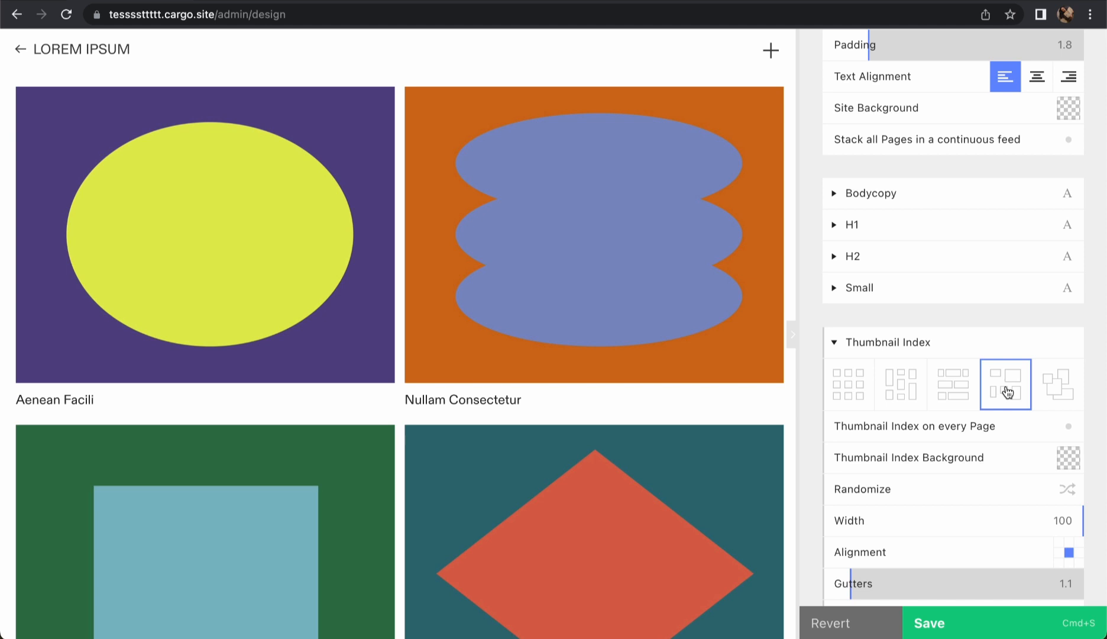
click(952, 384)
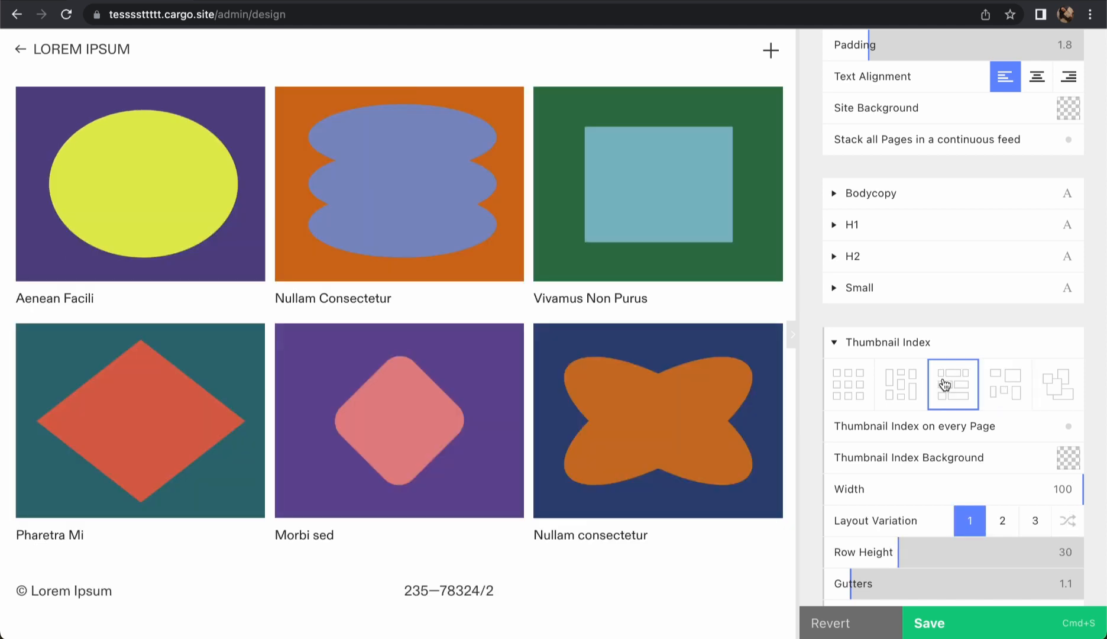
click(899, 385)
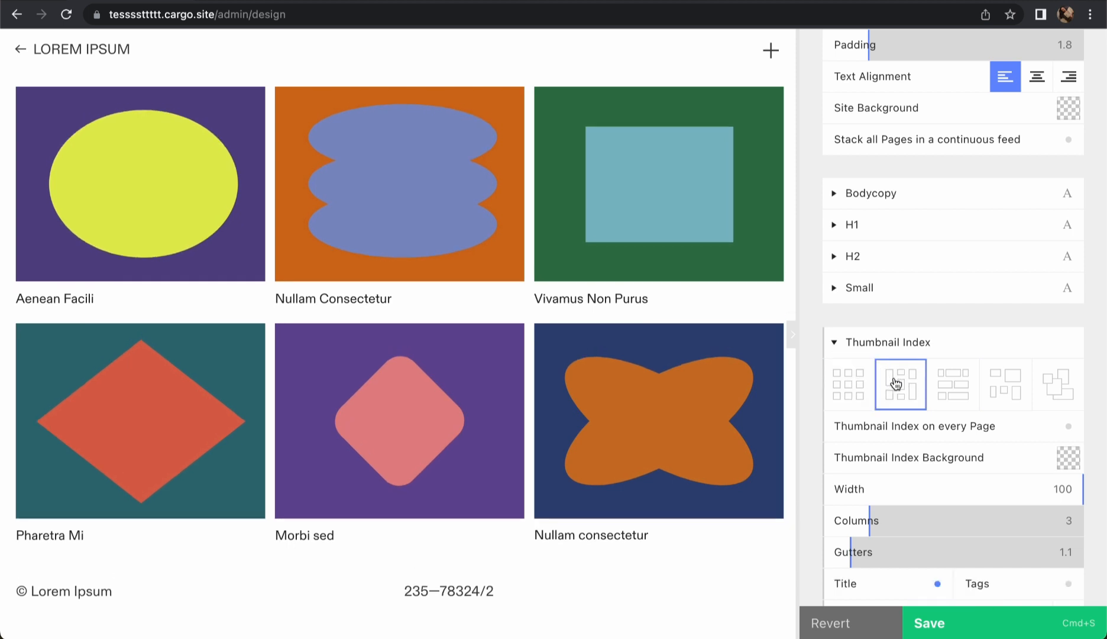
click(952, 384)
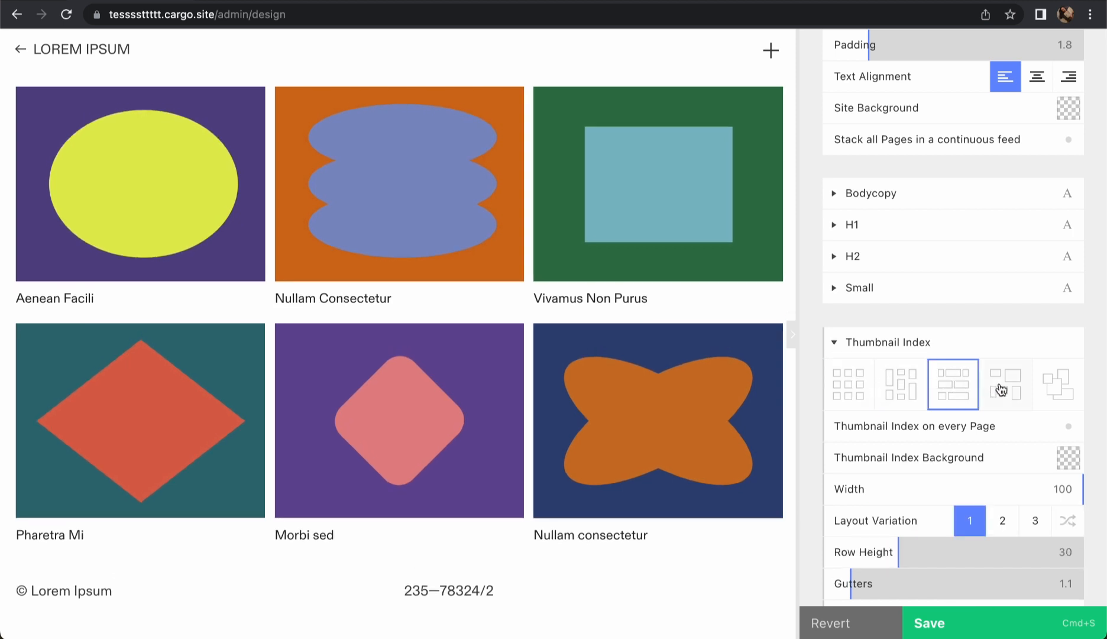
click(1004, 384)
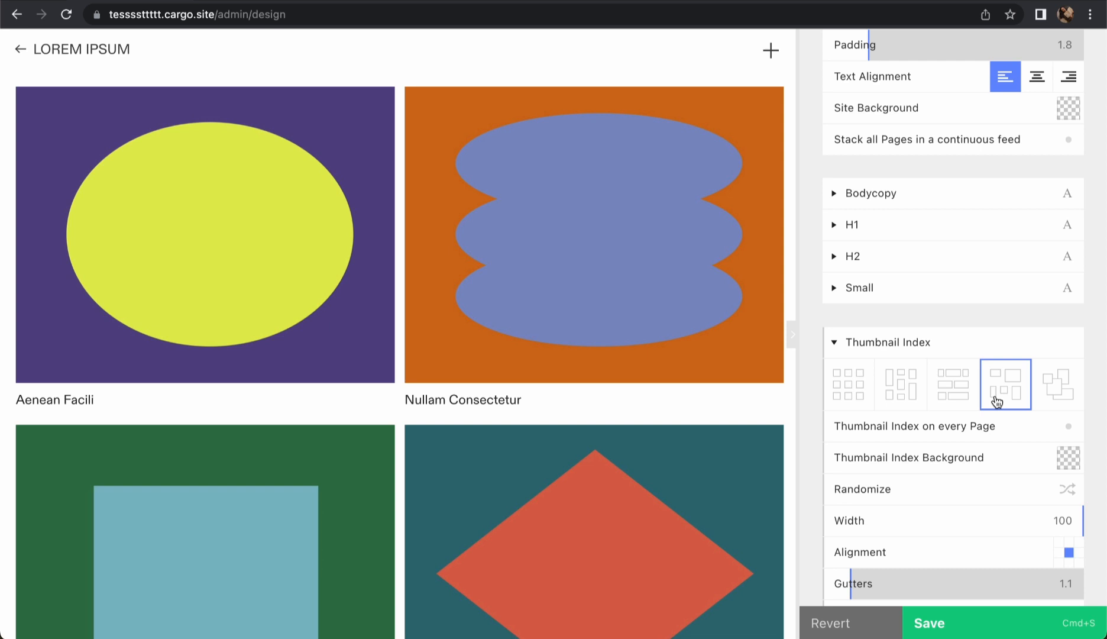
mouse_move(1017, 397)
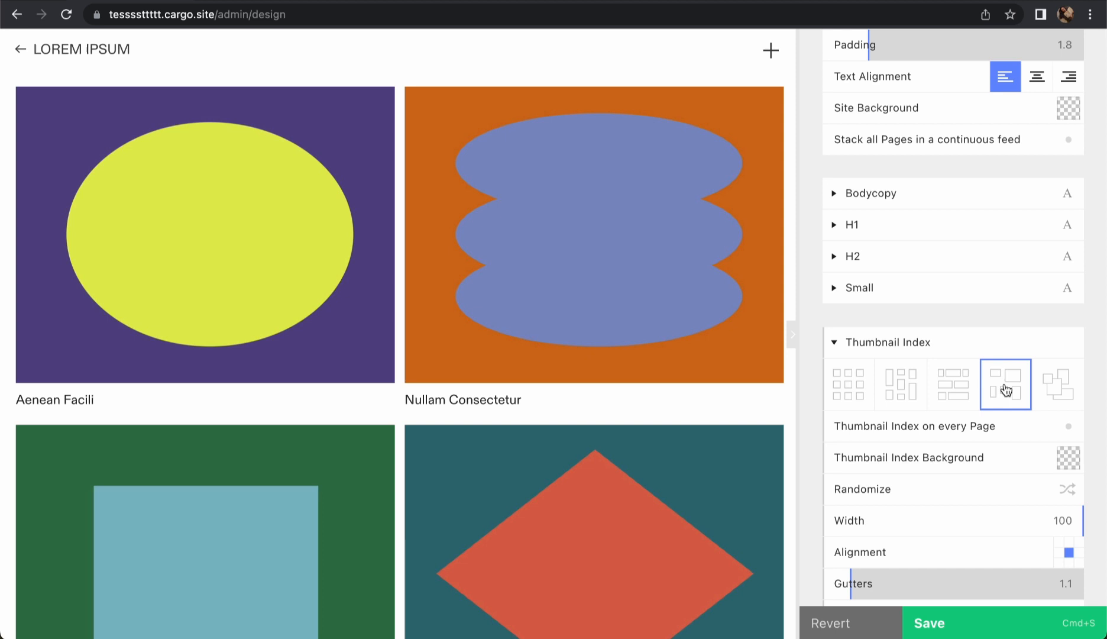
click(950, 385)
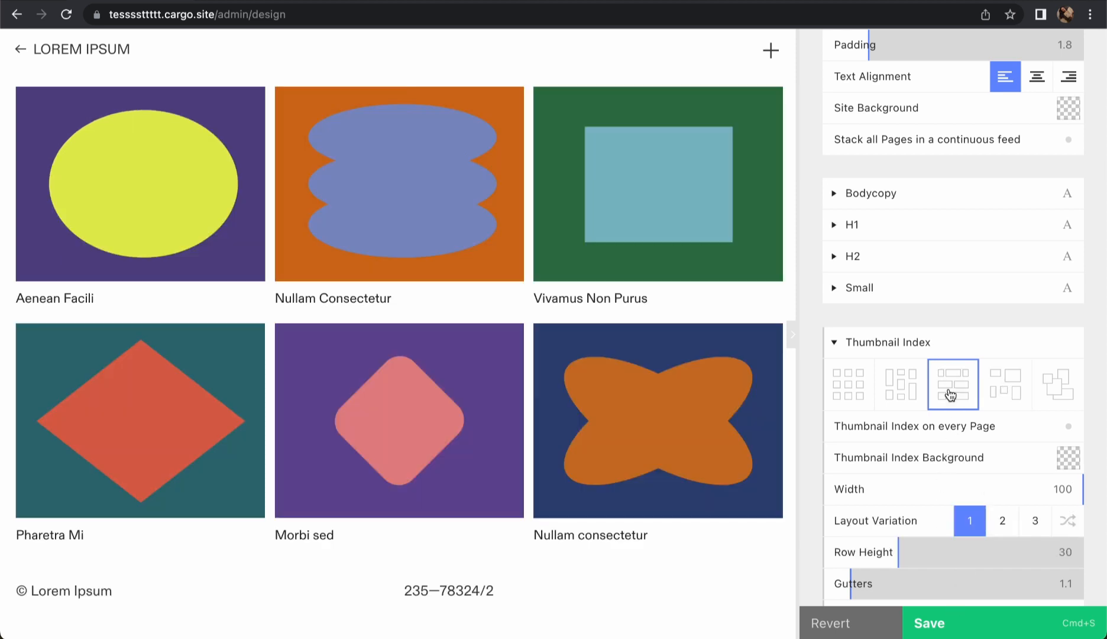
click(848, 384)
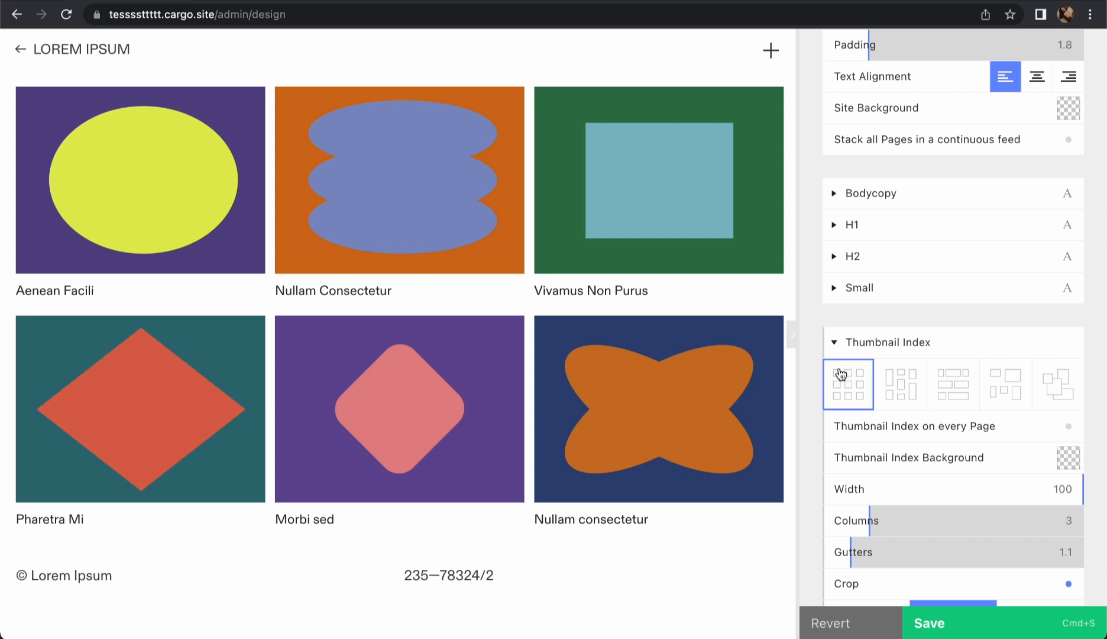
- Set 3 gapless 4:3 columns with titles, and 1 column with 0 gutters on mobile
scroll(down, 3)
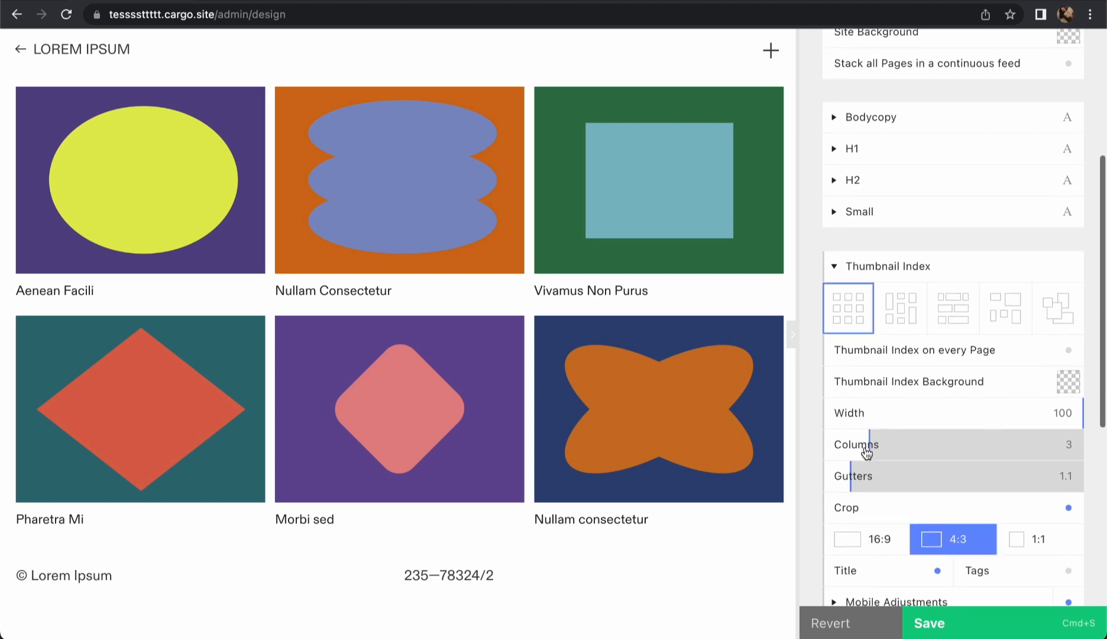
scroll(down, 3)
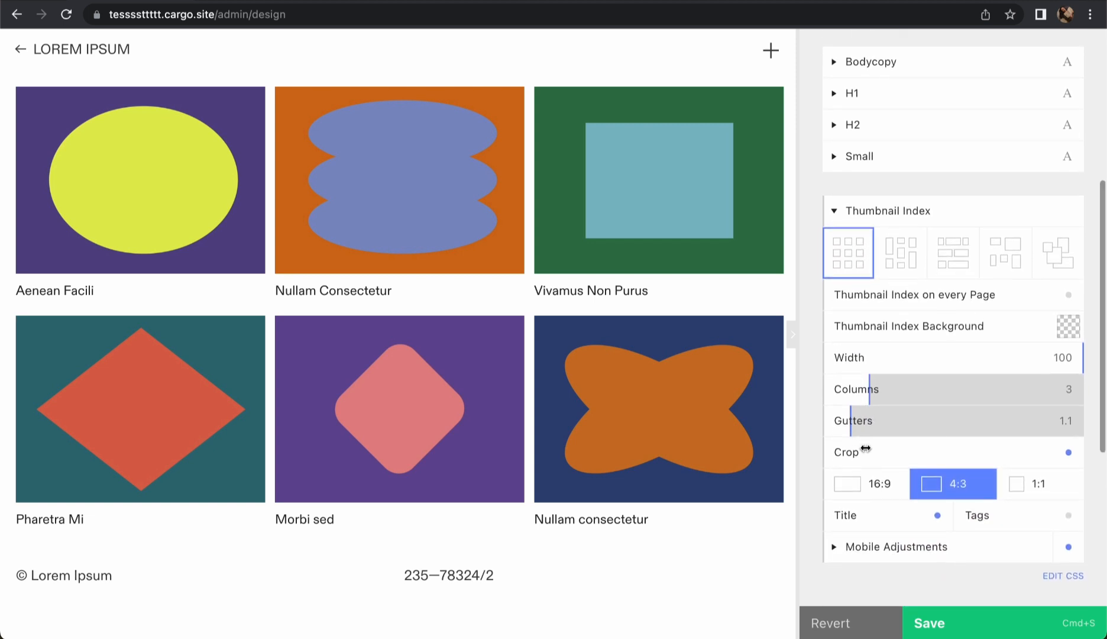
mouse_move(887, 366)
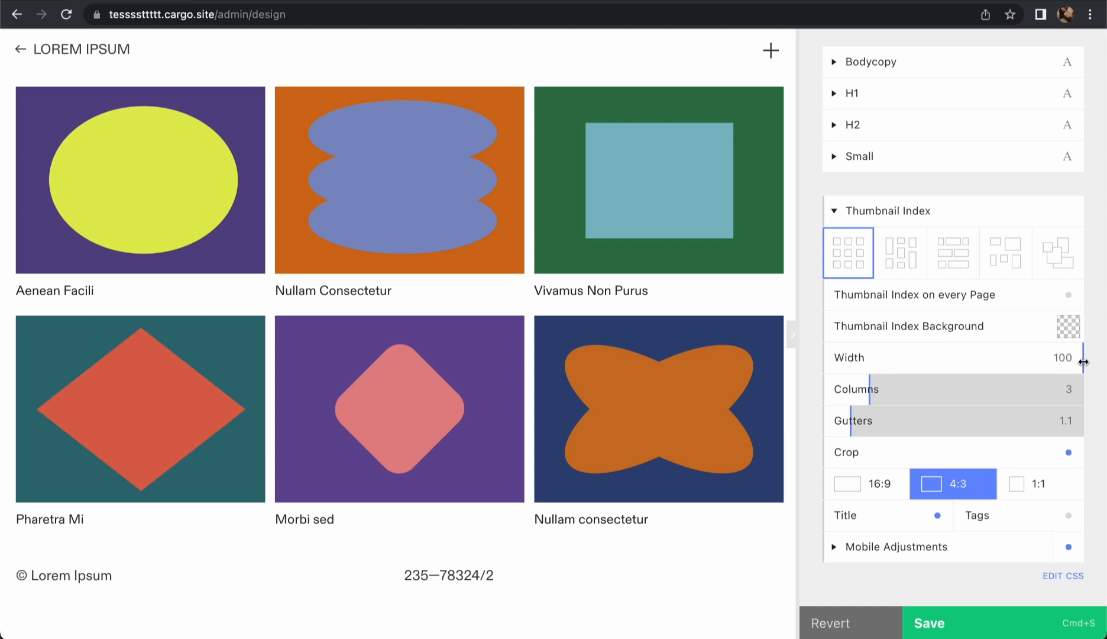
mouse_move(792, 242)
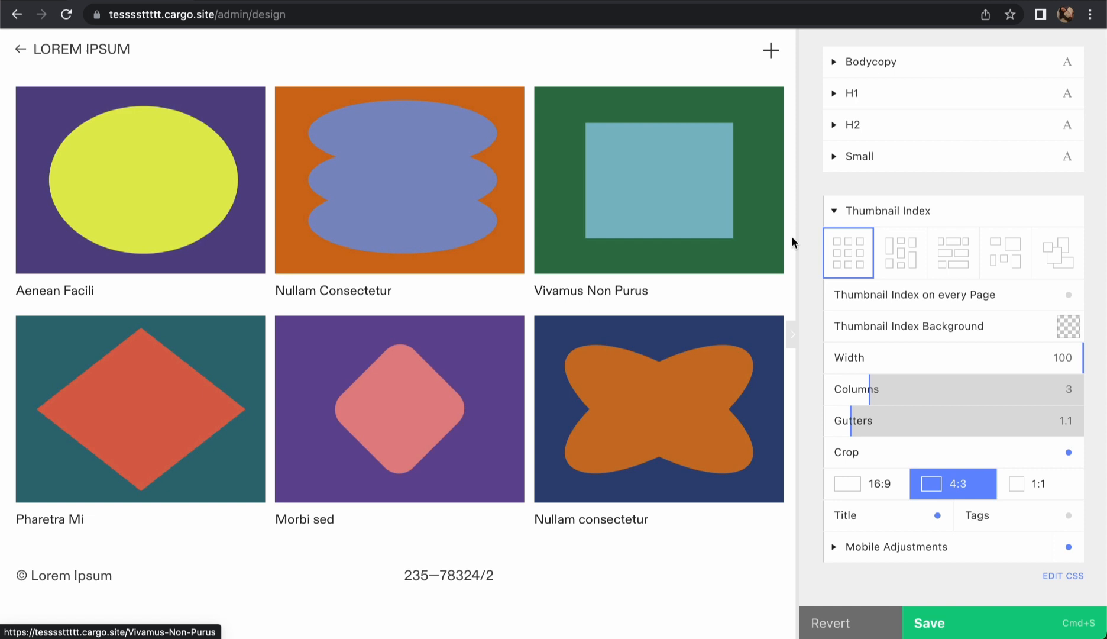
mouse_move(747, 328)
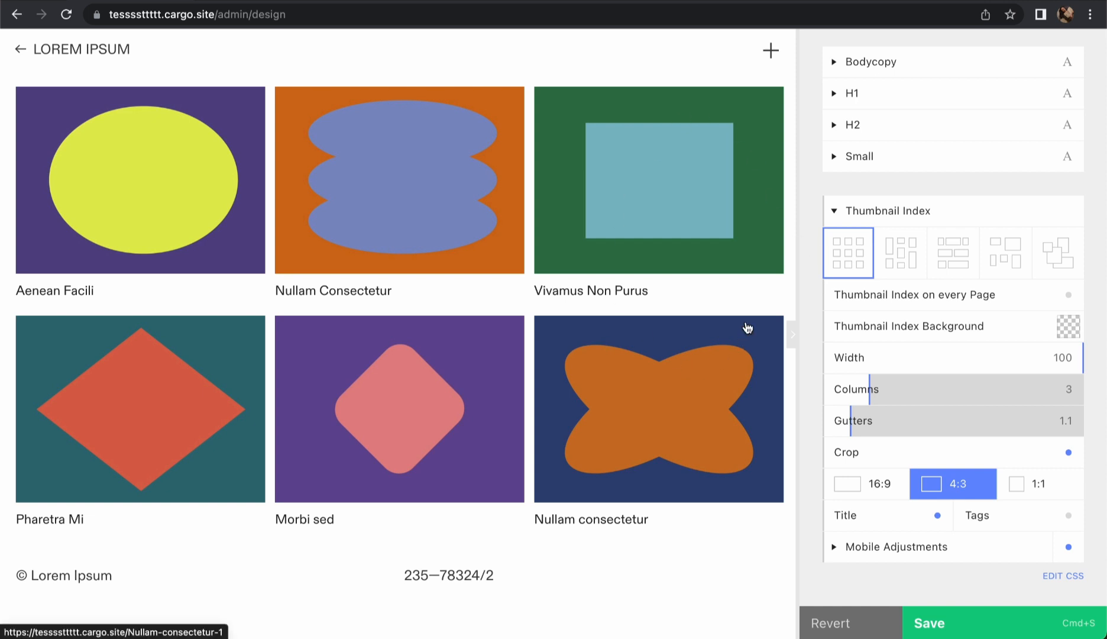
mouse_move(796, 277)
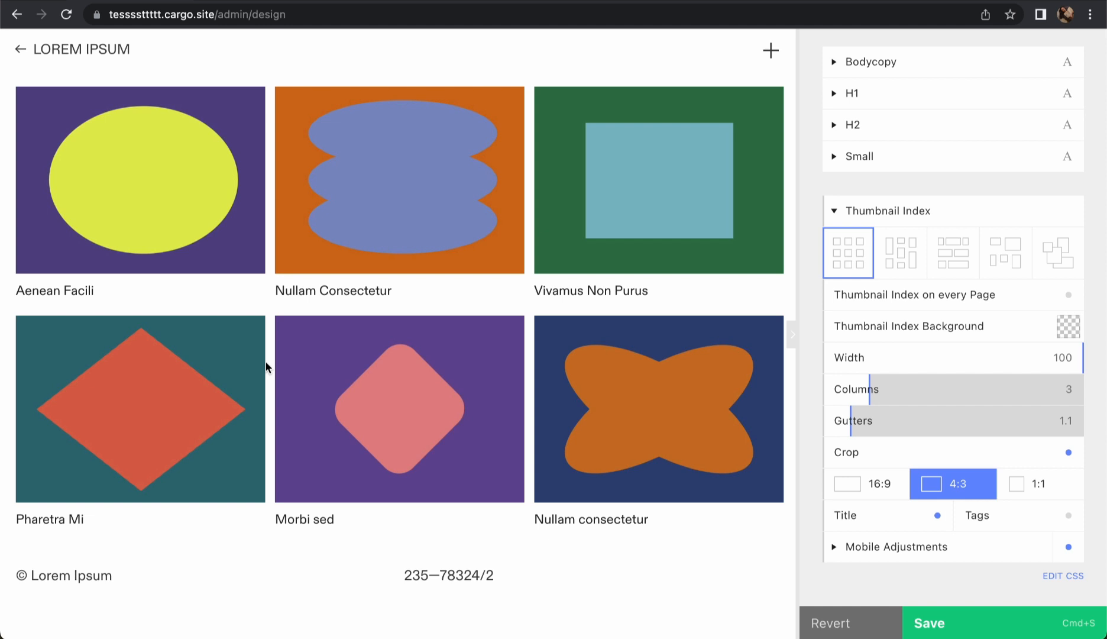
mouse_move(876, 322)
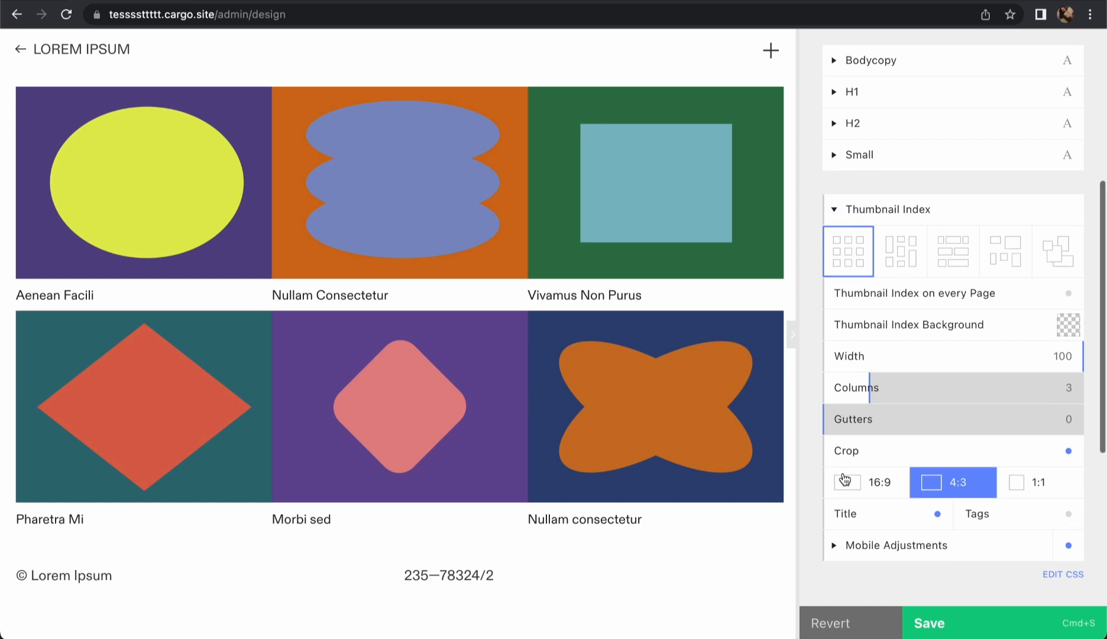
scroll(down, 3)
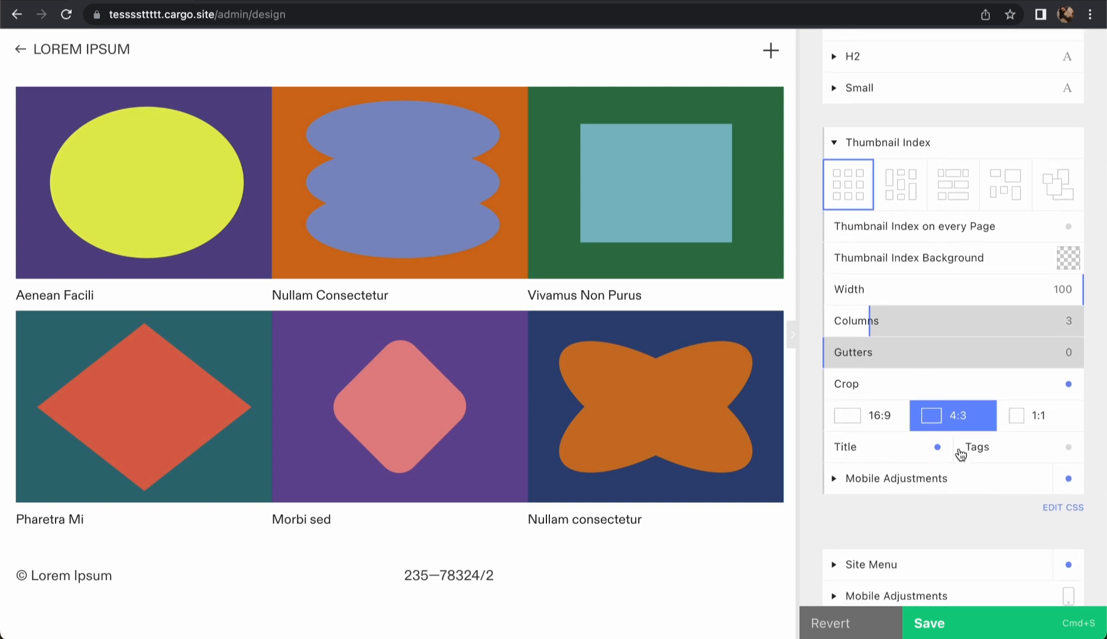
click(1068, 445)
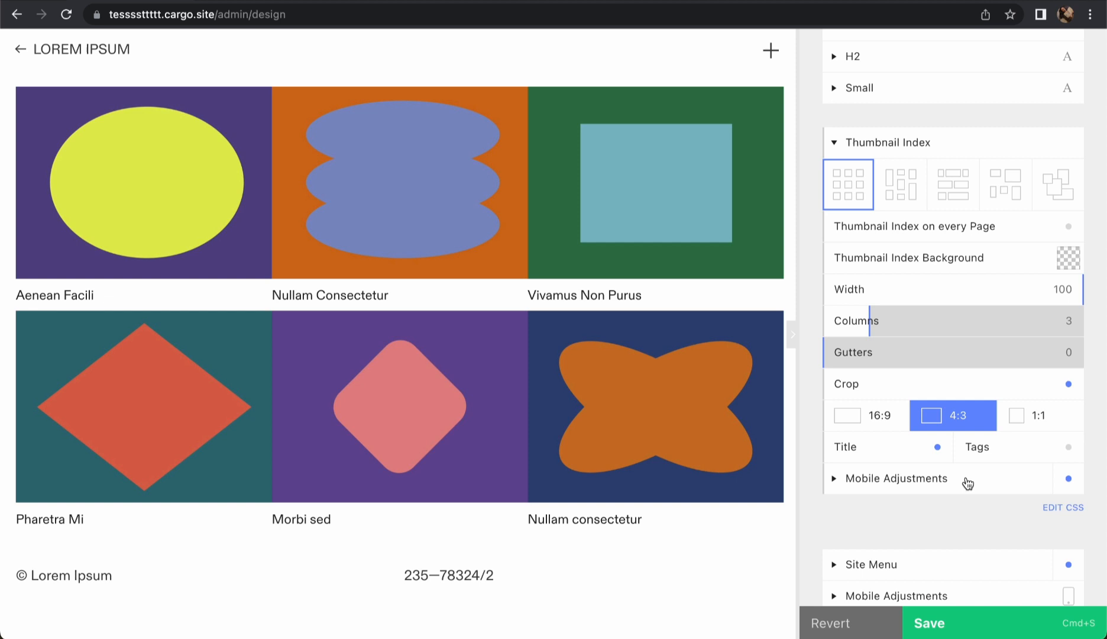
click(898, 478)
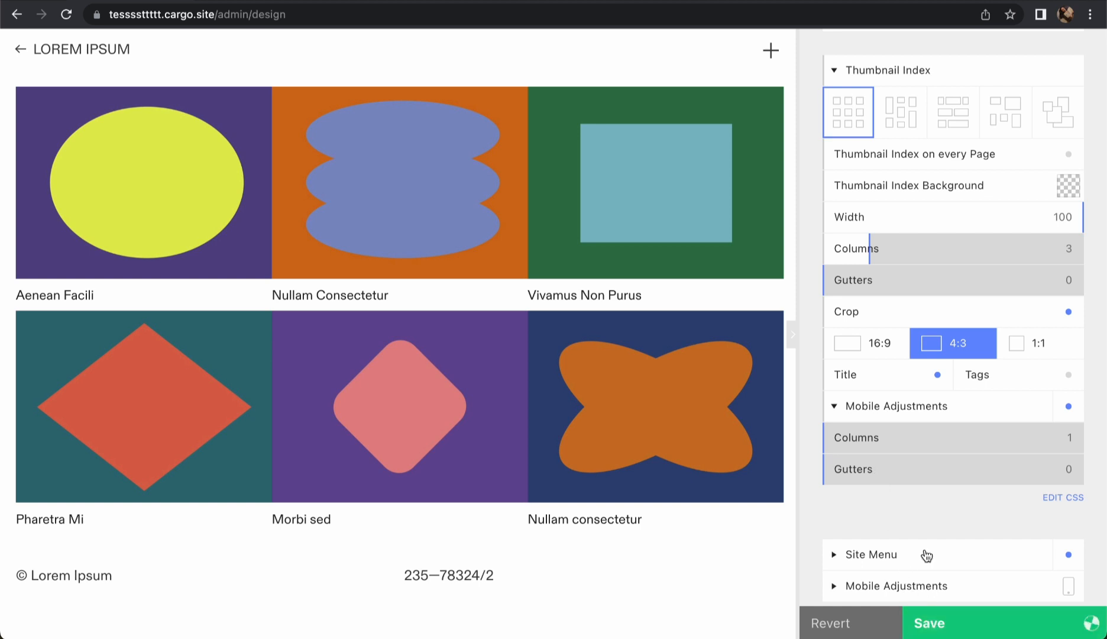
scroll(up, 3)
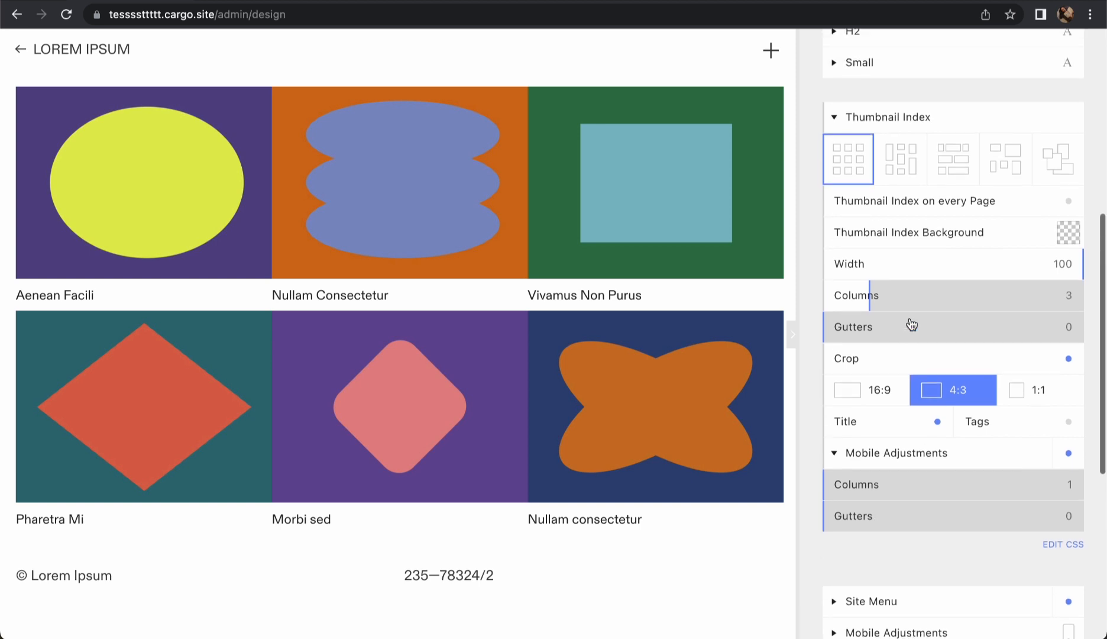
scroll(up, 3)
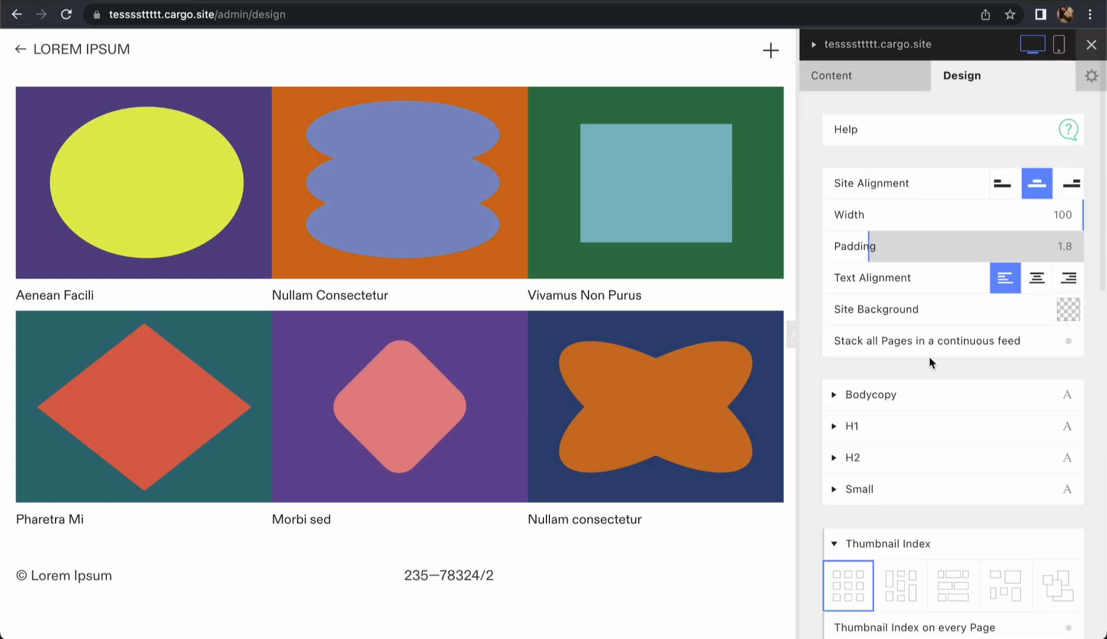
scroll(down, 3)
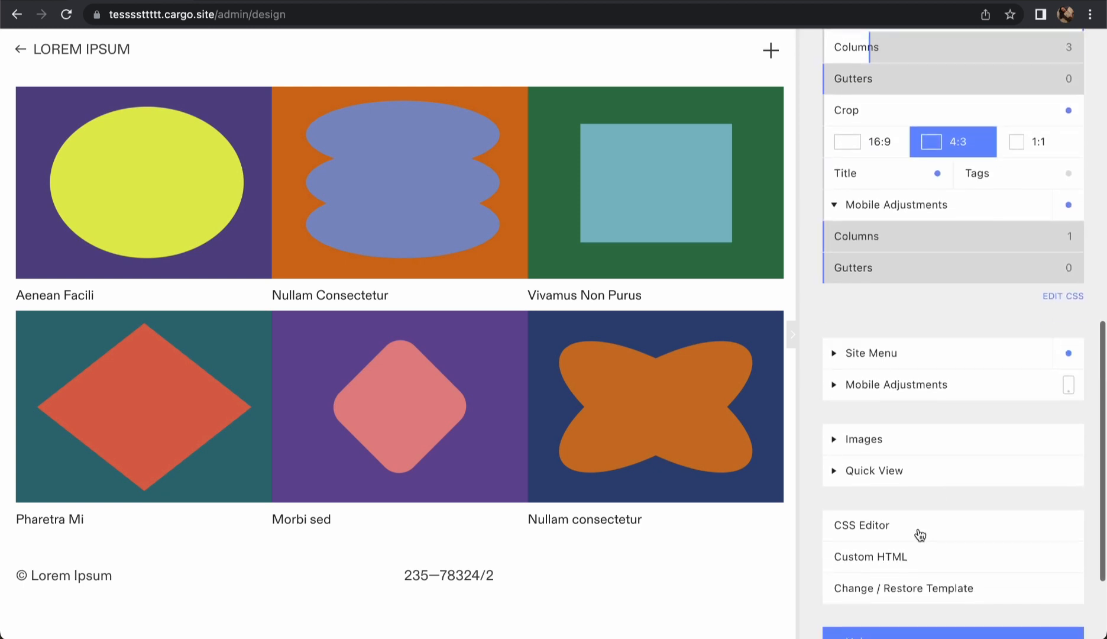
- In the custom CSS, set the responsive thumbnails-pad padding and thumbnails-gutter margin to 0rem
click(859, 525)
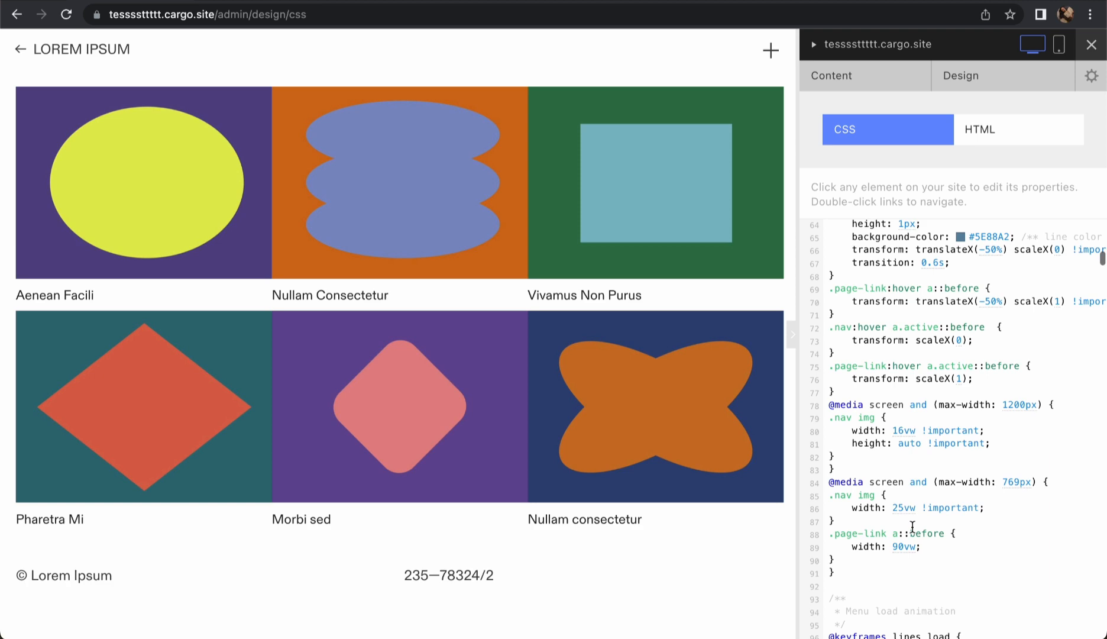
scroll(down, 3)
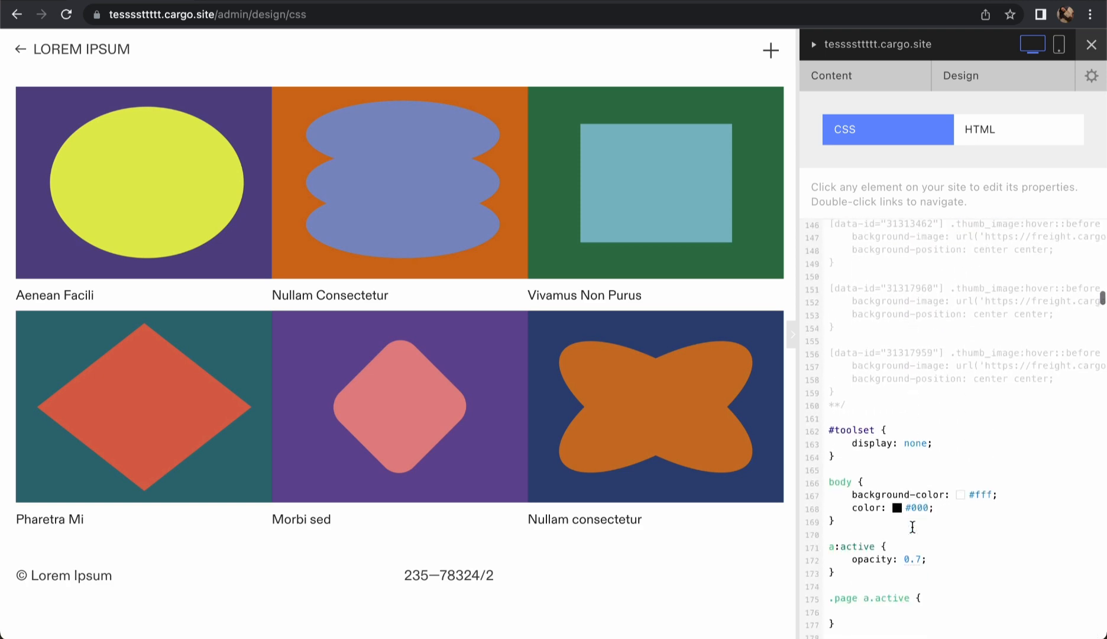
scroll(down, 3)
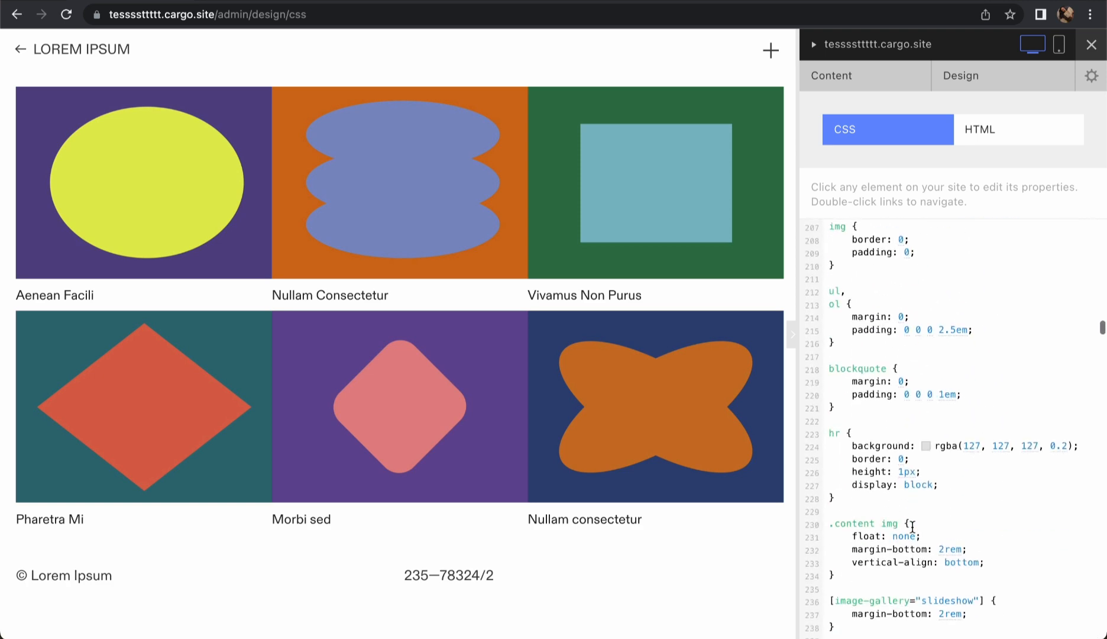
scroll(down, 3)
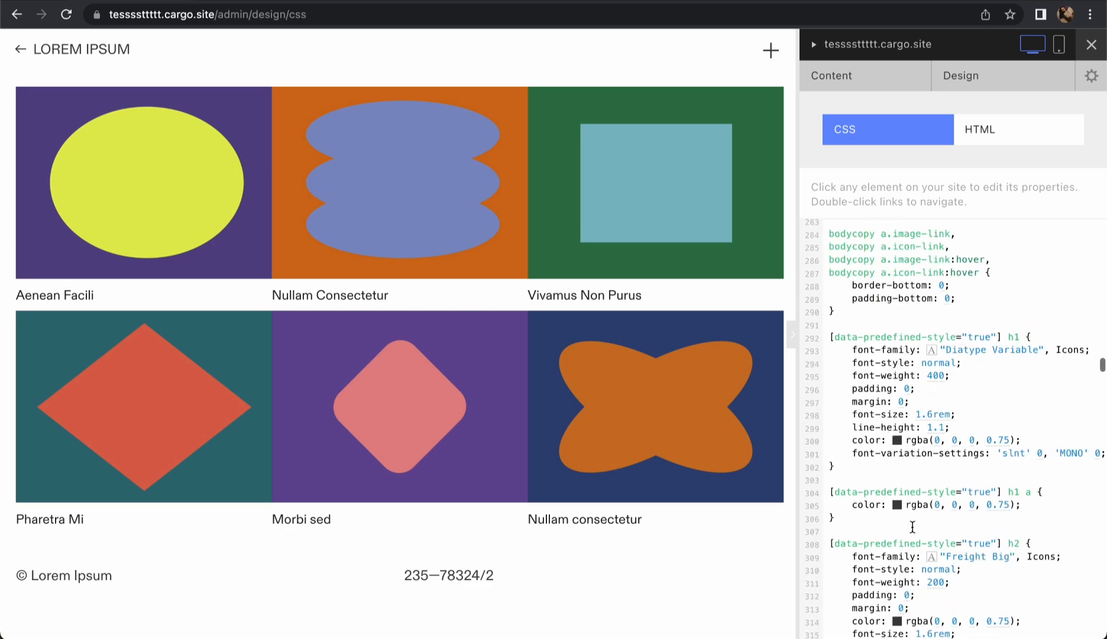
scroll(down, 3)
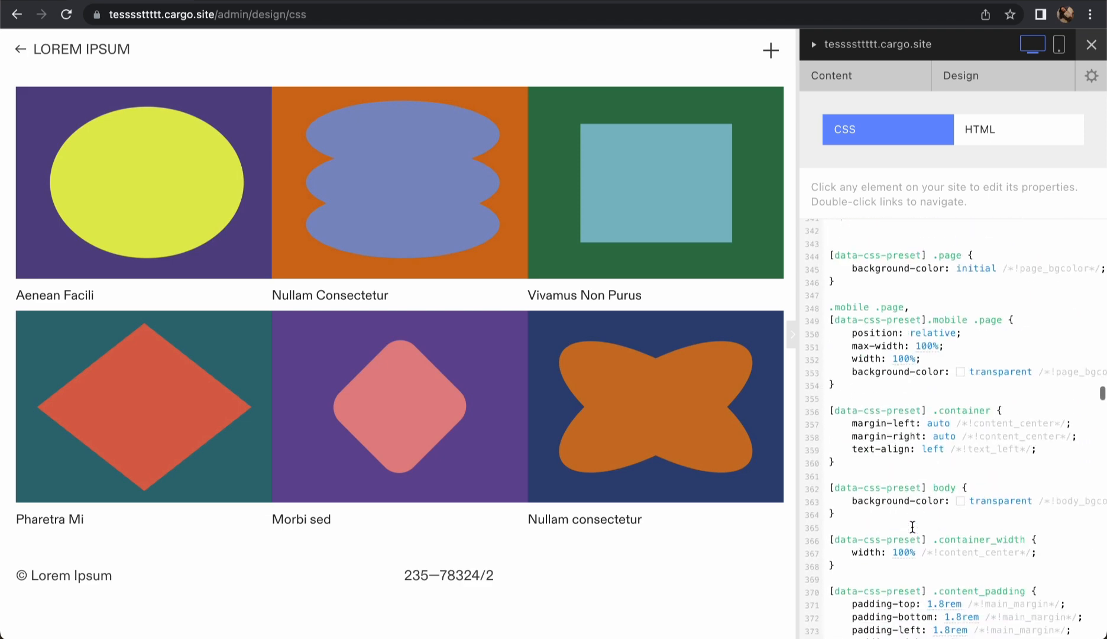
scroll(down, 3)
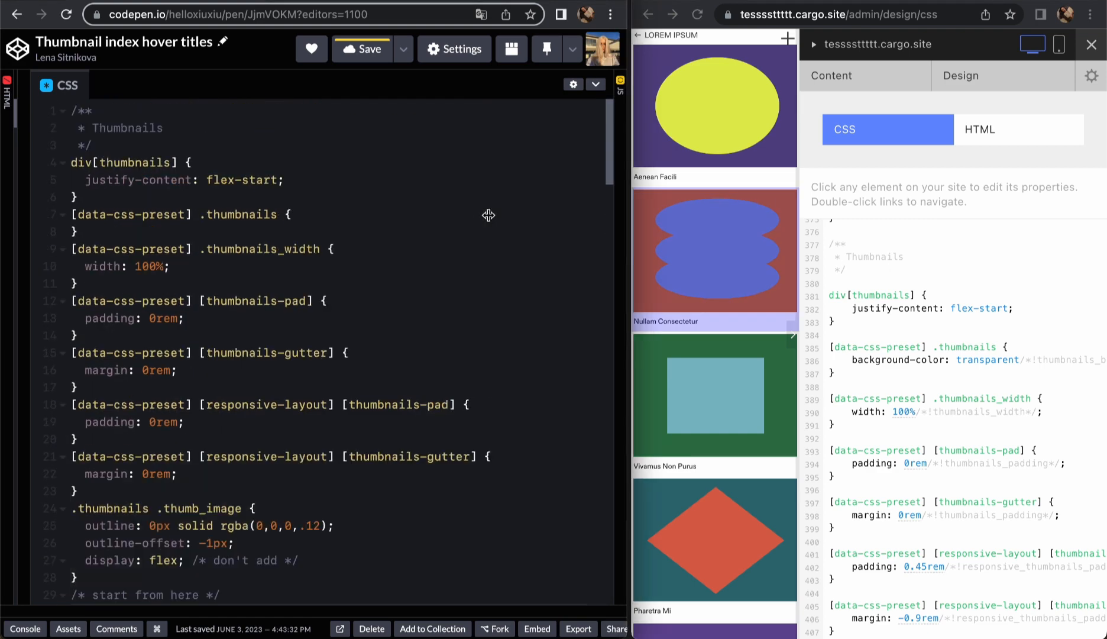
mouse_move(351, 194)
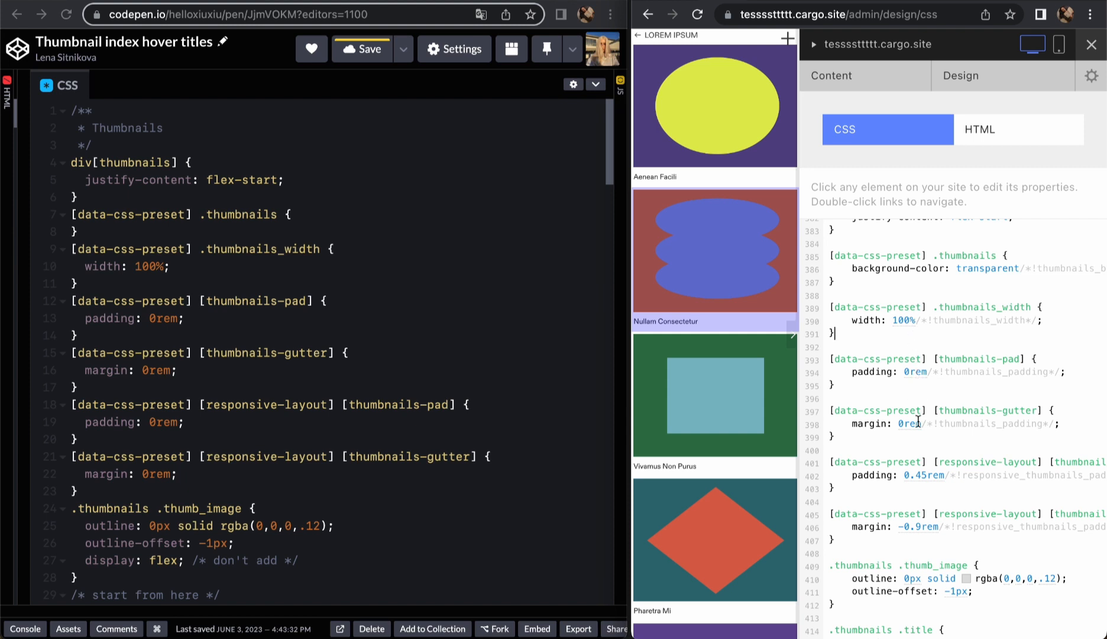
scroll(down, 3)
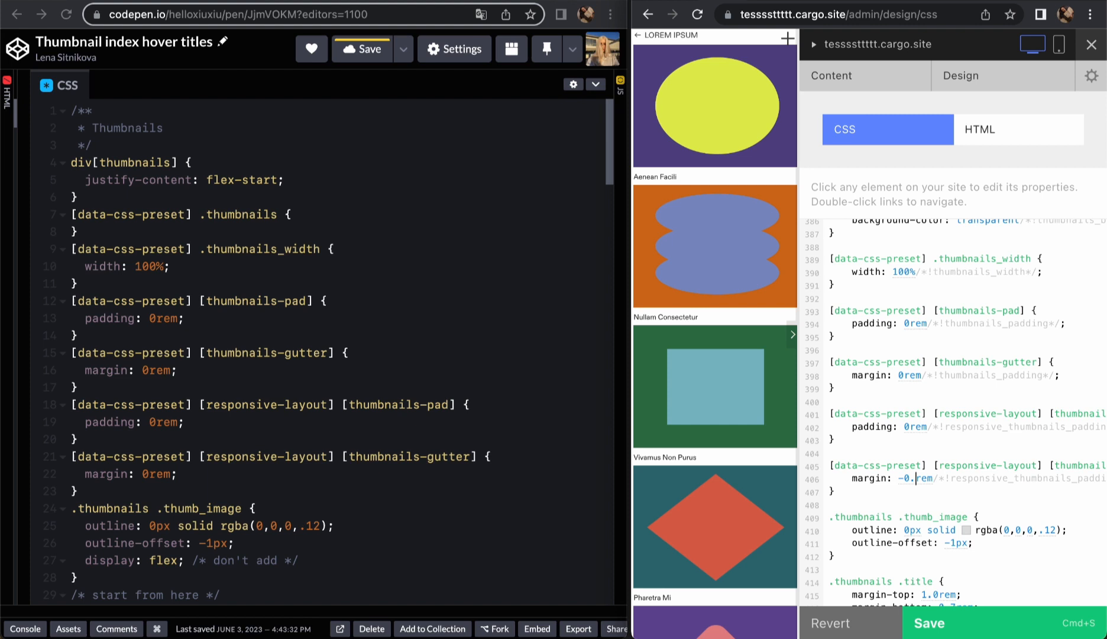
click(917, 478)
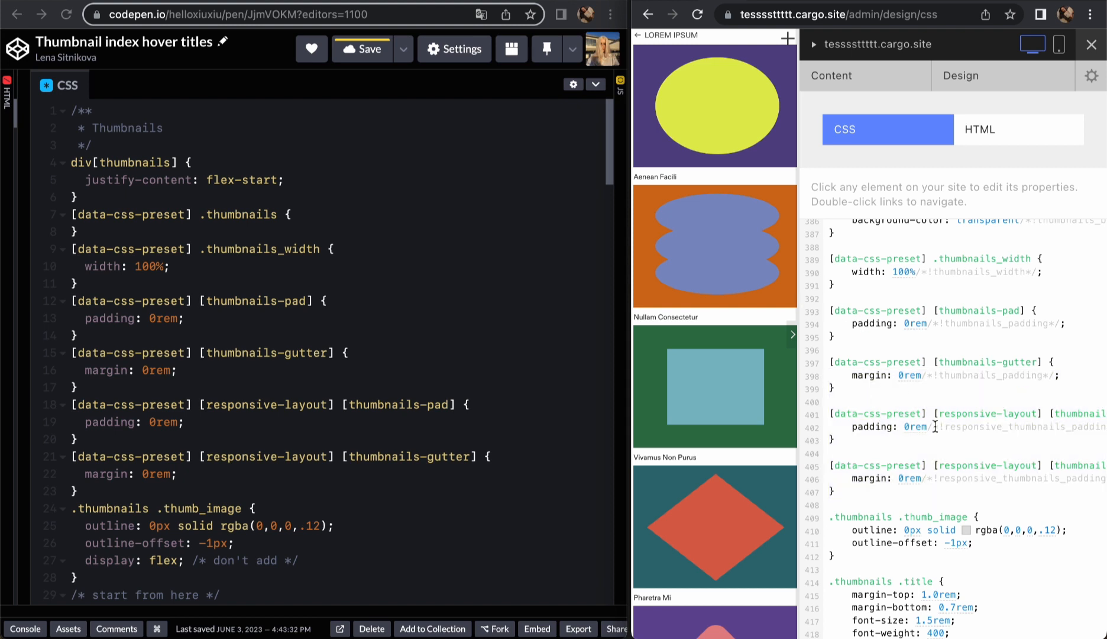
- Review the rest of the thumbnail CSS and return to the pen's HTML view
scroll(down, 3)
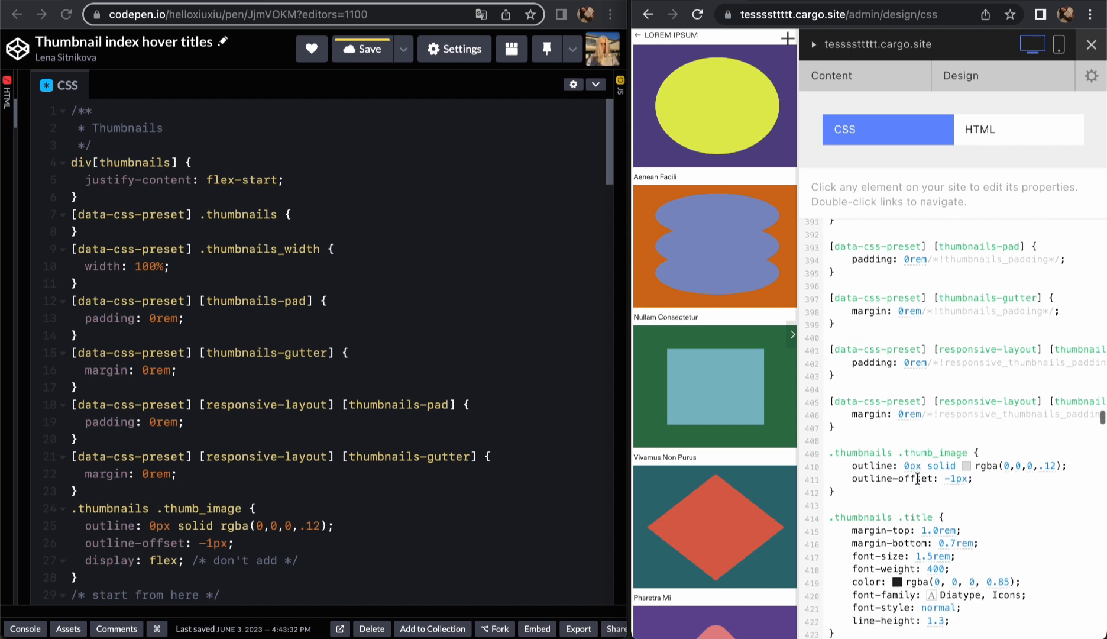
scroll(down, 3)
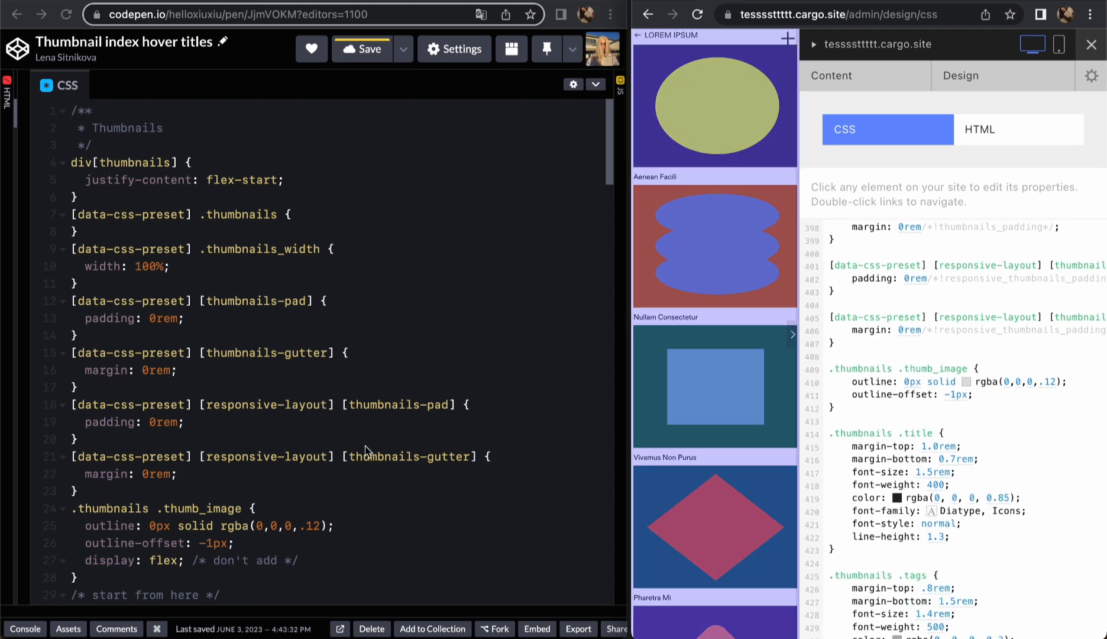
scroll(down, 3)
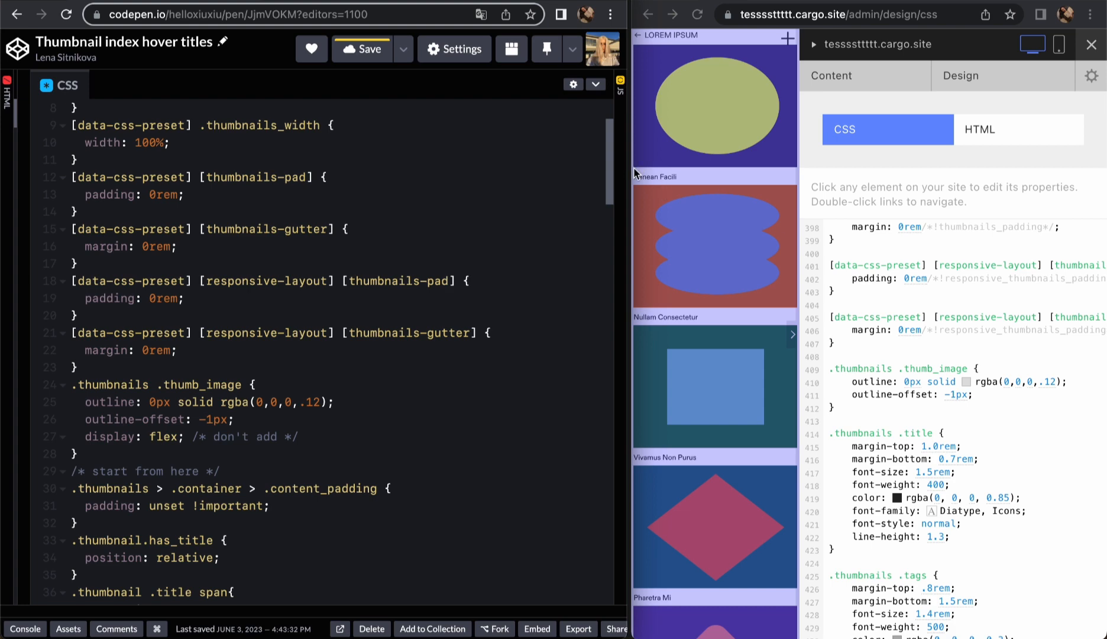
click(31, 88)
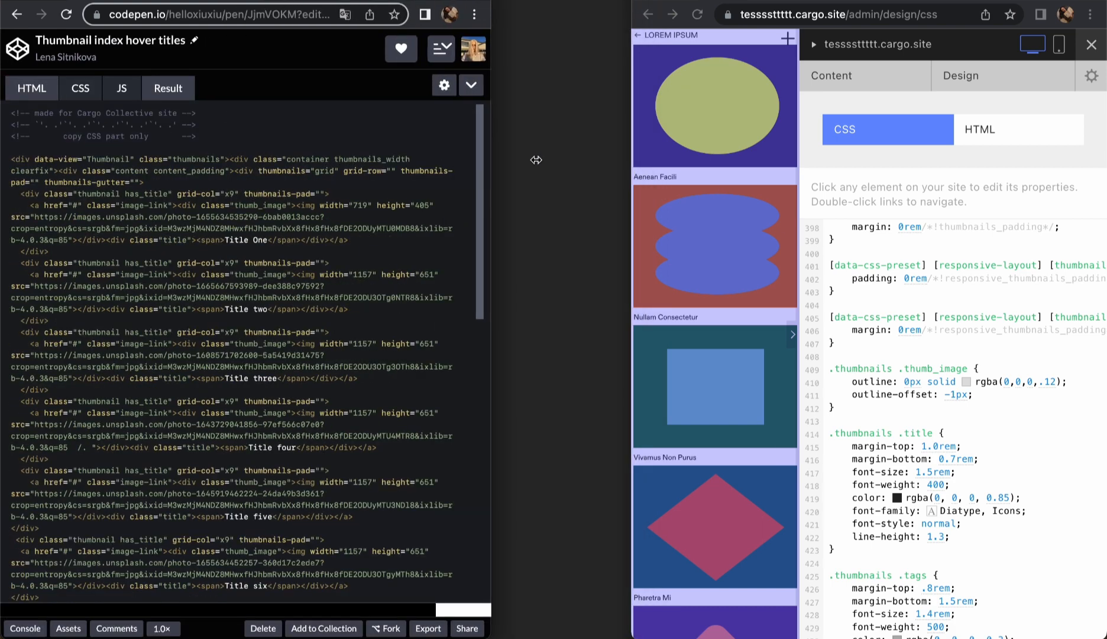
click(79, 89)
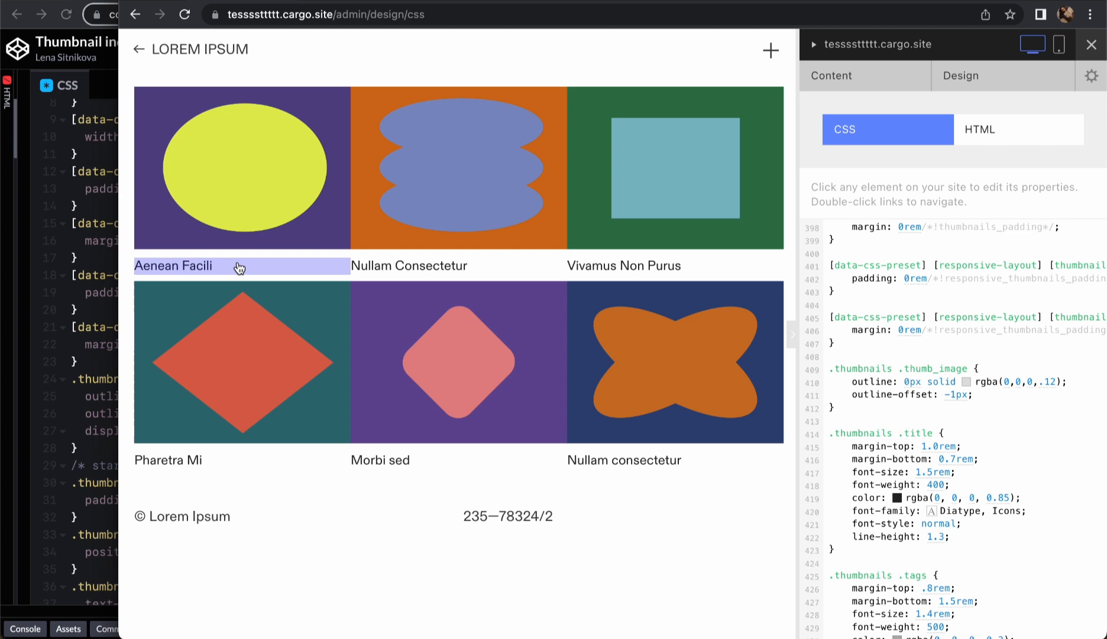
mouse_move(376, 265)
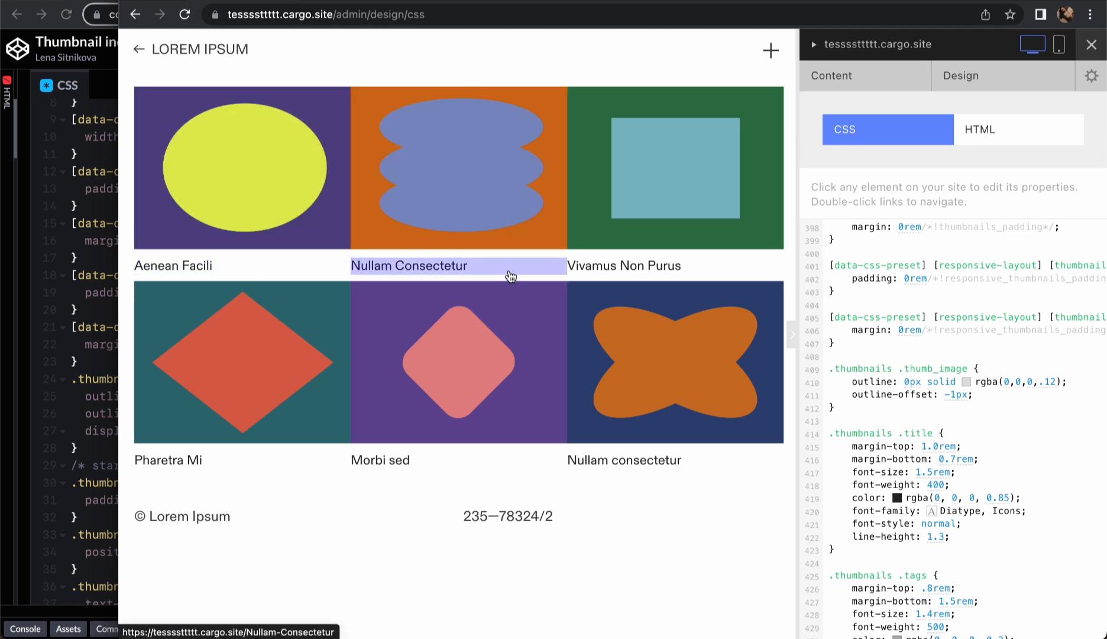
mouse_move(527, 311)
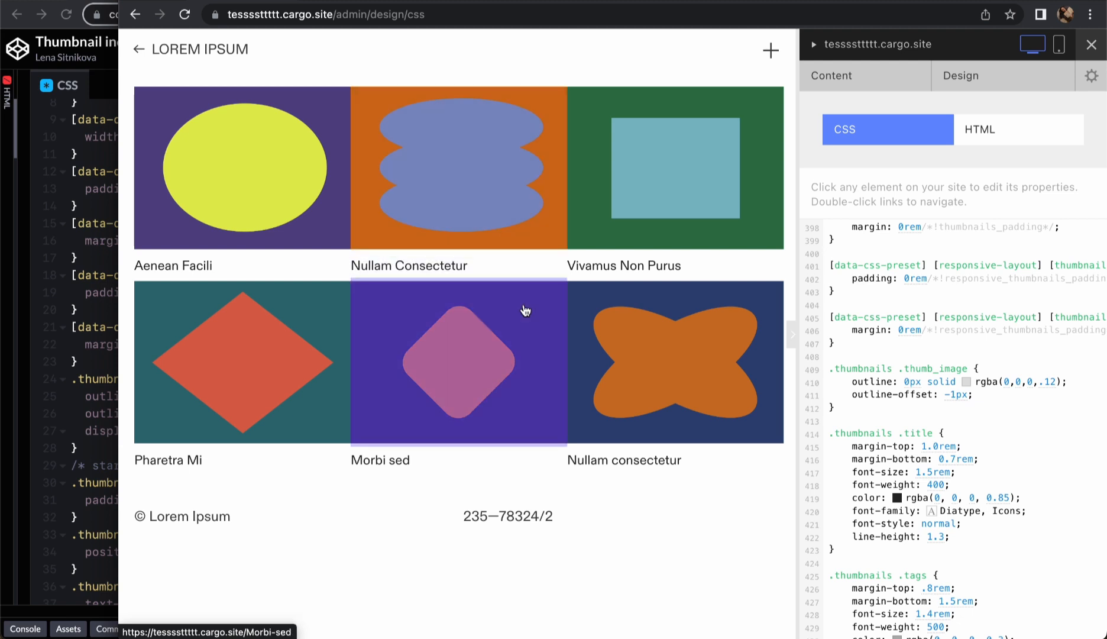
mouse_move(639, 312)
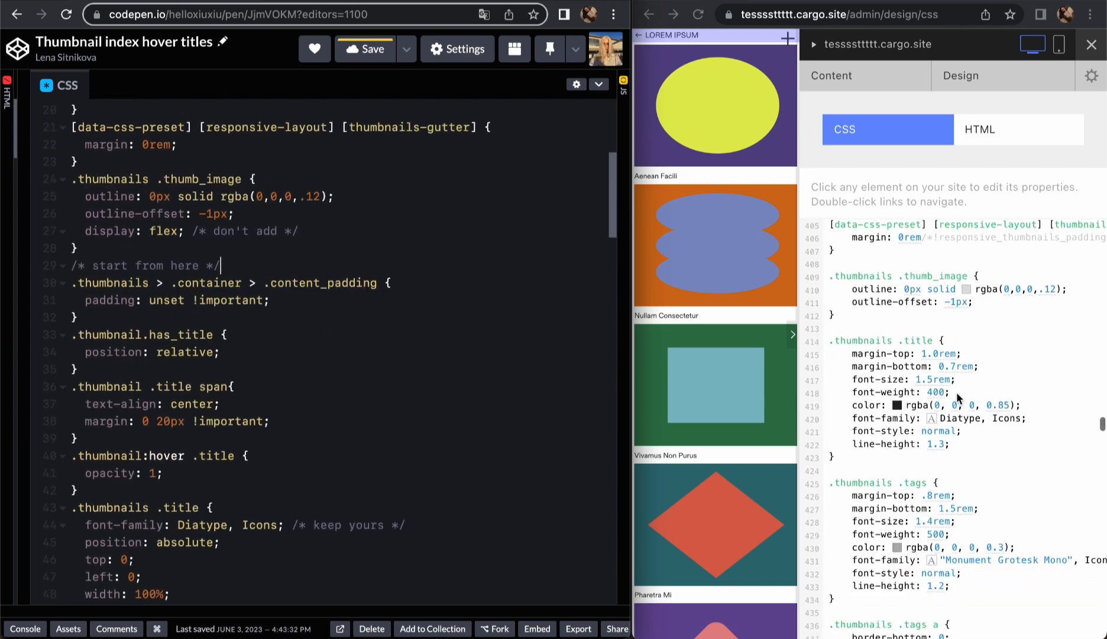
scroll(up, 3)
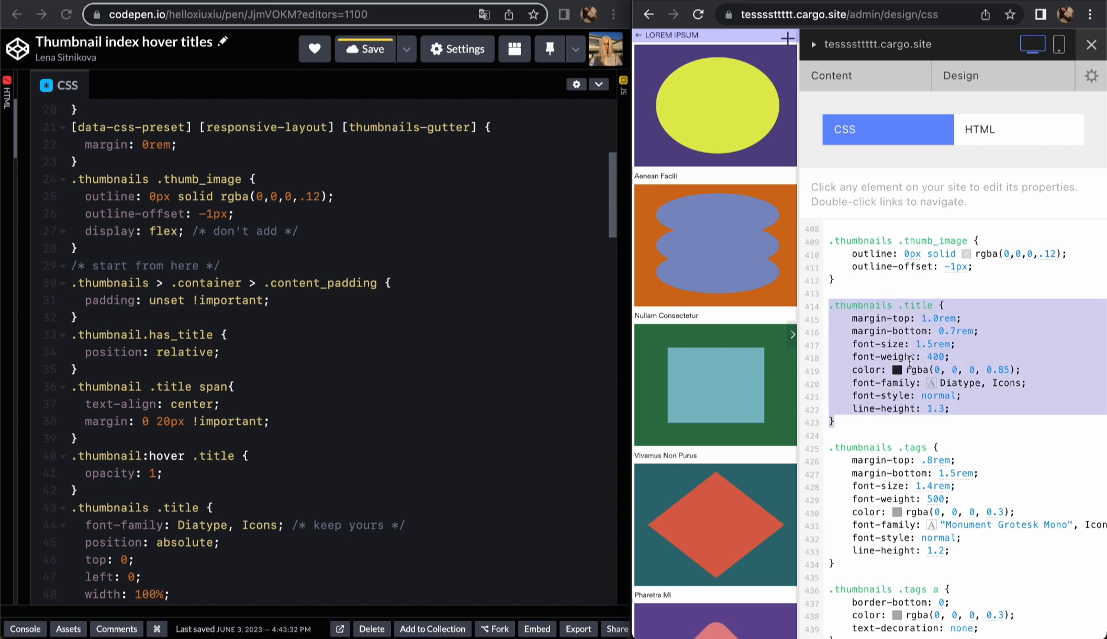
scroll(down, 3)
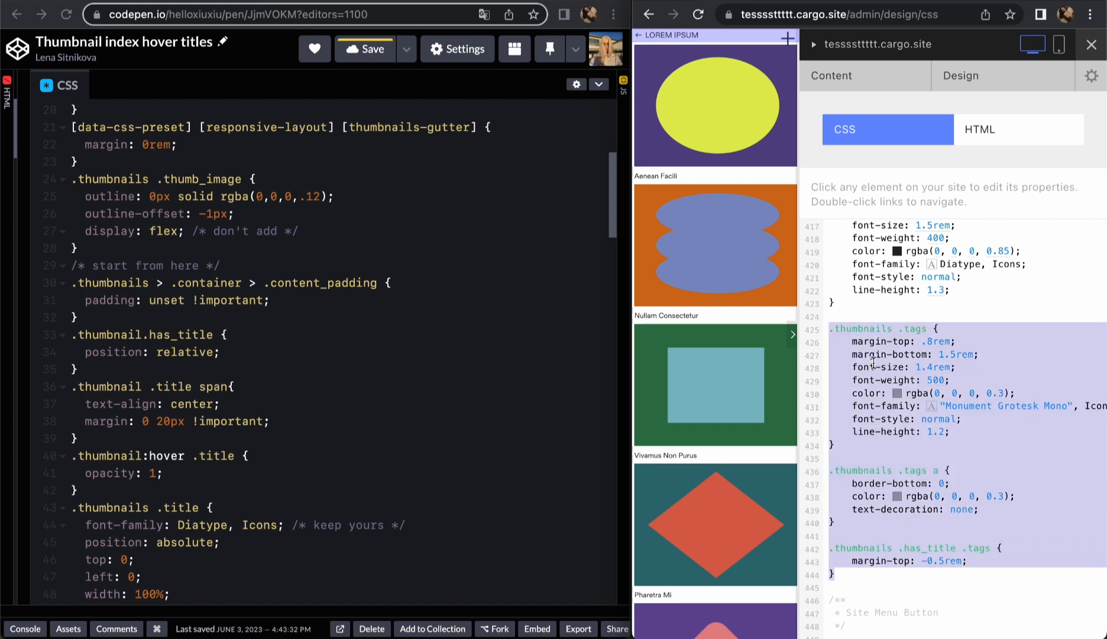
scroll(up, 3)
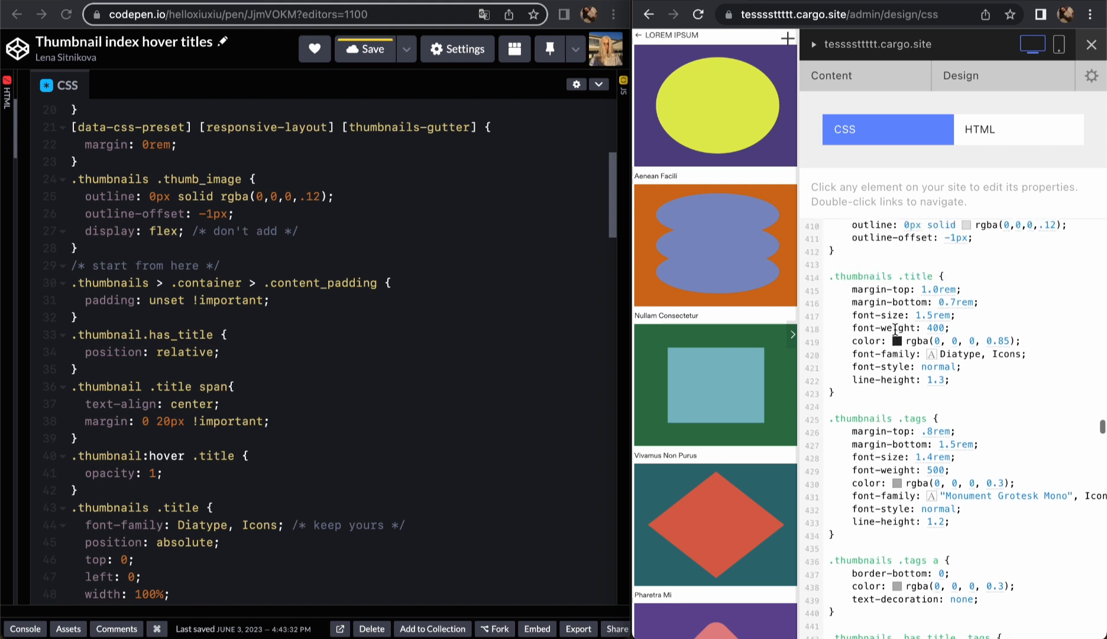
scroll(up, 3)
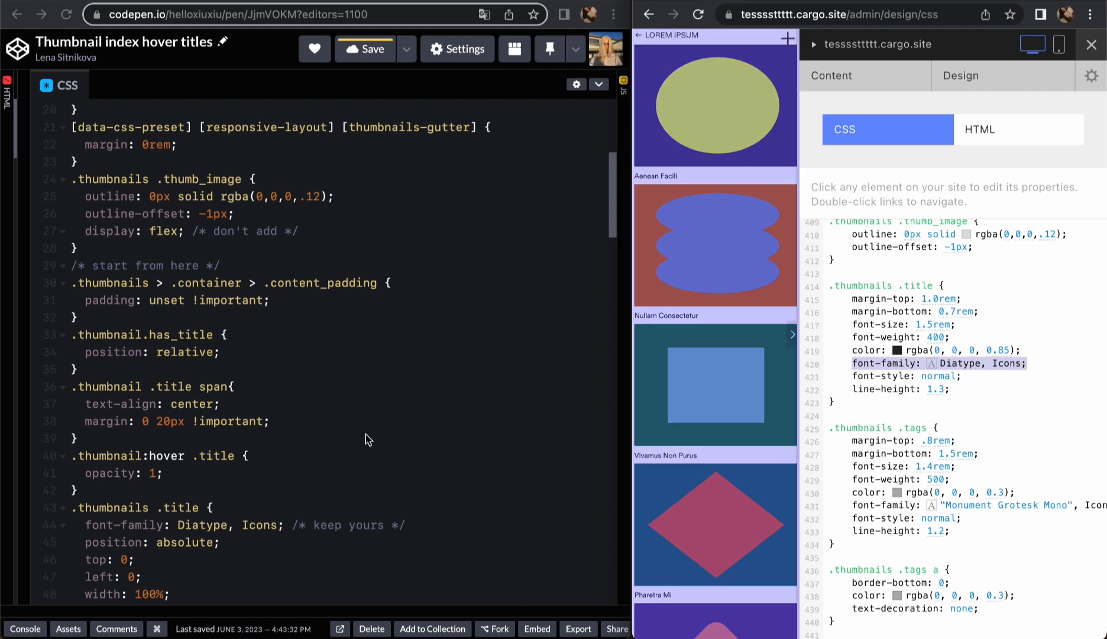
scroll(down, 3)
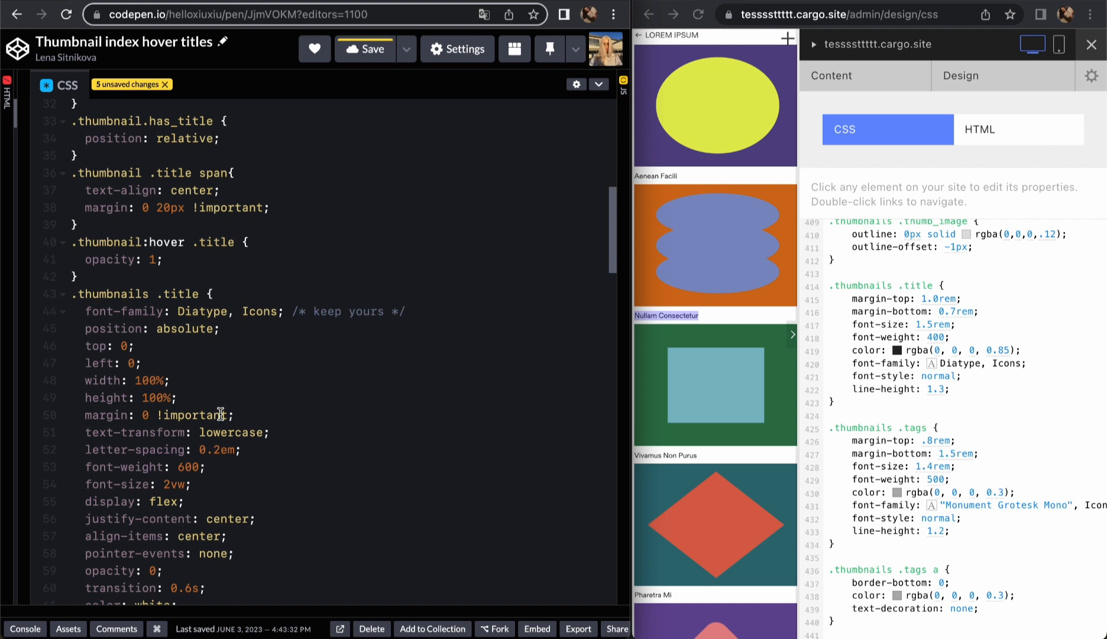
click(883, 285)
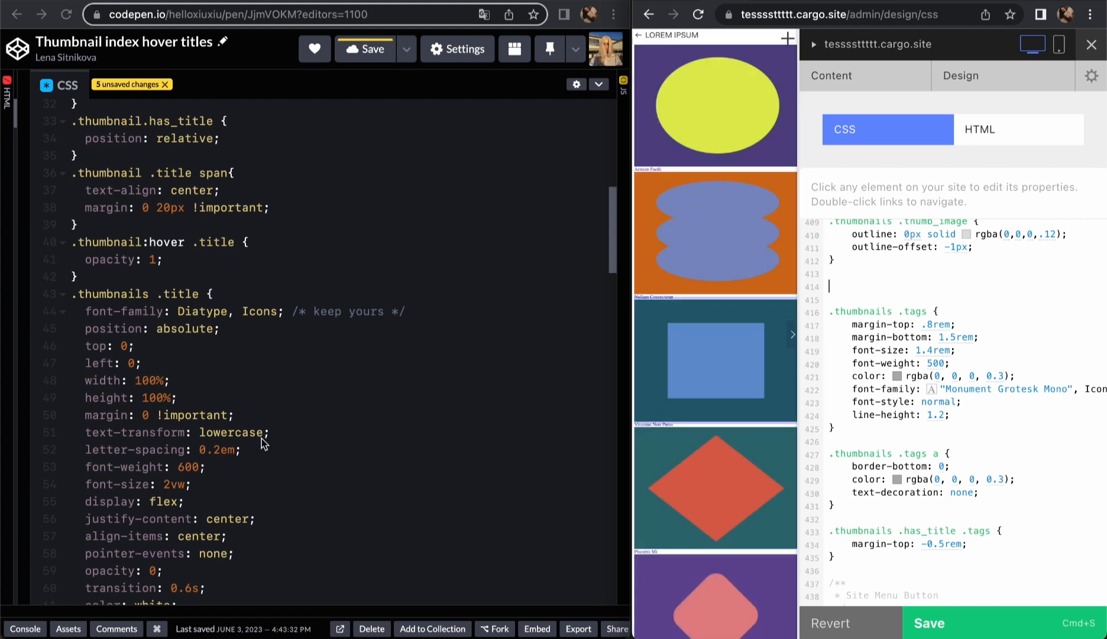
scroll(up, 3)
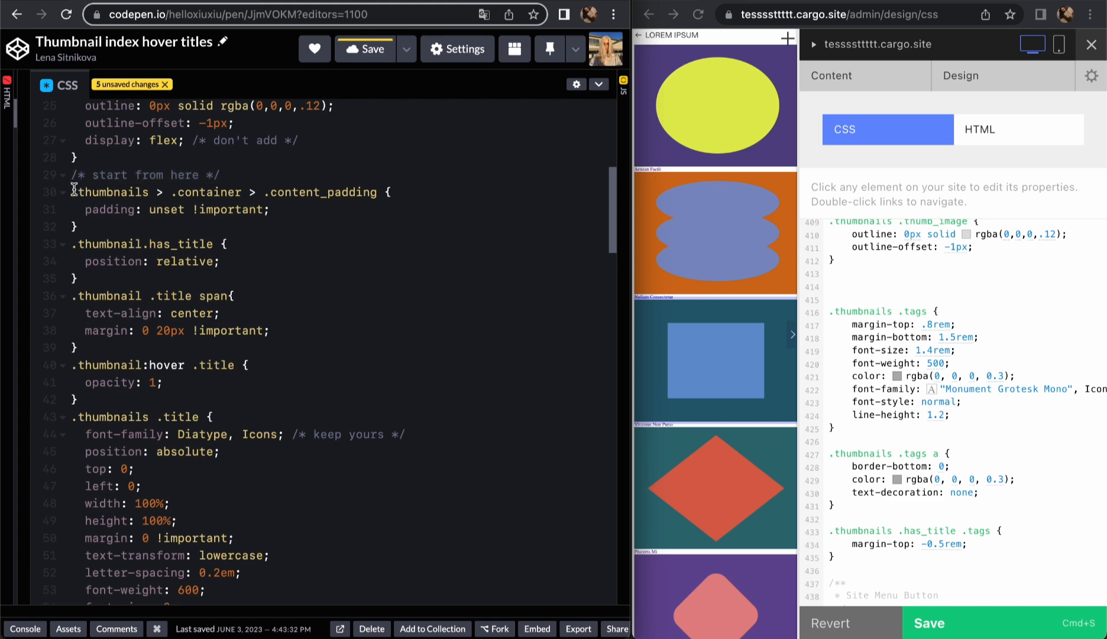
scroll(down, 3)
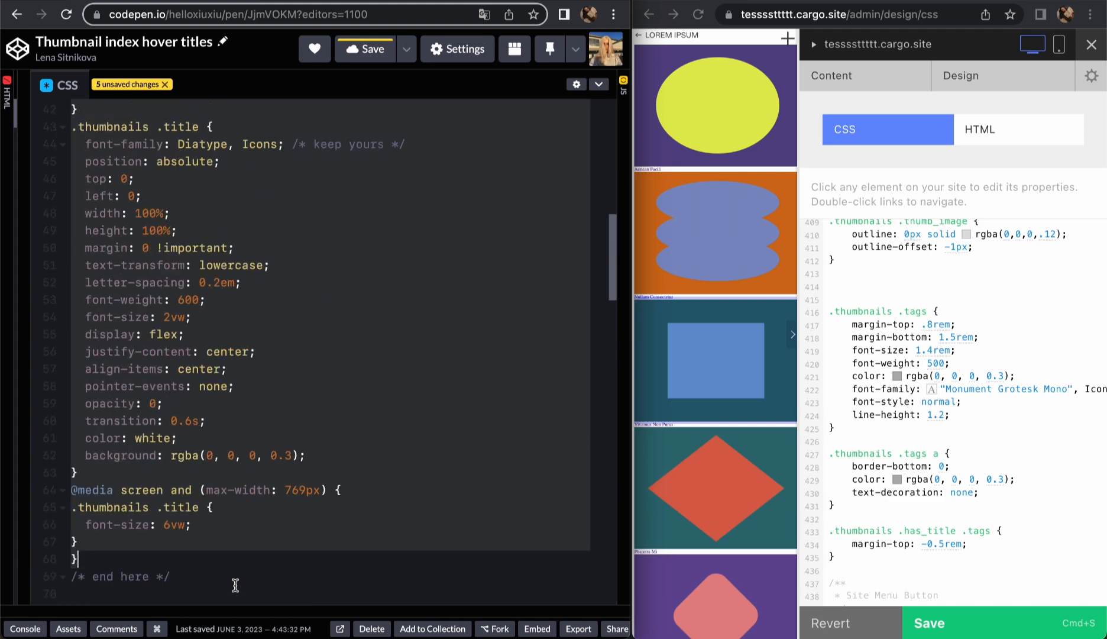
scroll(down, 3)
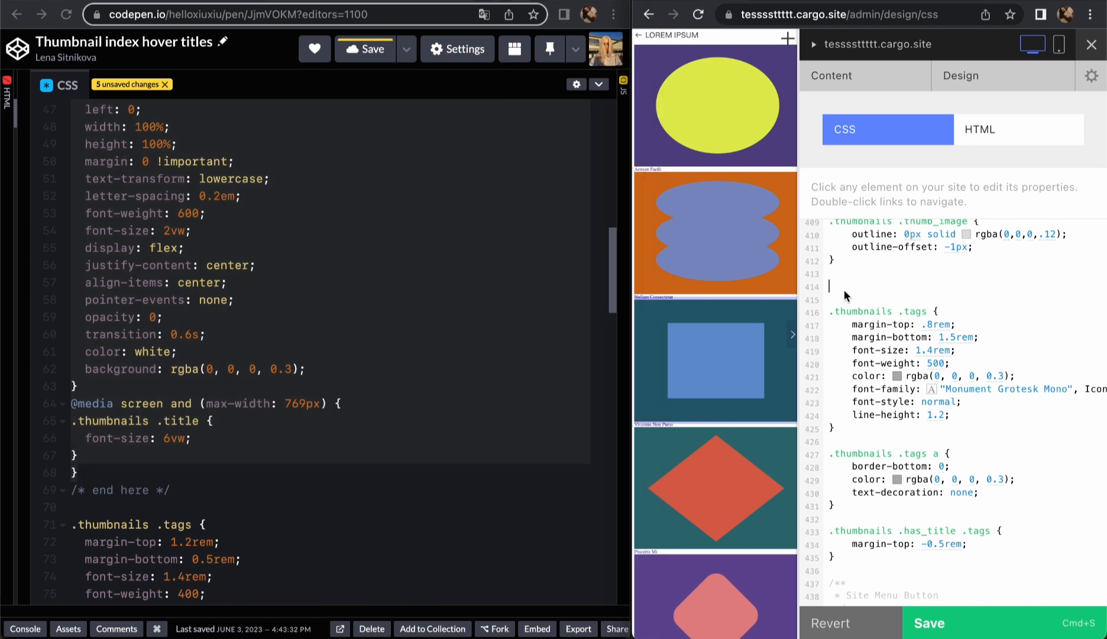
scroll(down, 3)
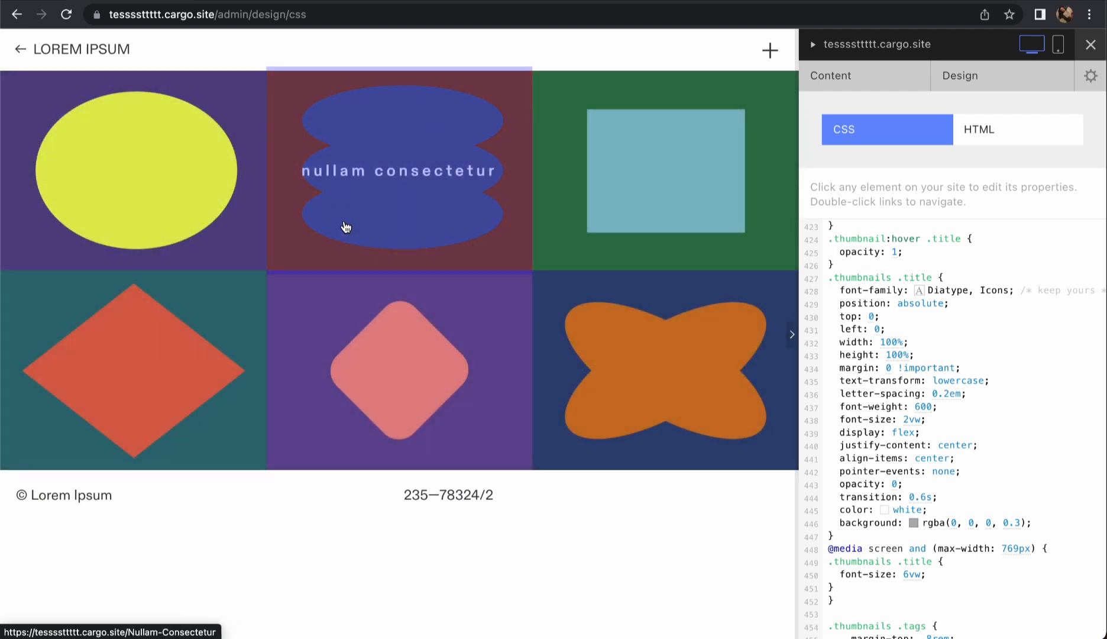
mouse_move(662, 231)
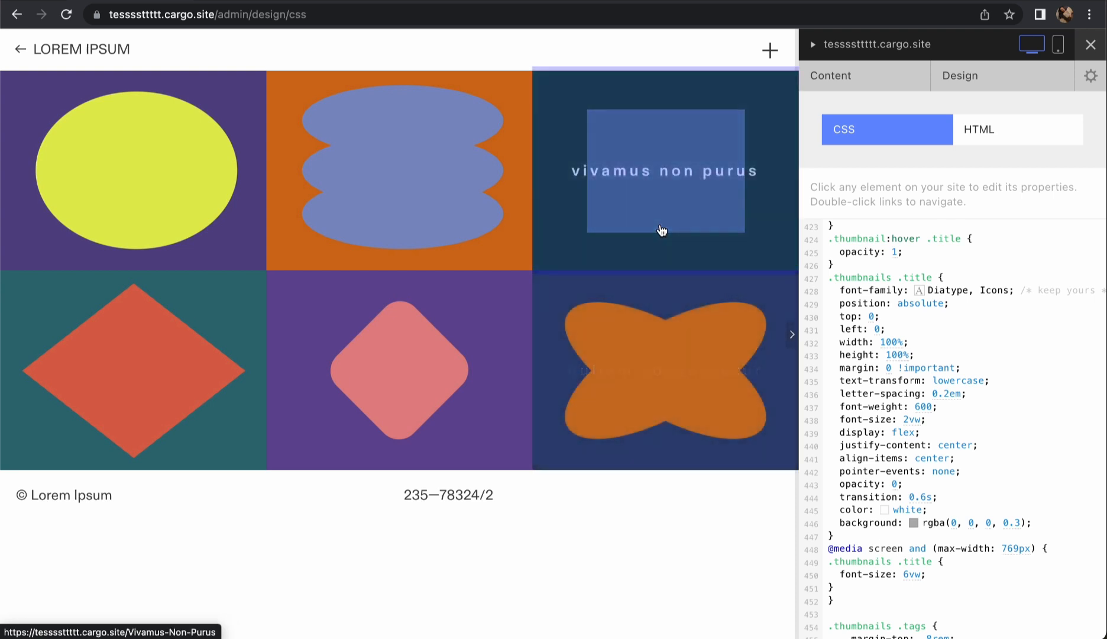
mouse_move(496, 243)
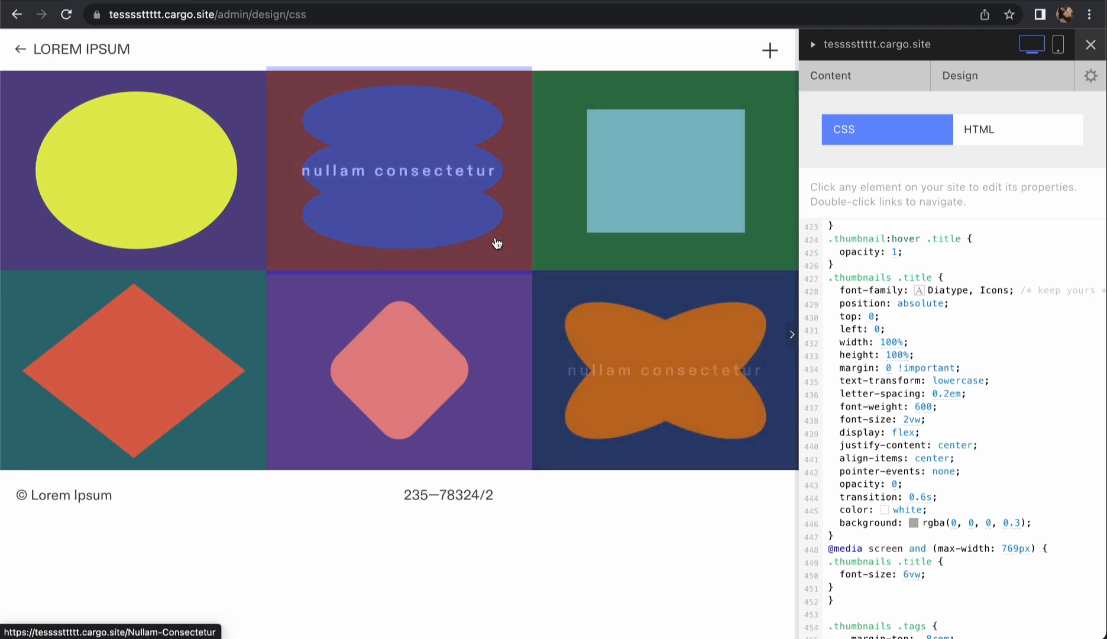
- Preview the live site at /index and hover thumbnails to check the fading titles
click(66, 14)
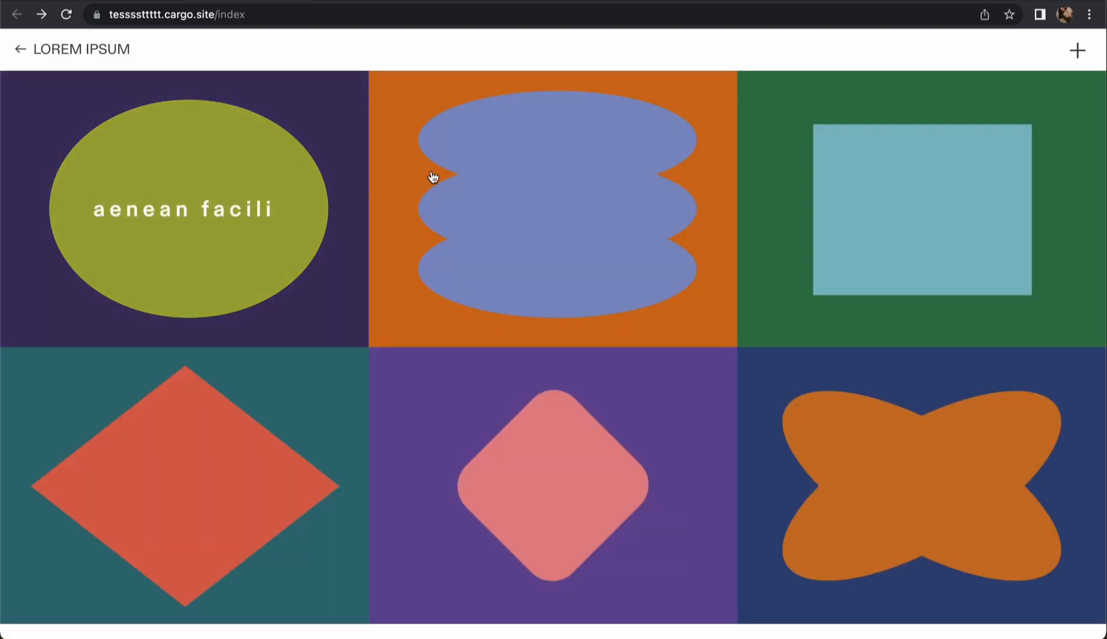
mouse_move(635, 471)
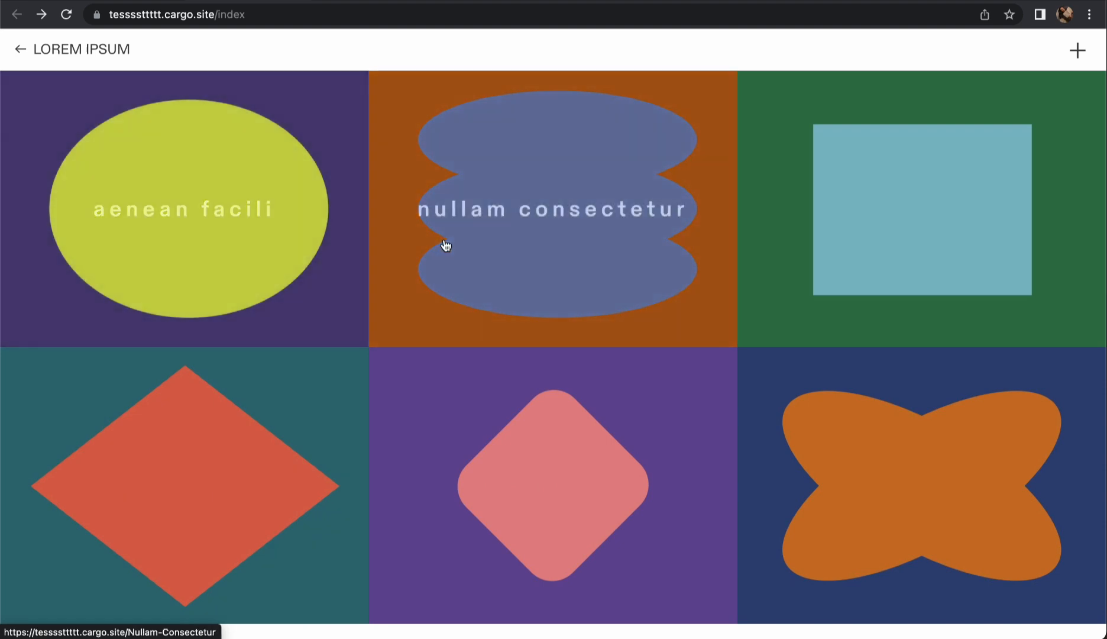
mouse_move(811, 392)
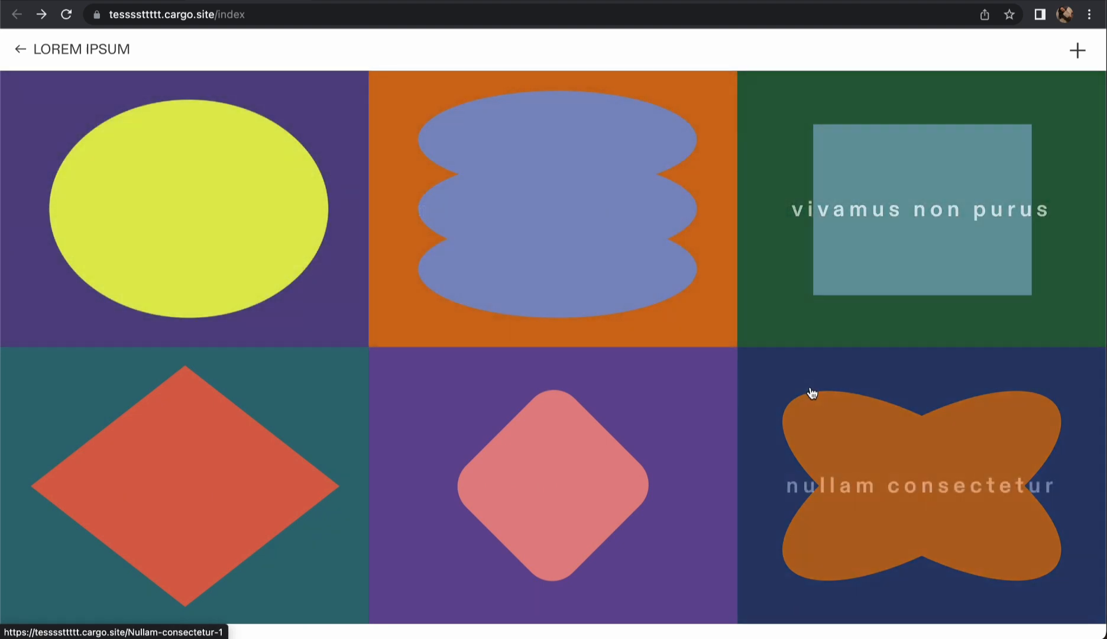
mouse_move(208, 421)
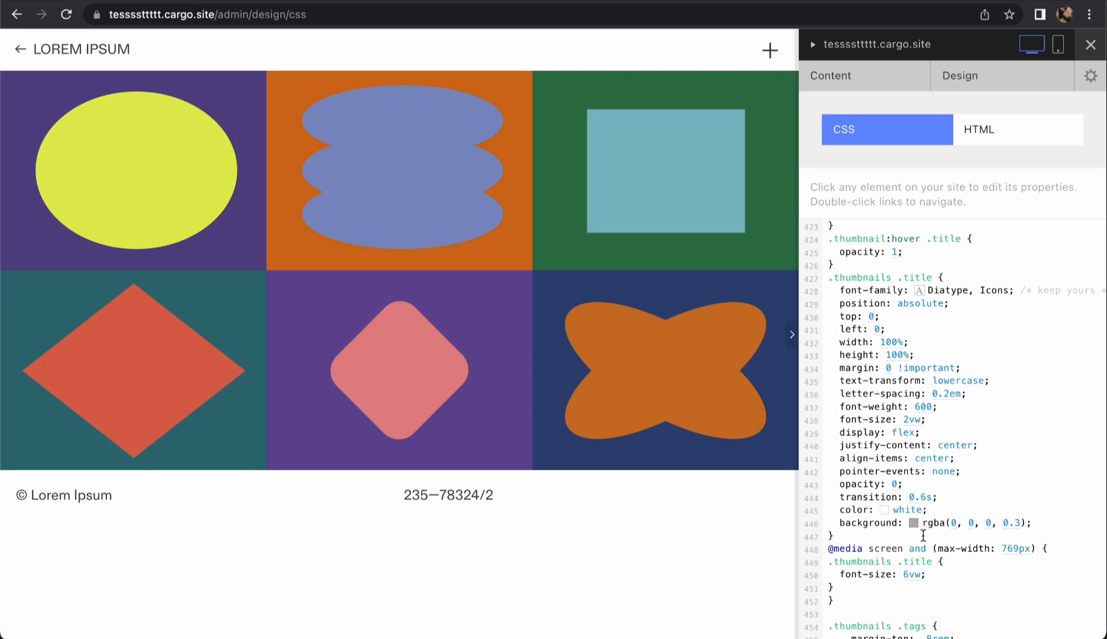
click(1091, 44)
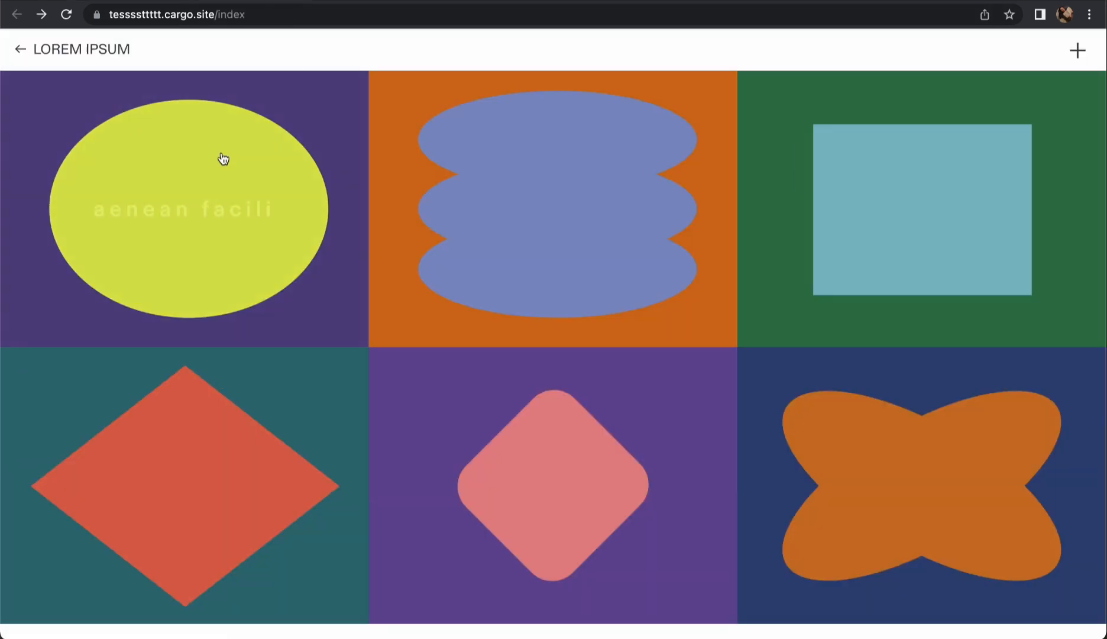
mouse_move(821, 442)
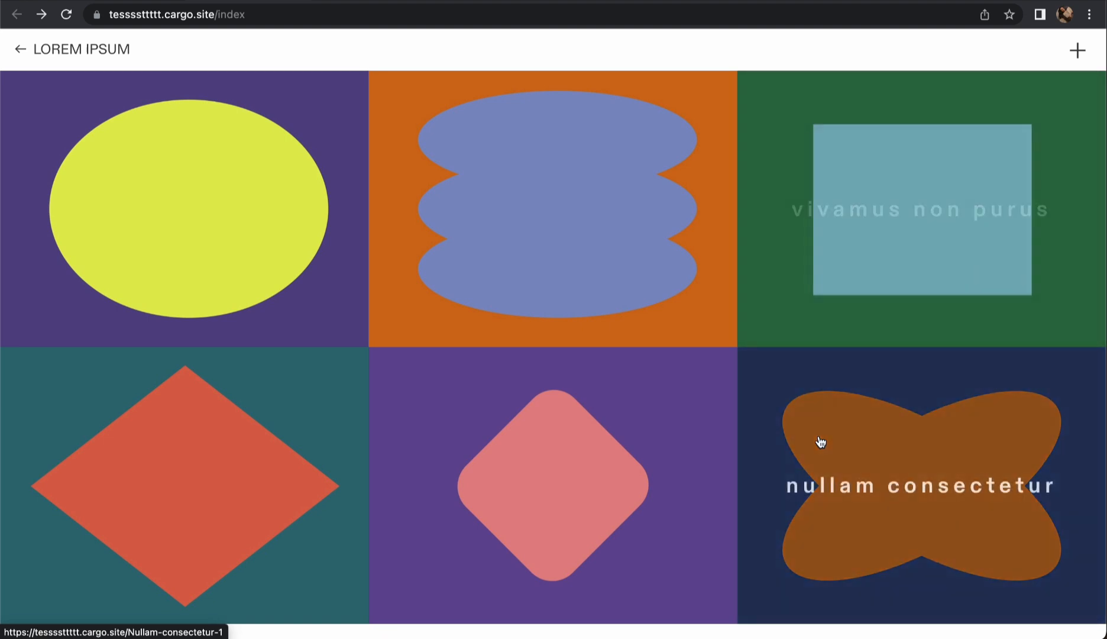
mouse_move(311, 256)
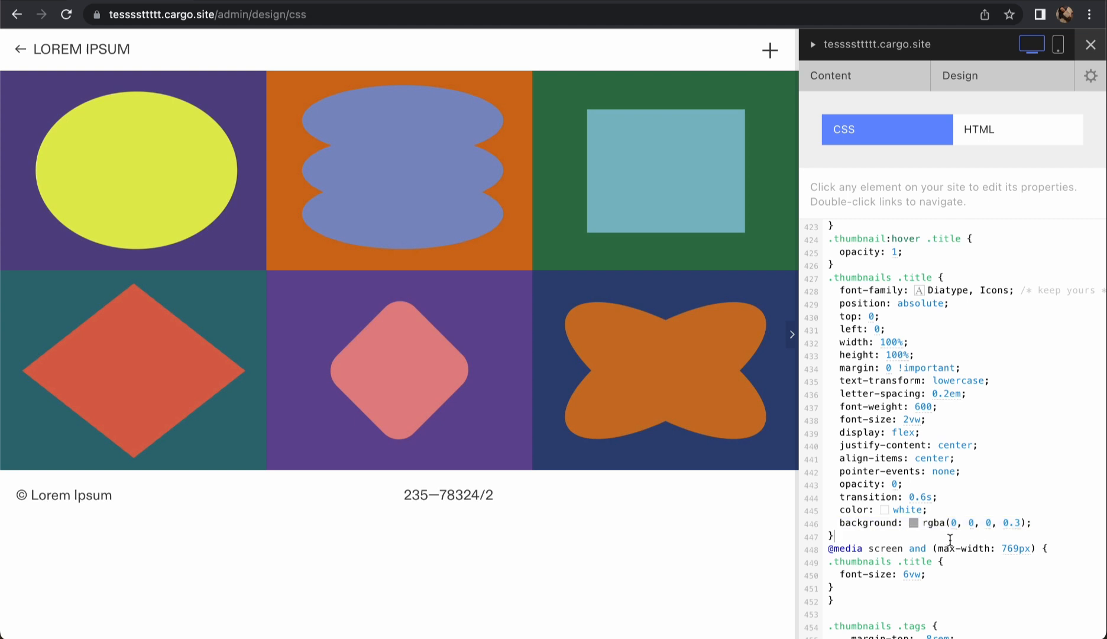
- Set the overlay background to rgba(179,40,40,0.74) and title colour #67a6c7, then save
click(916, 522)
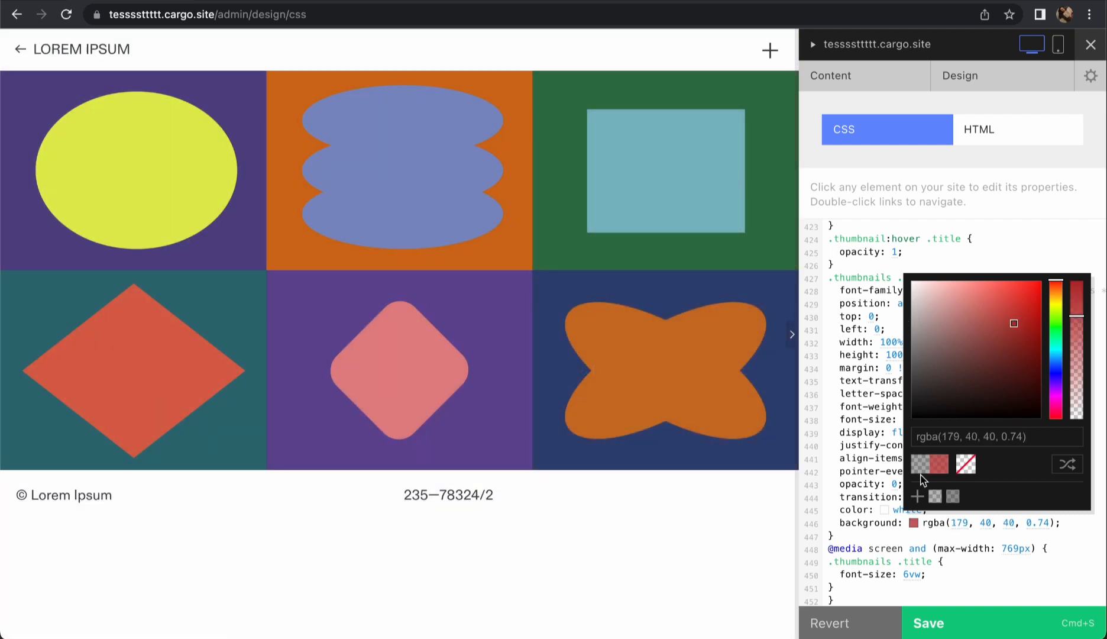
mouse_move(975, 630)
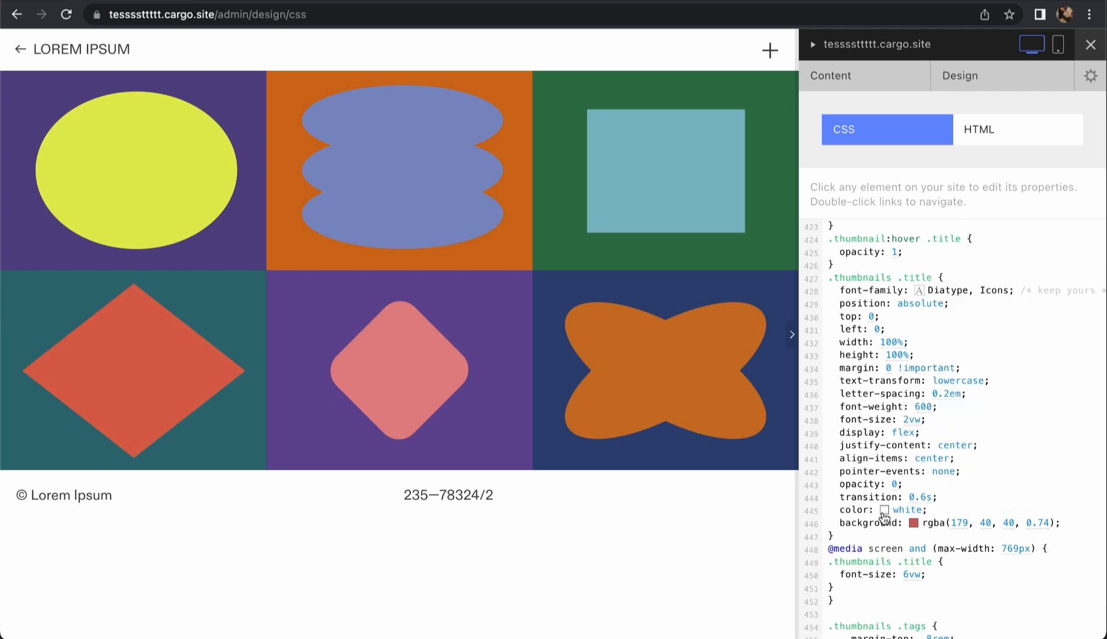
click(883, 509)
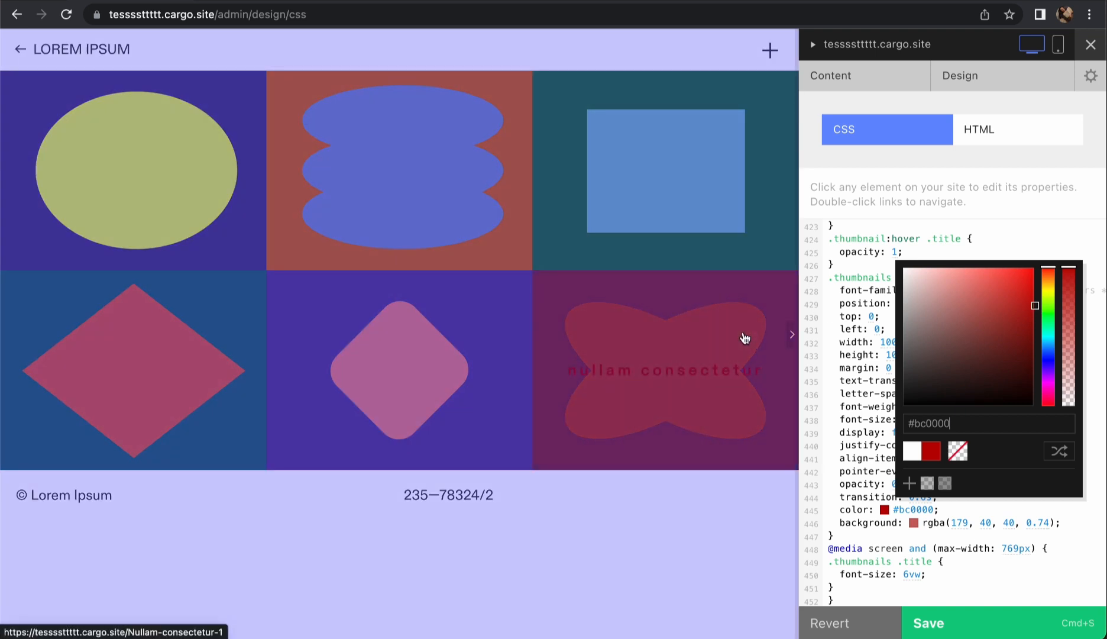
click(967, 300)
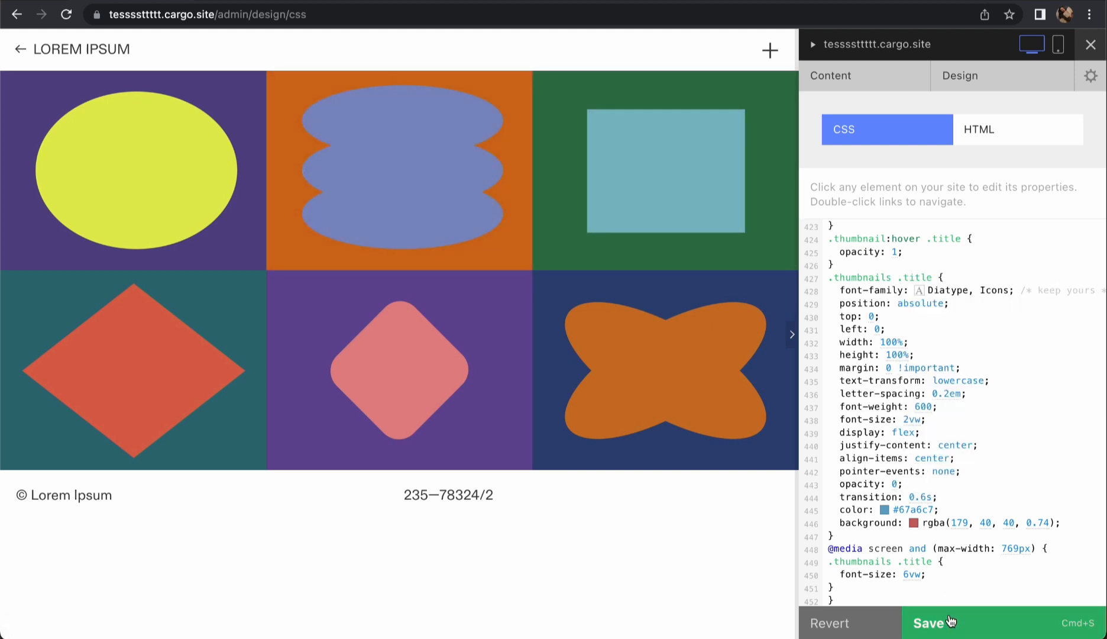
click(931, 622)
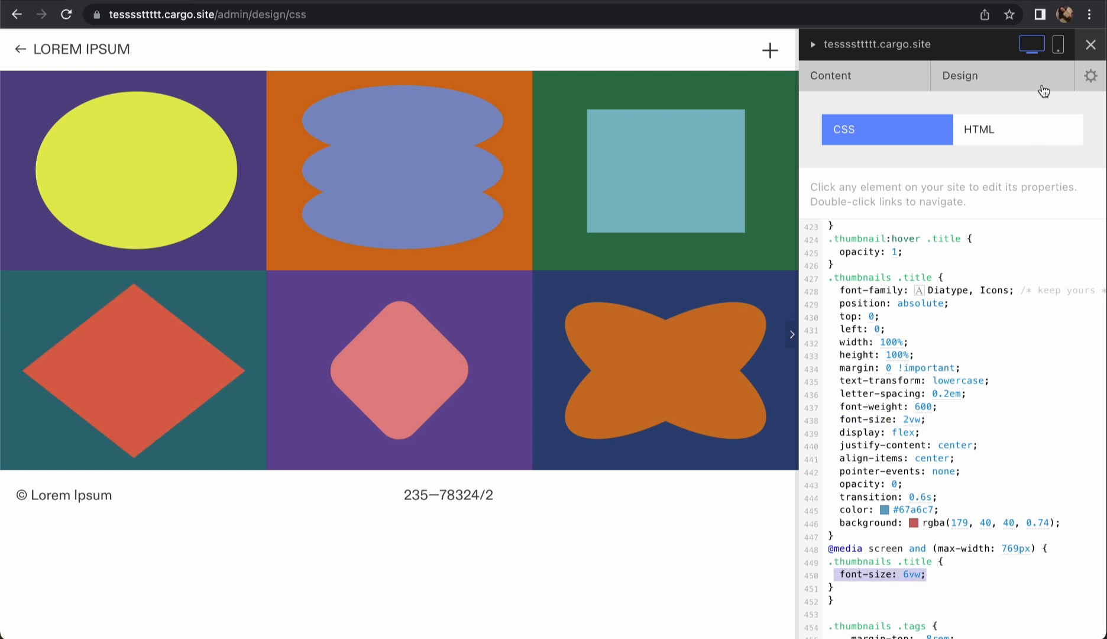
click(1057, 44)
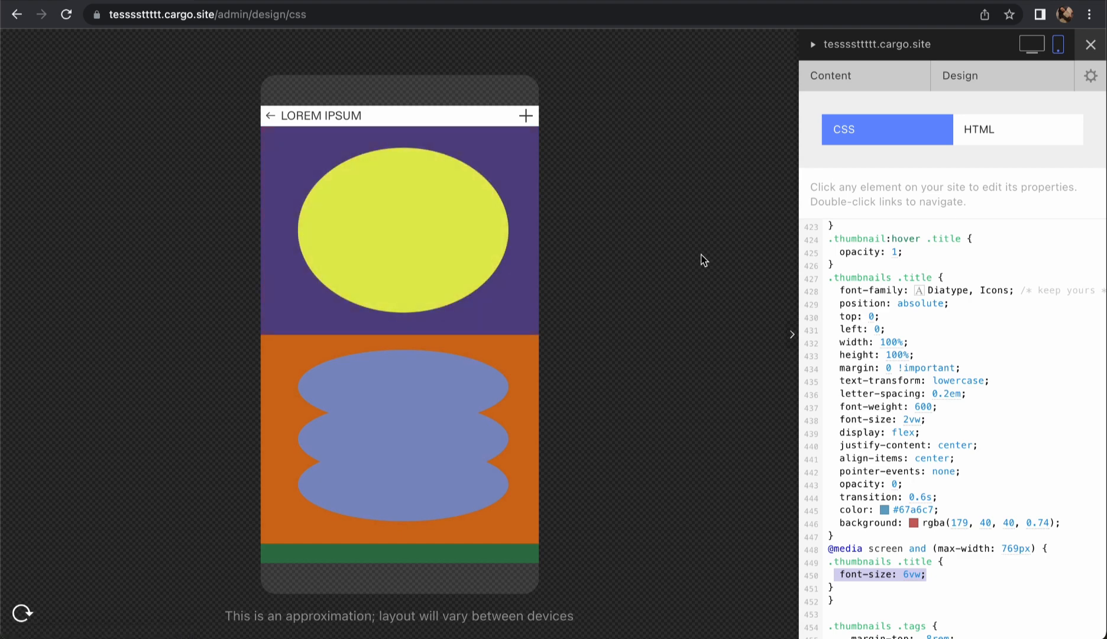
mouse_move(907, 396)
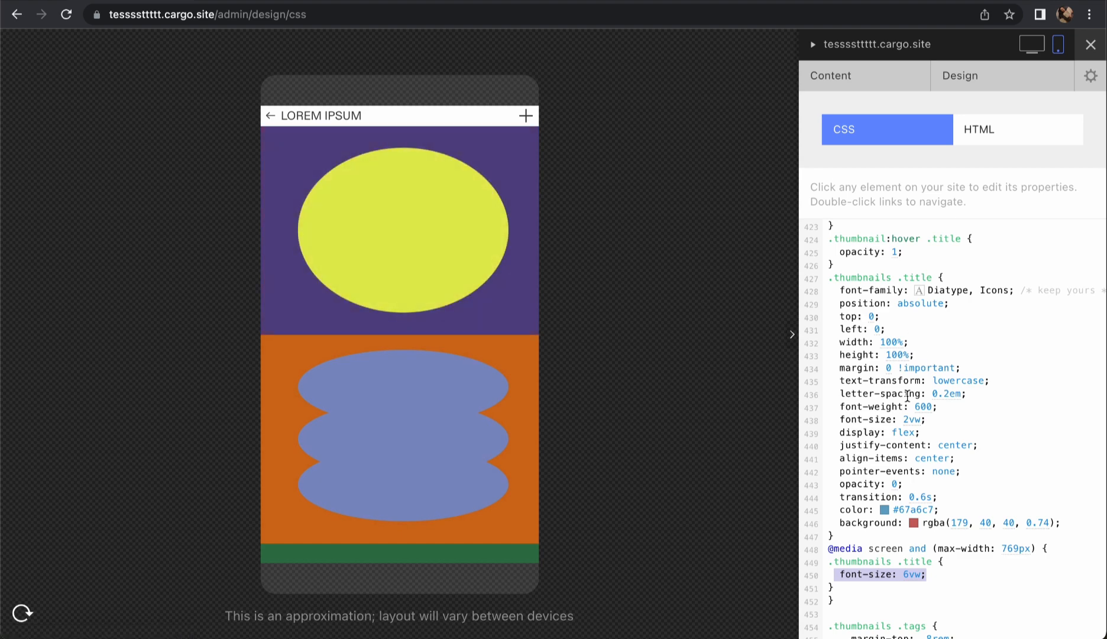
scroll(down, 3)
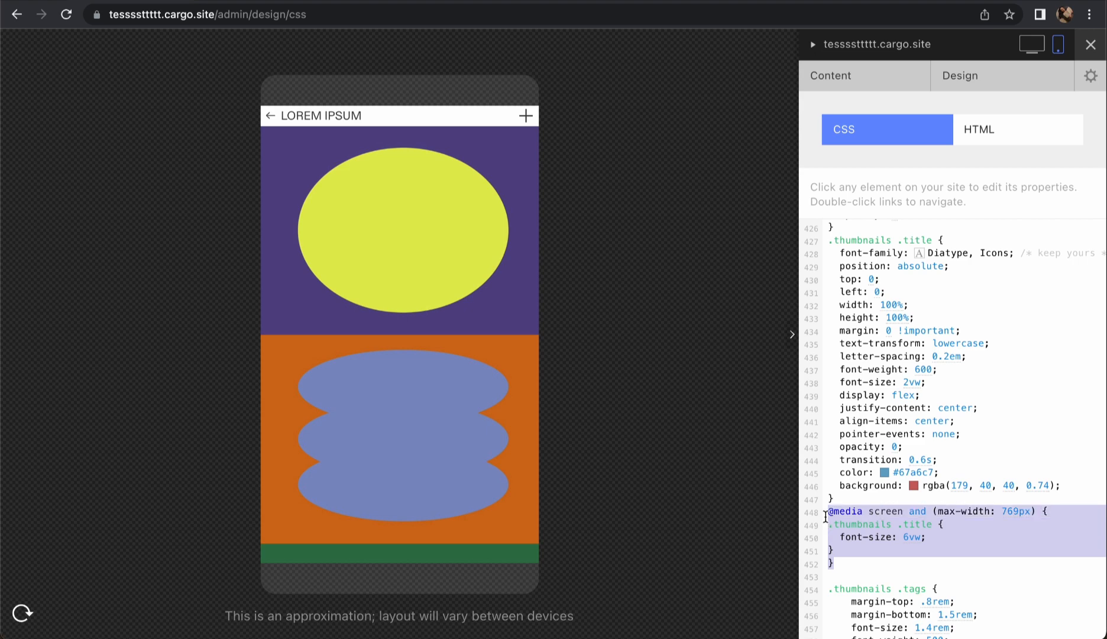
scroll(up, 3)
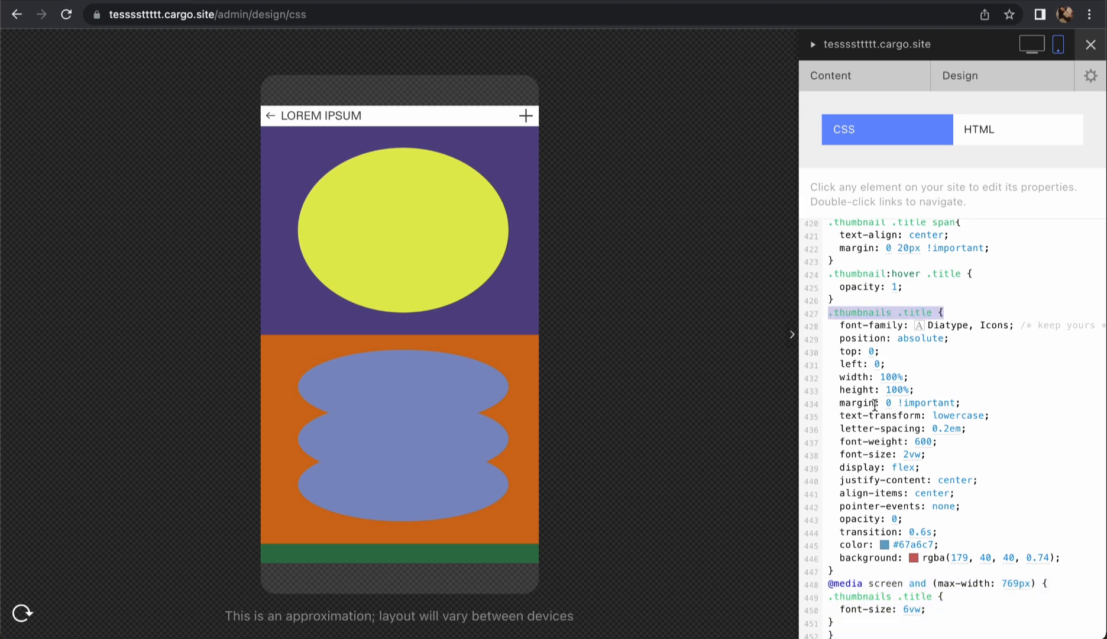
scroll(down, 3)
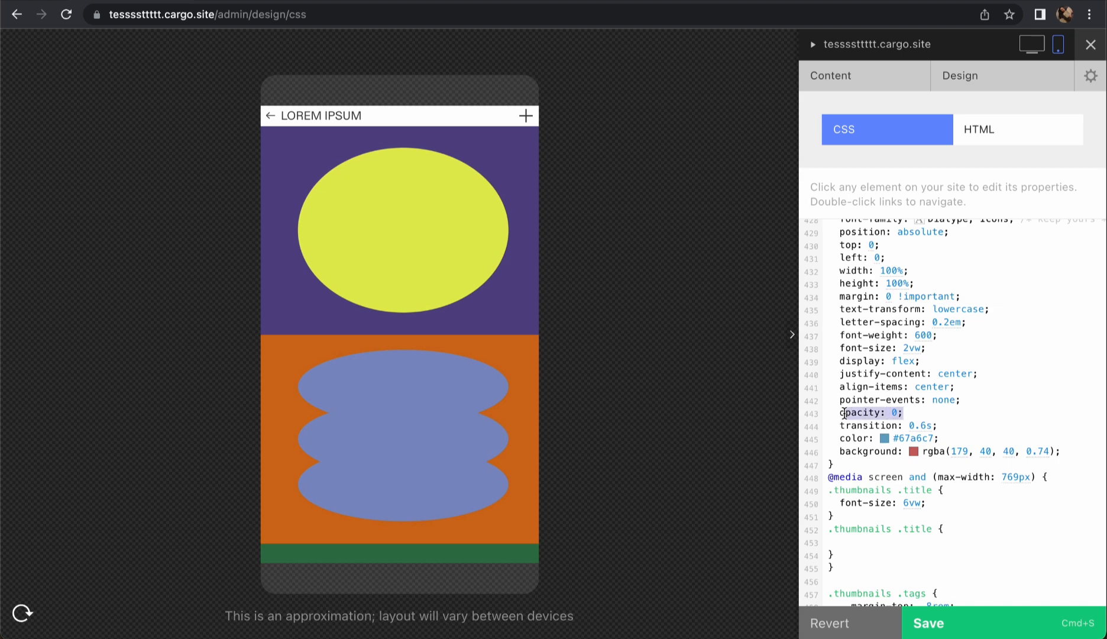
text(opacity: 0;)
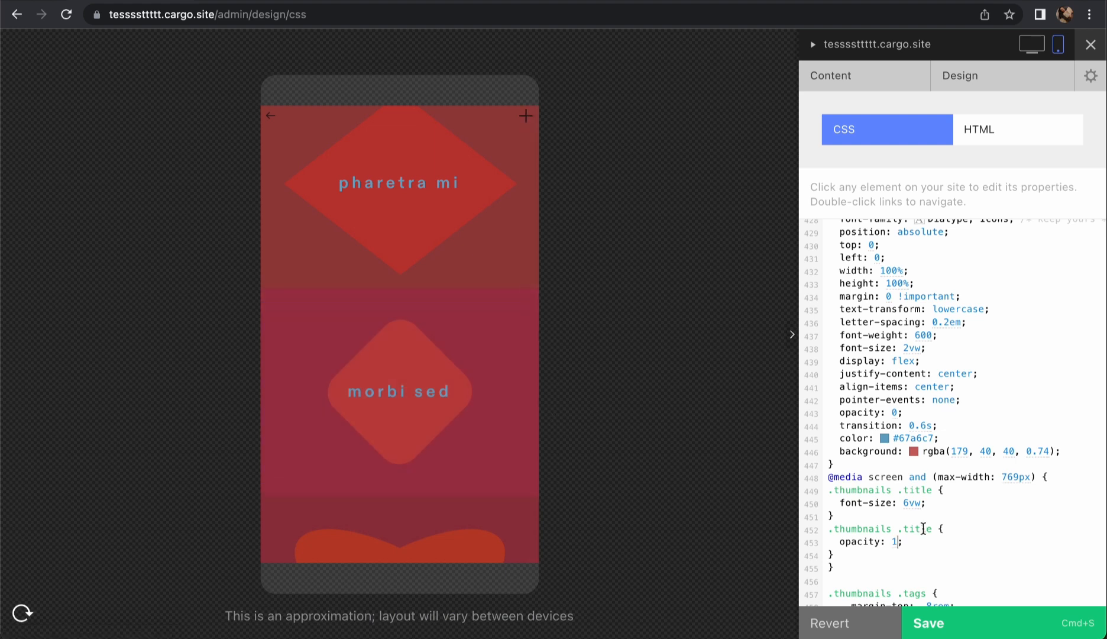
mouse_move(839, 451)
text(background: rgba(51, 51, 51, 0.35);)
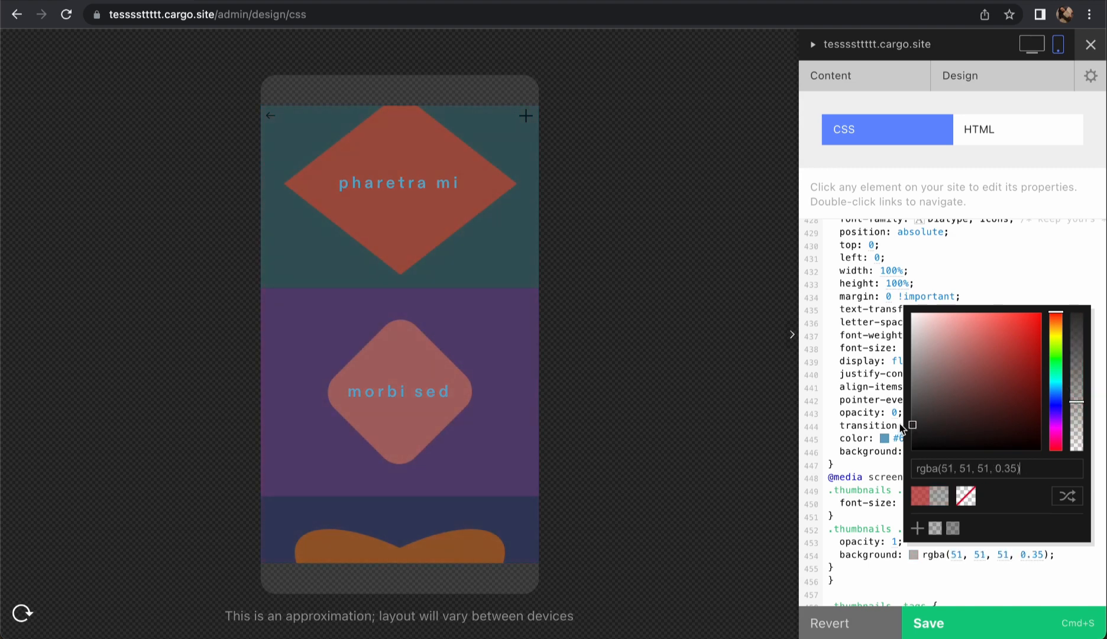
scroll(down, 3)
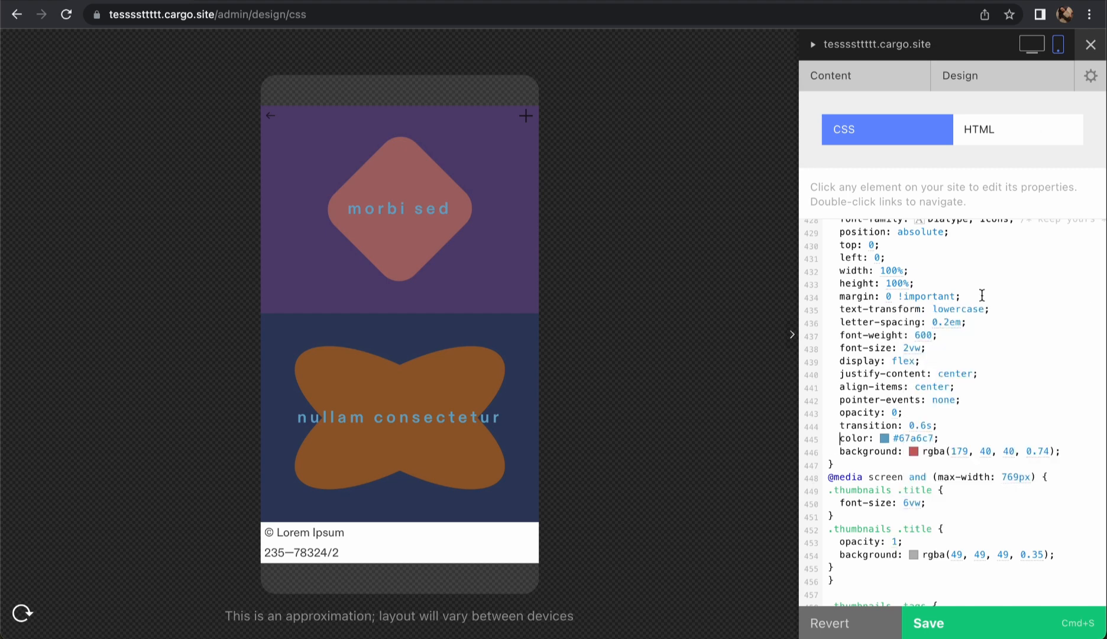
click(1032, 44)
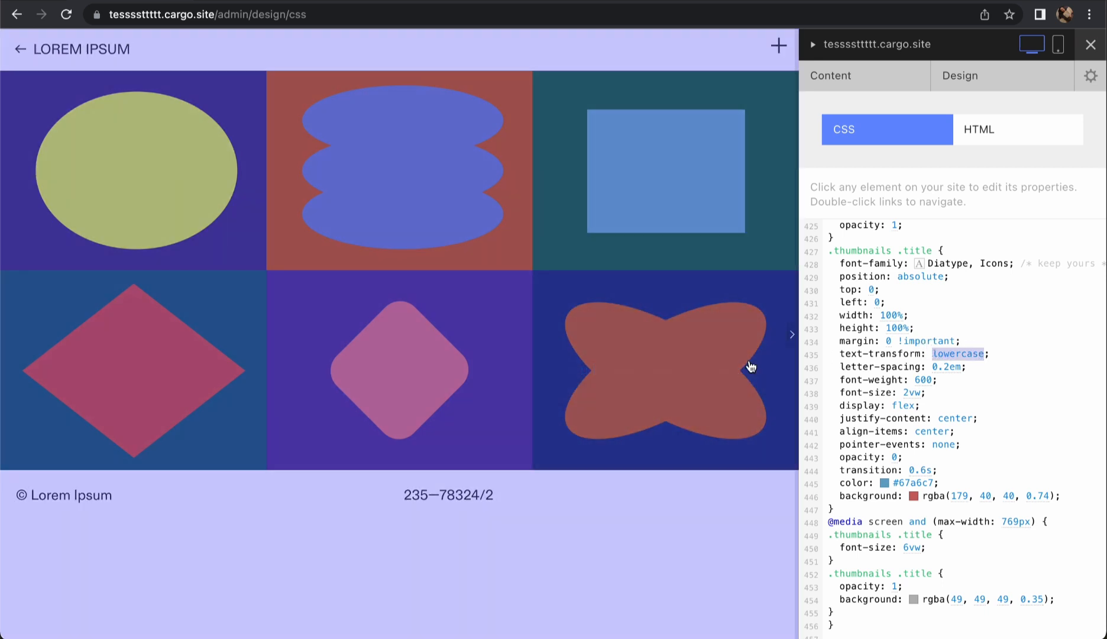
mouse_move(699, 211)
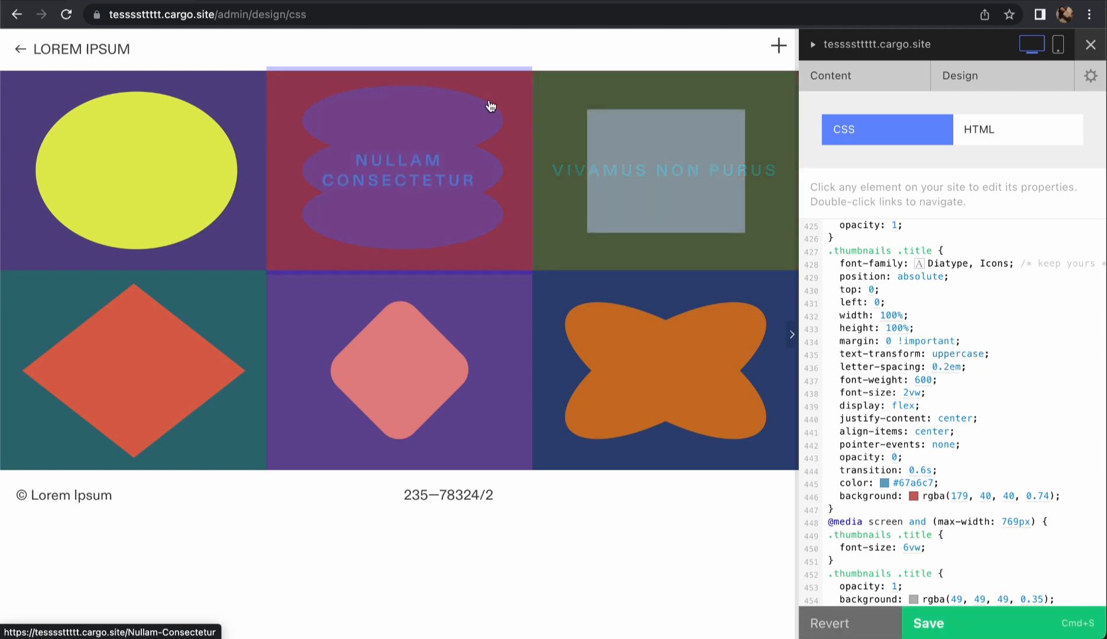
click(927, 622)
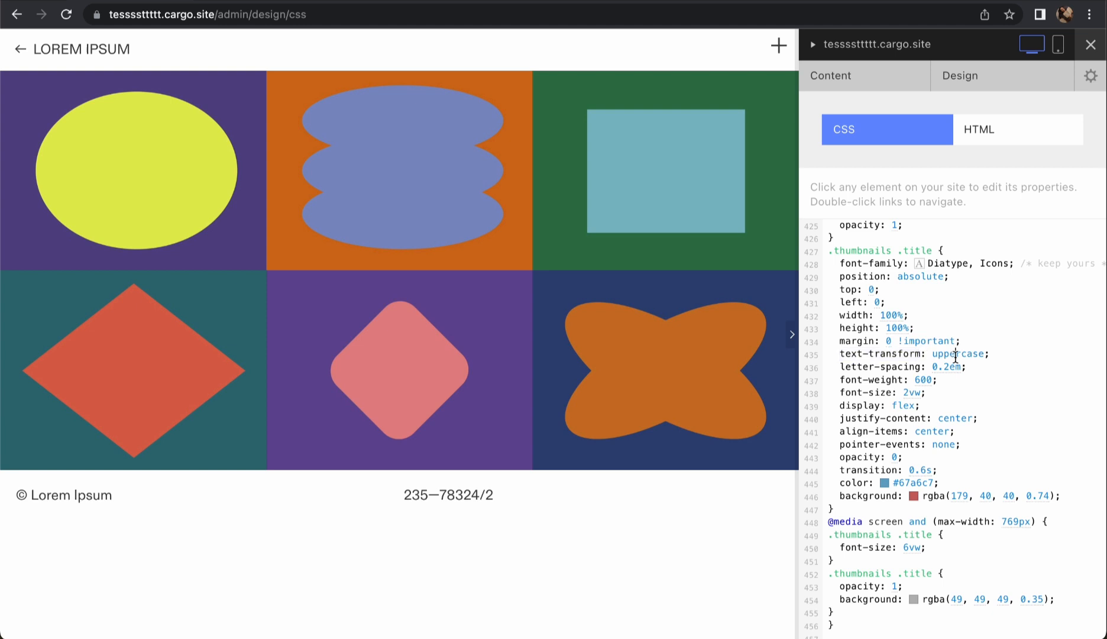
mouse_move(955, 451)
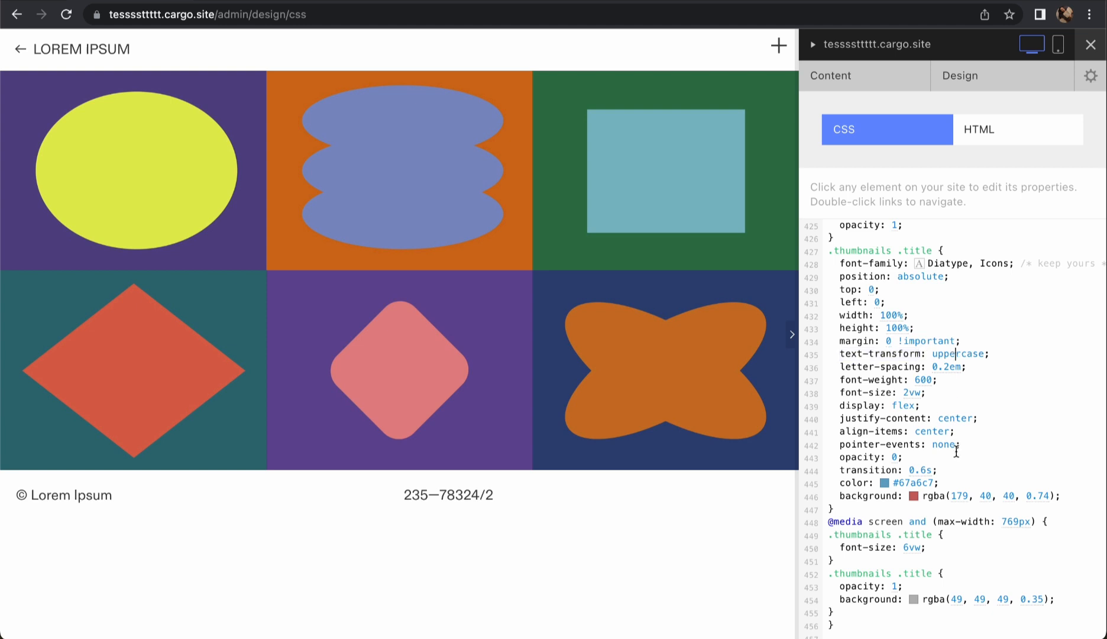
scroll(down, 3)
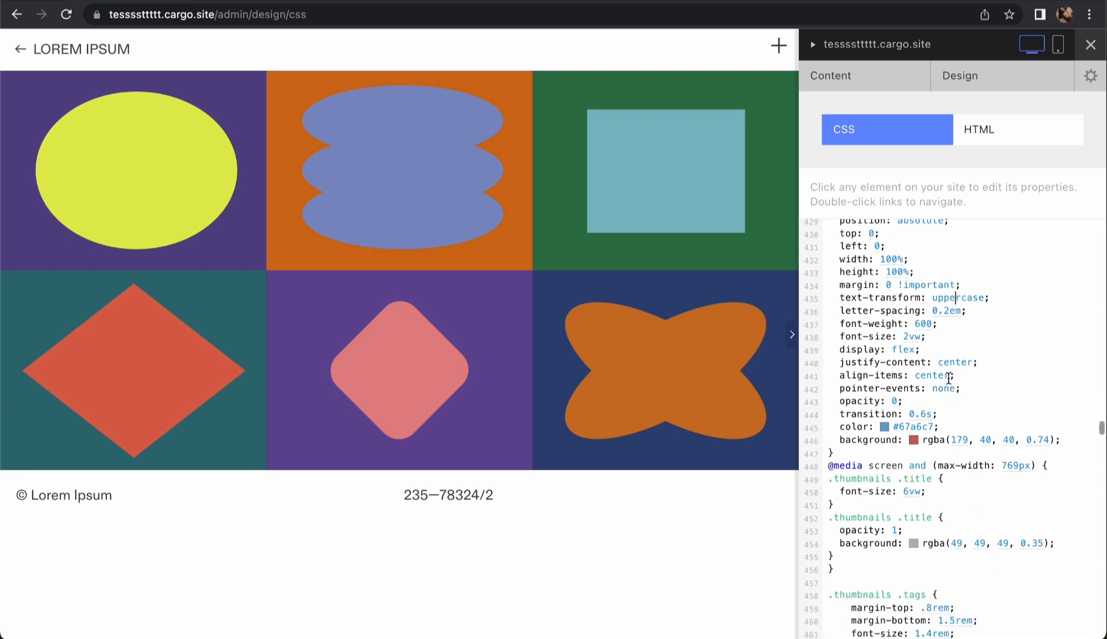
scroll(up, 3)
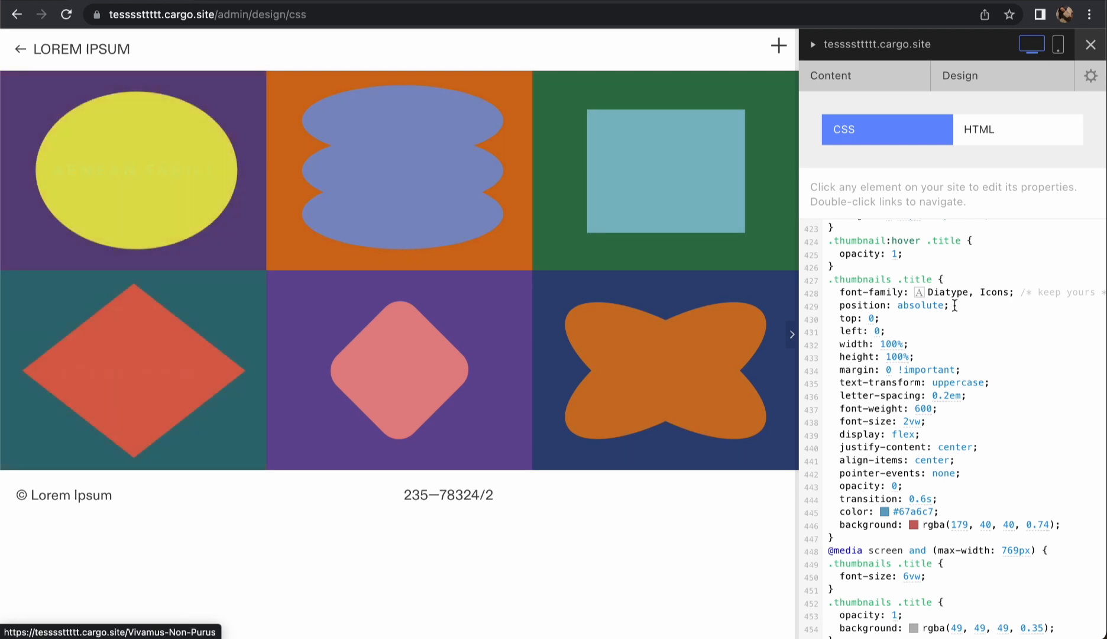
scroll(up, 3)
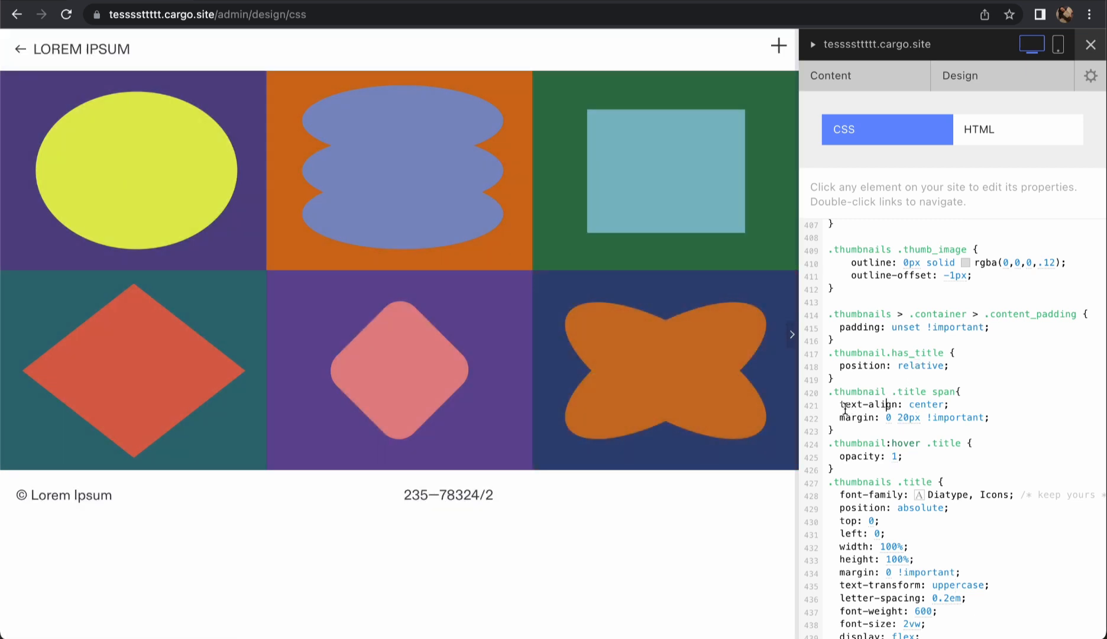
- Set .thumbnail .title span text-align to left and clear the justify-content value
double_click(928, 403)
text(lef)
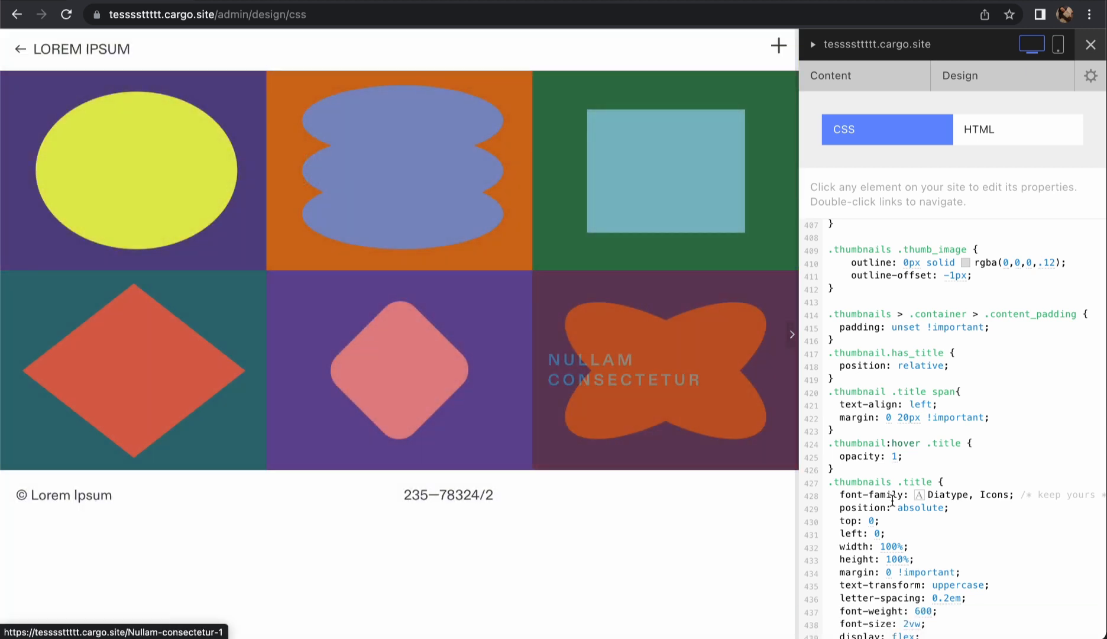
scroll(down, 3)
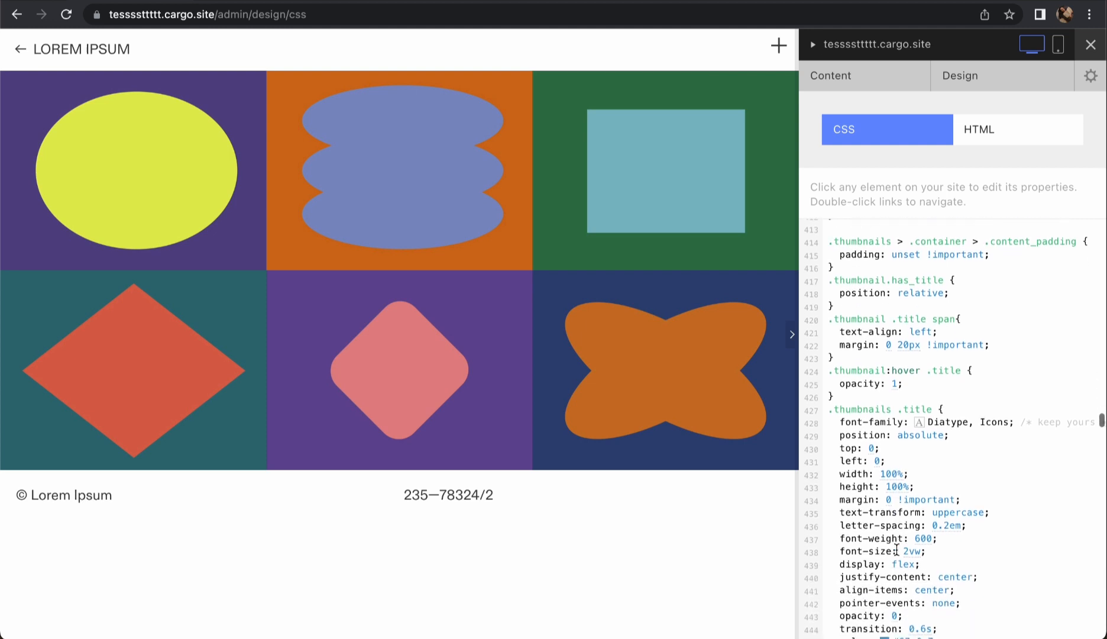
scroll(down, 3)
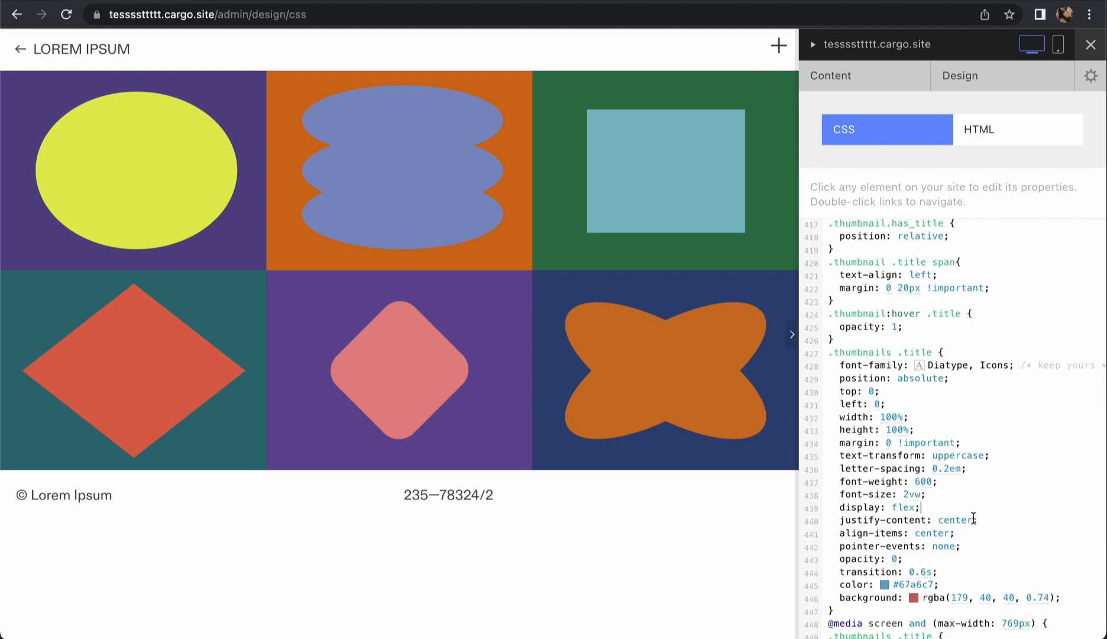
click(956, 520)
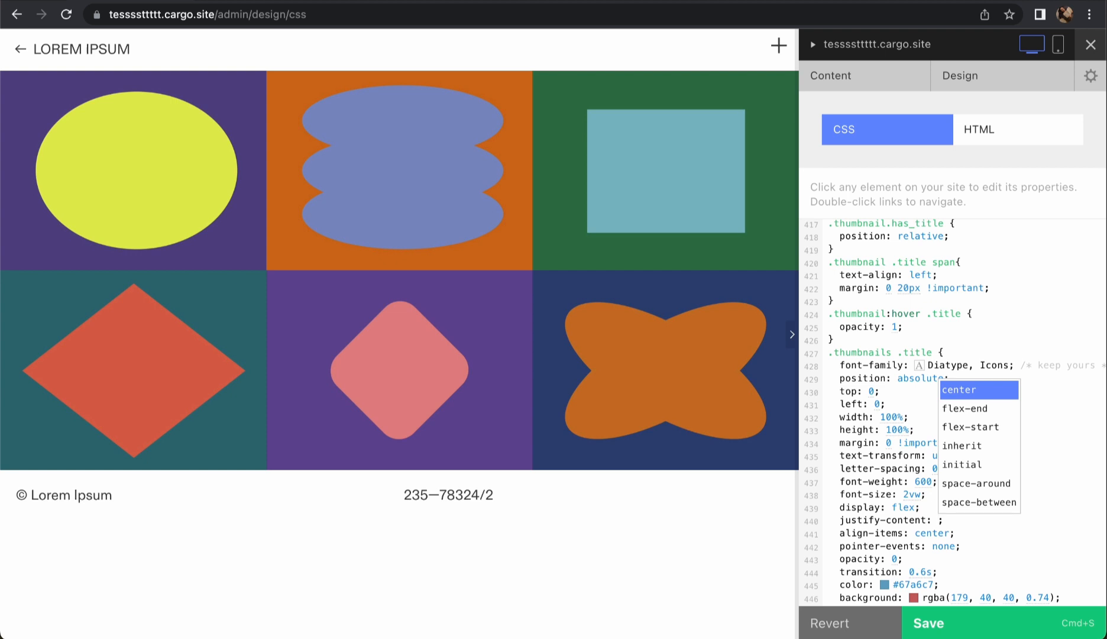
mouse_move(971, 426)
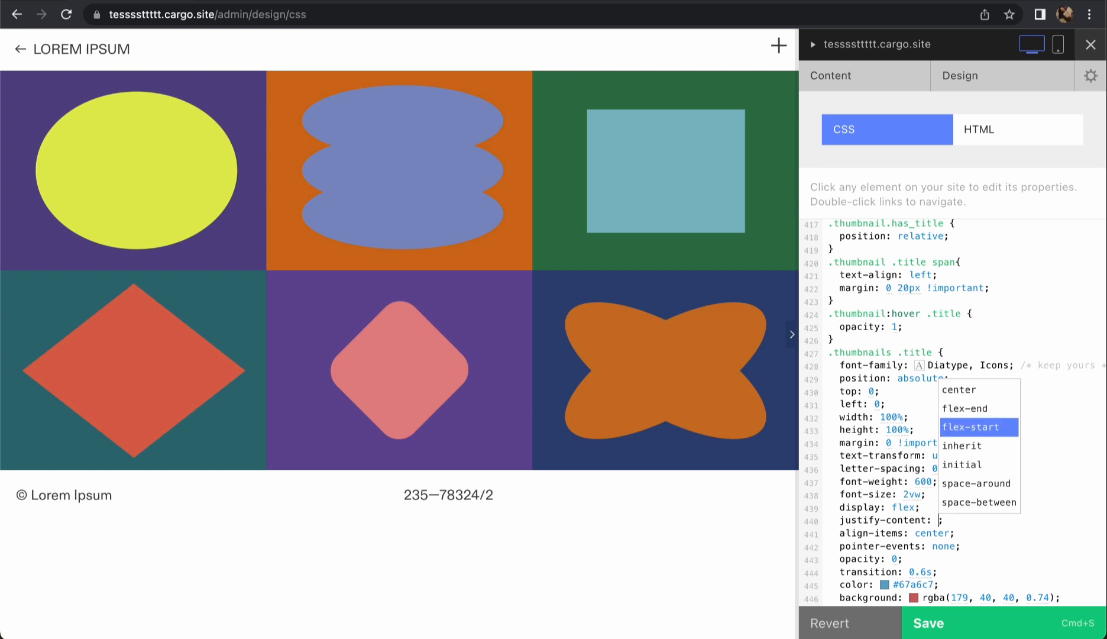
mouse_move(978, 483)
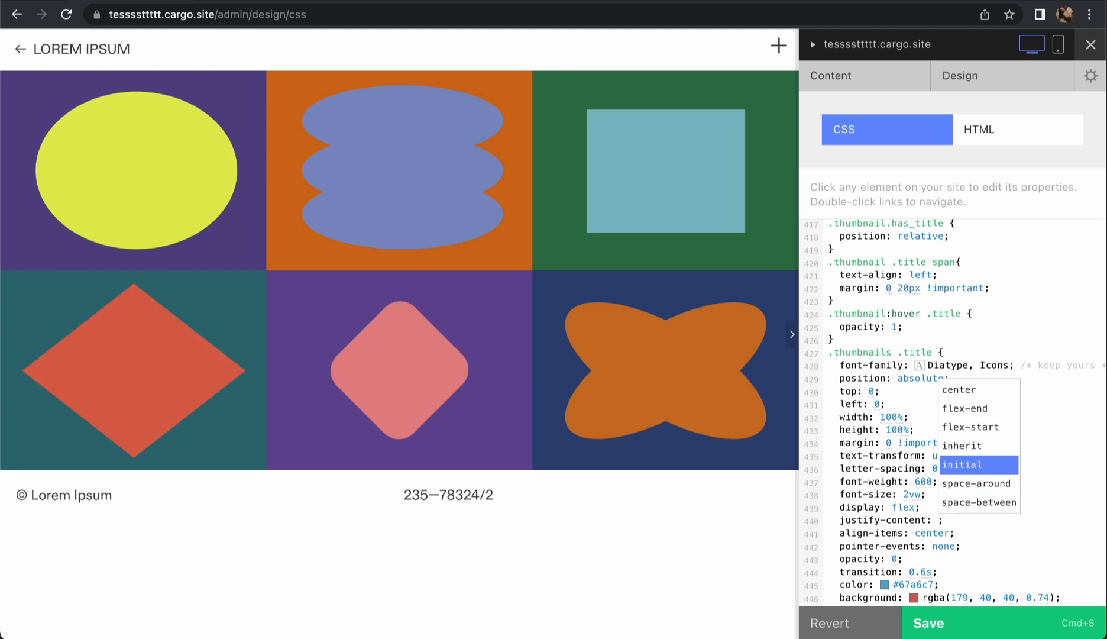
mouse_move(978, 446)
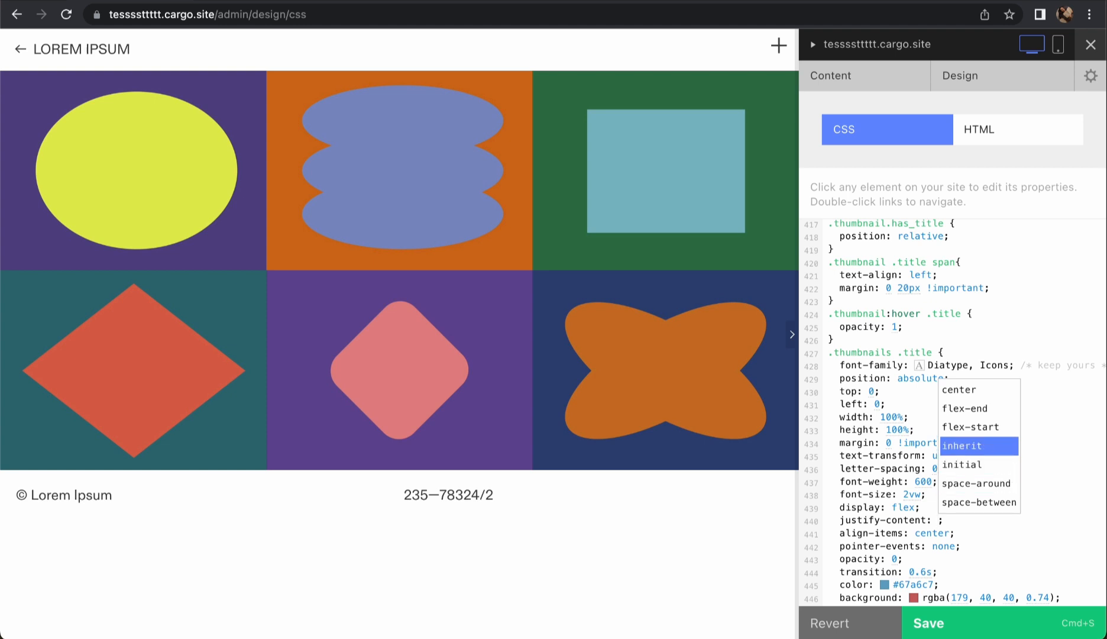
mouse_move(978, 408)
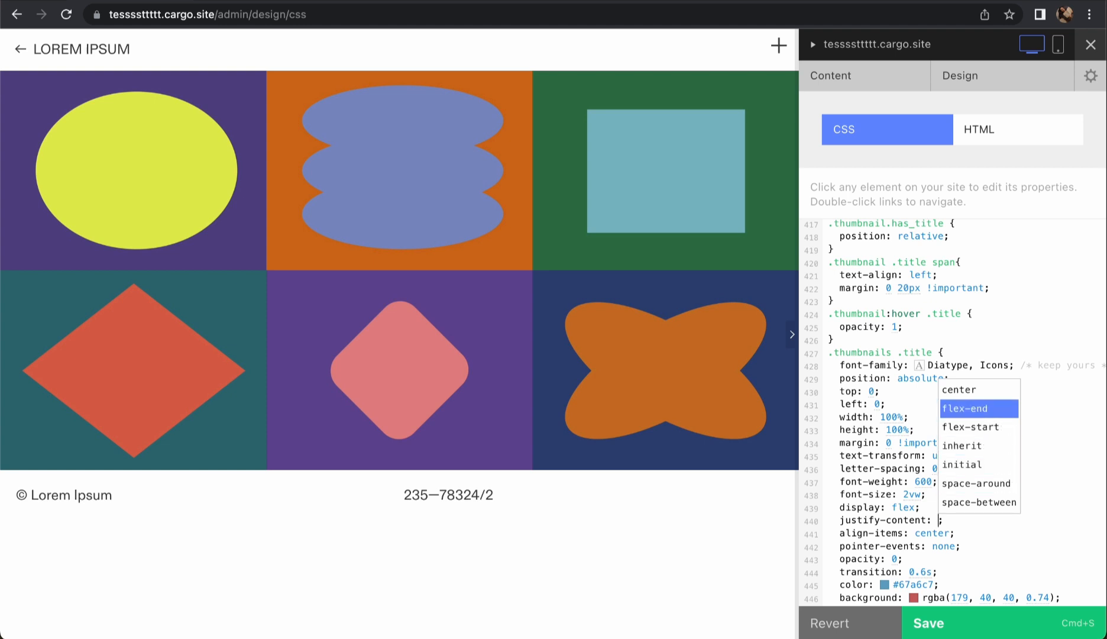
mouse_move(971, 427)
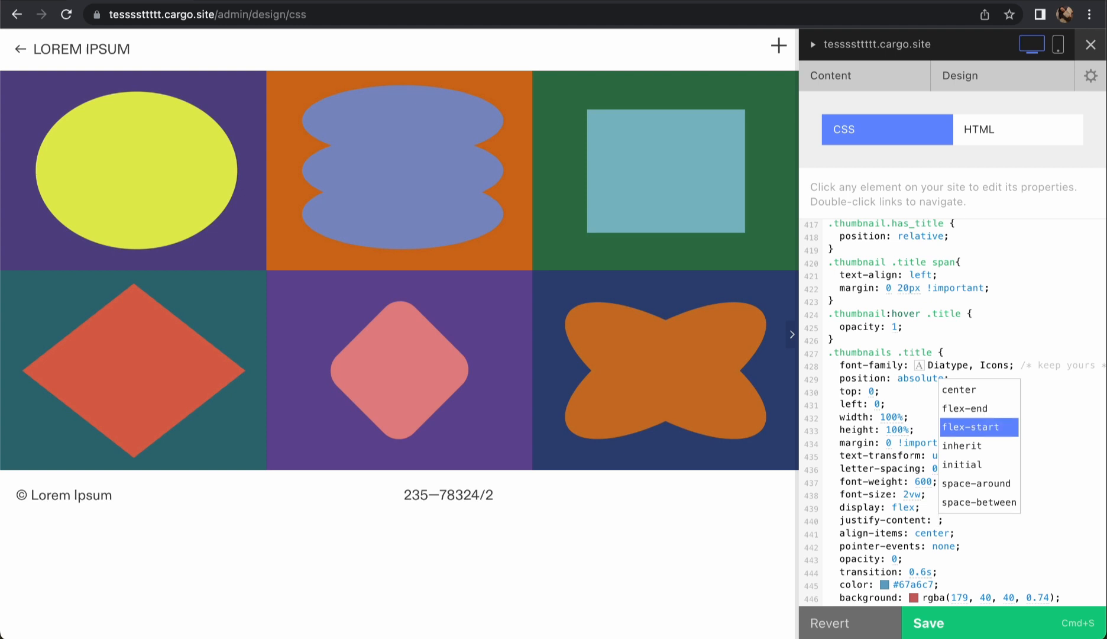
- Set justify-content to flex-start and align-items to baseline so titles sit top-left
click(971, 426)
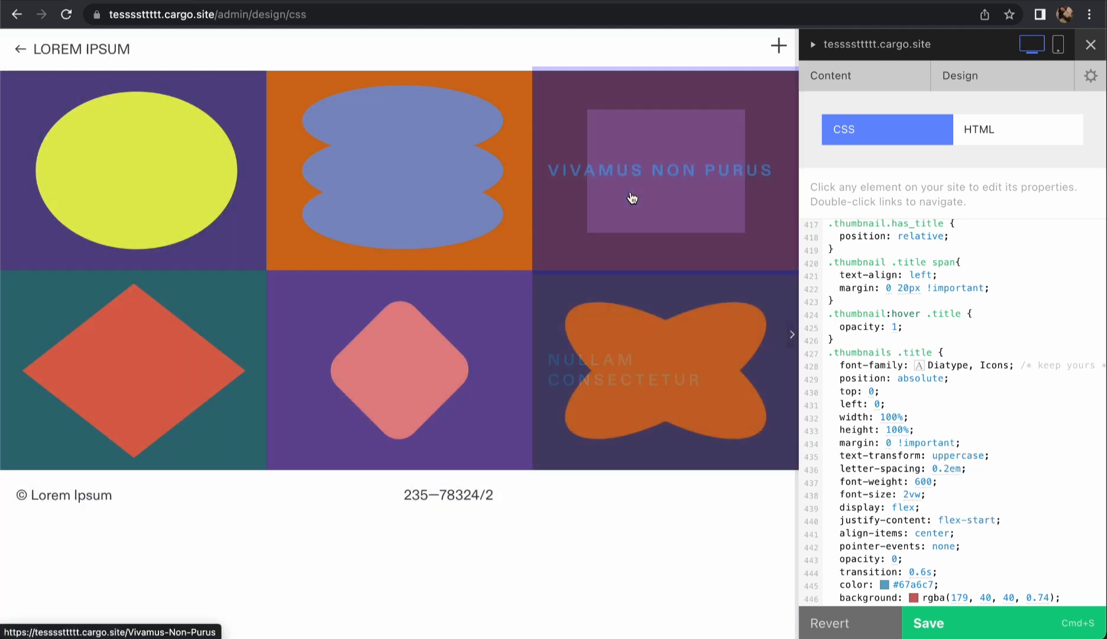
mouse_move(542, 405)
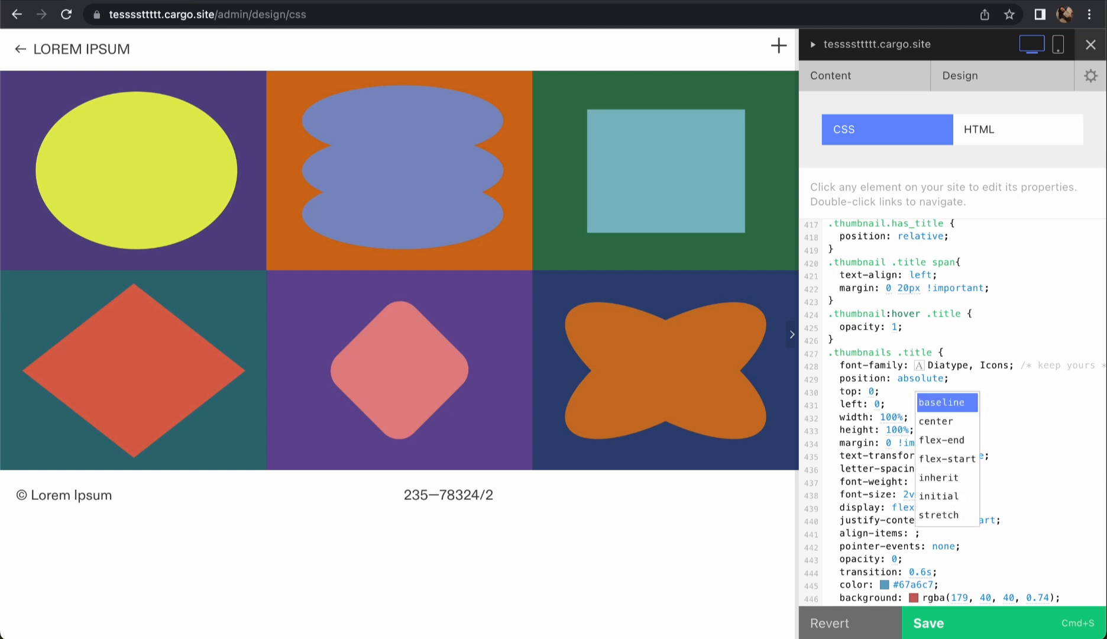
mouse_move(942, 440)
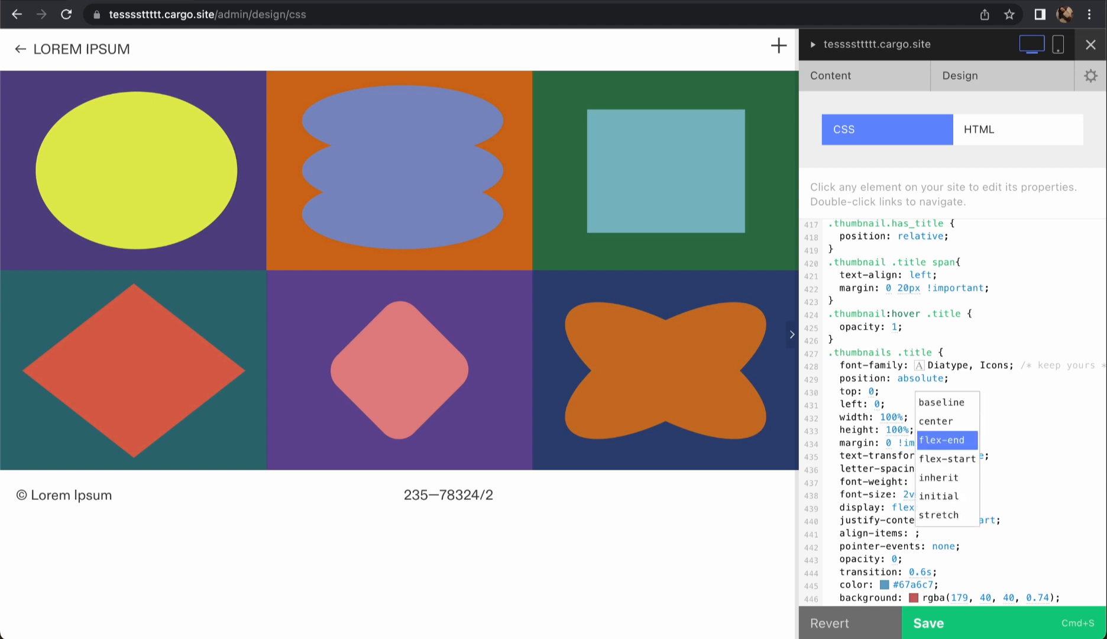
click(941, 439)
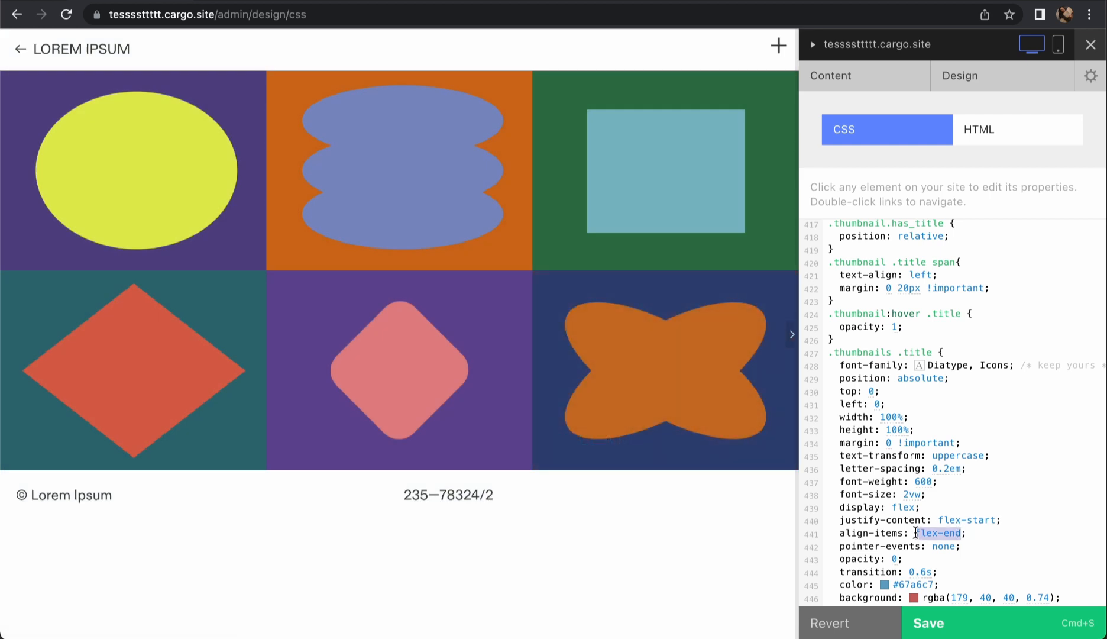
click(938, 532)
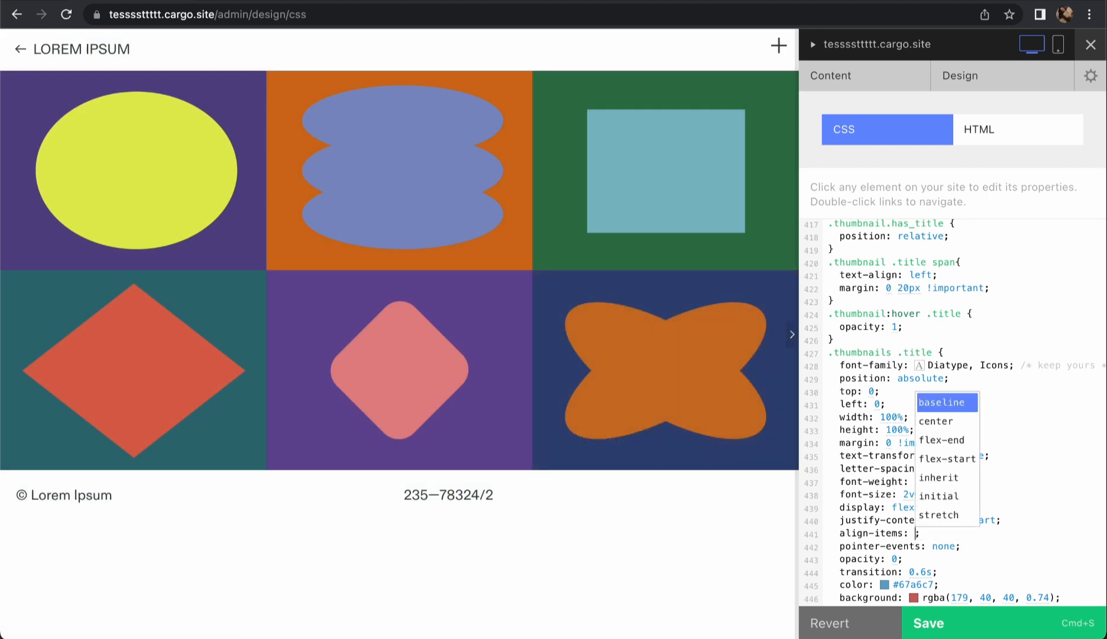
click(943, 402)
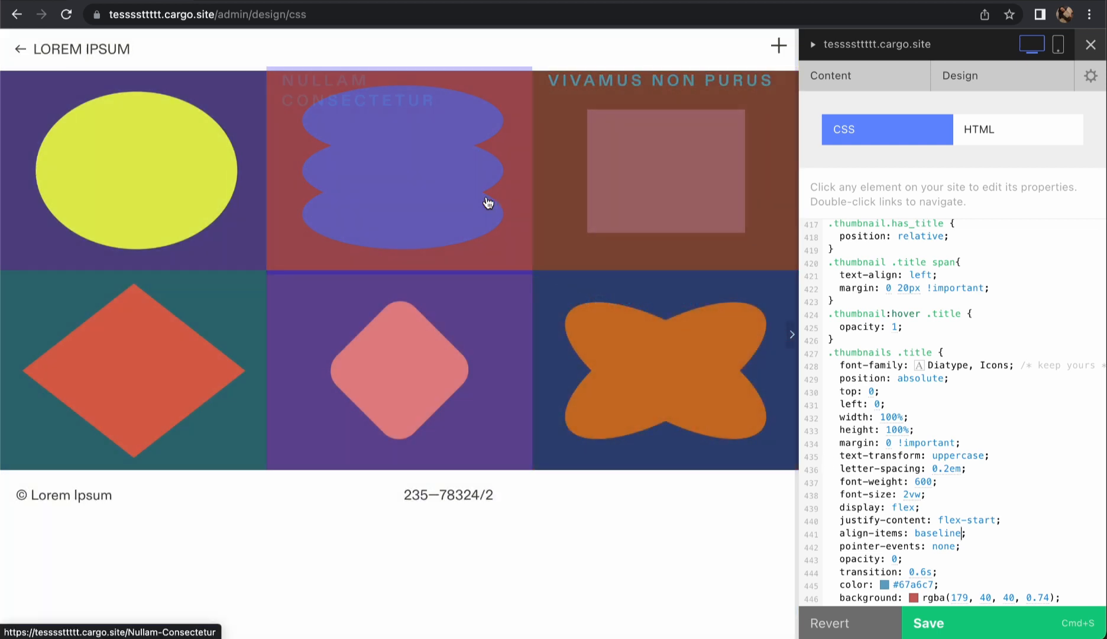
mouse_move(611, 118)
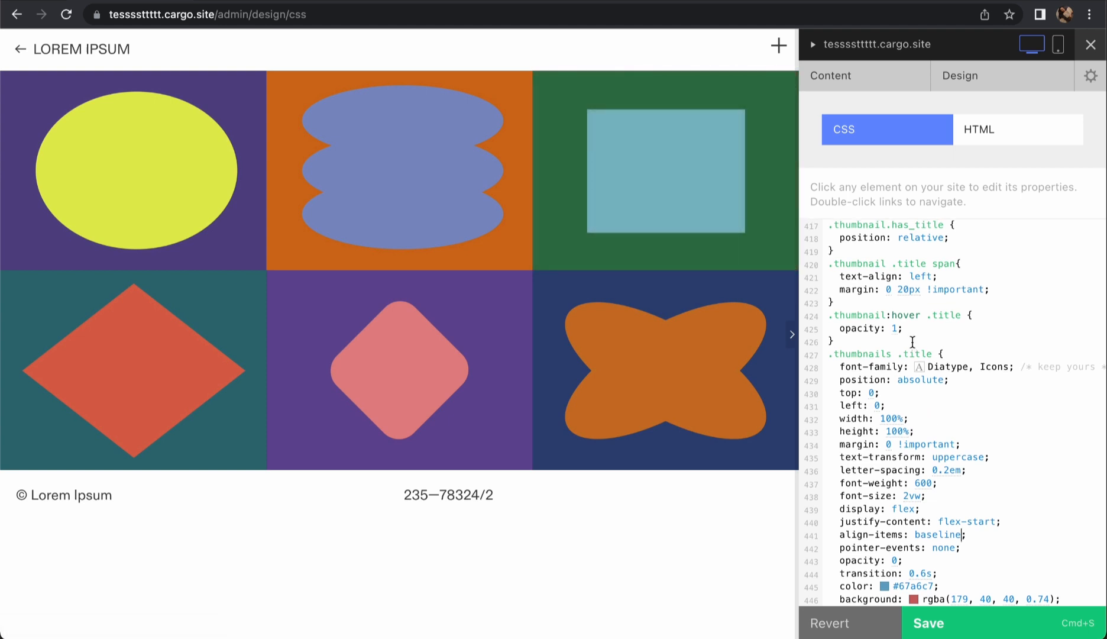
- Change the title span margin from 0 20px to 20px !important on all sides
scroll(up, 3)
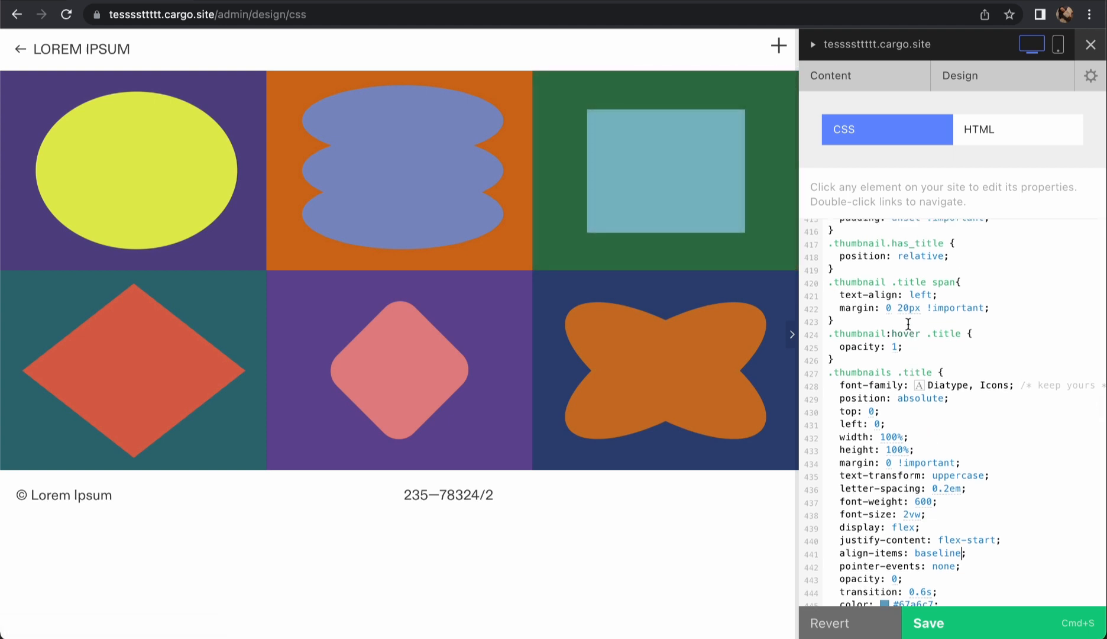
scroll(up, 3)
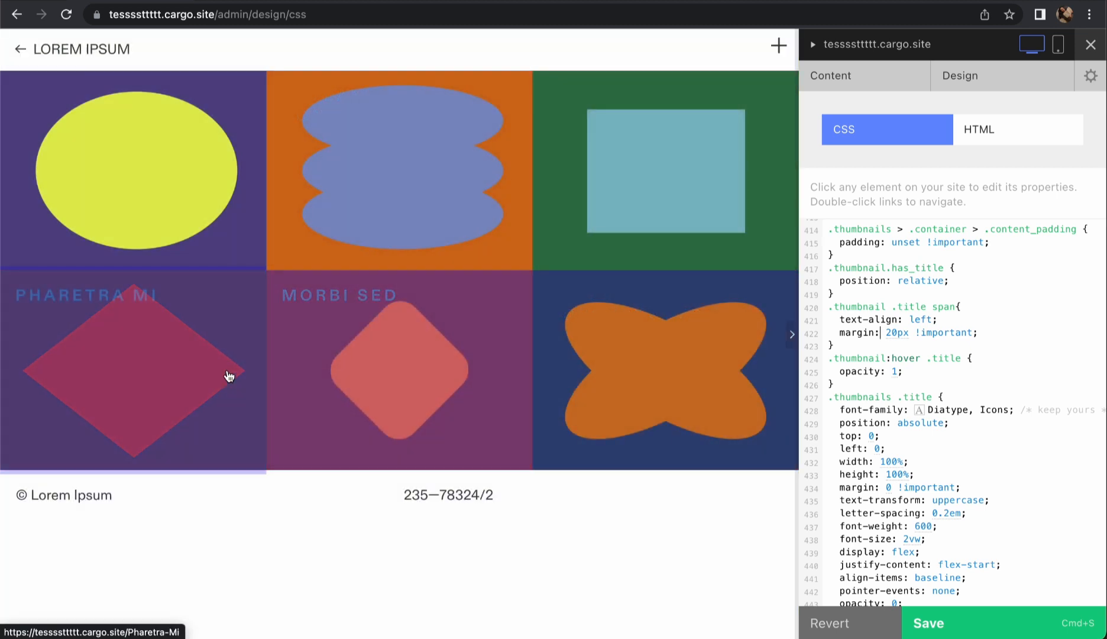
mouse_move(642, 224)
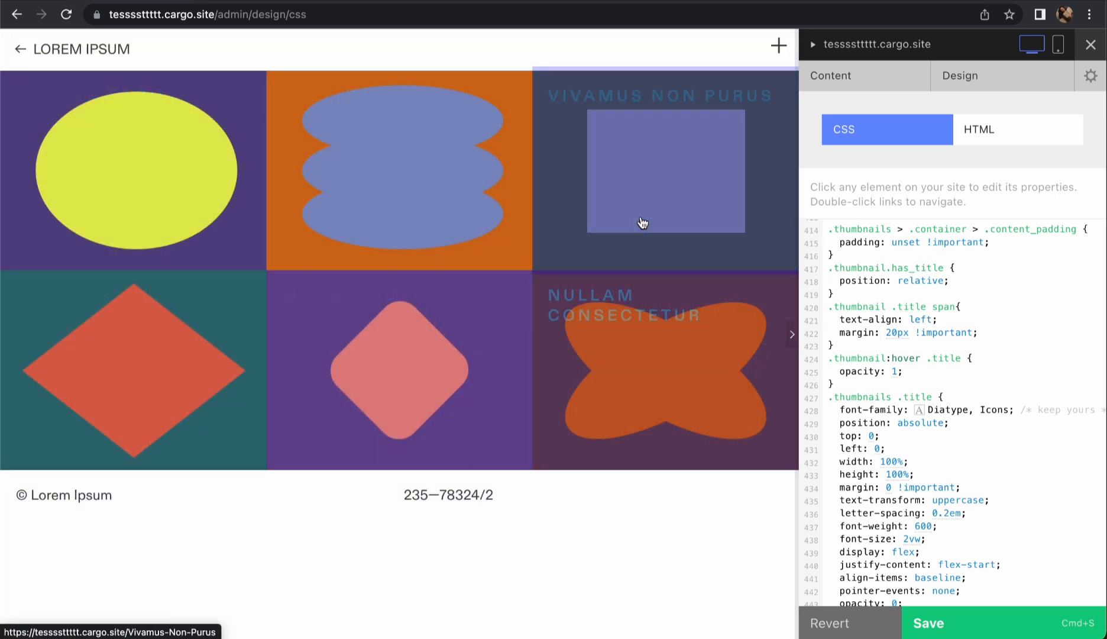
mouse_move(423, 399)
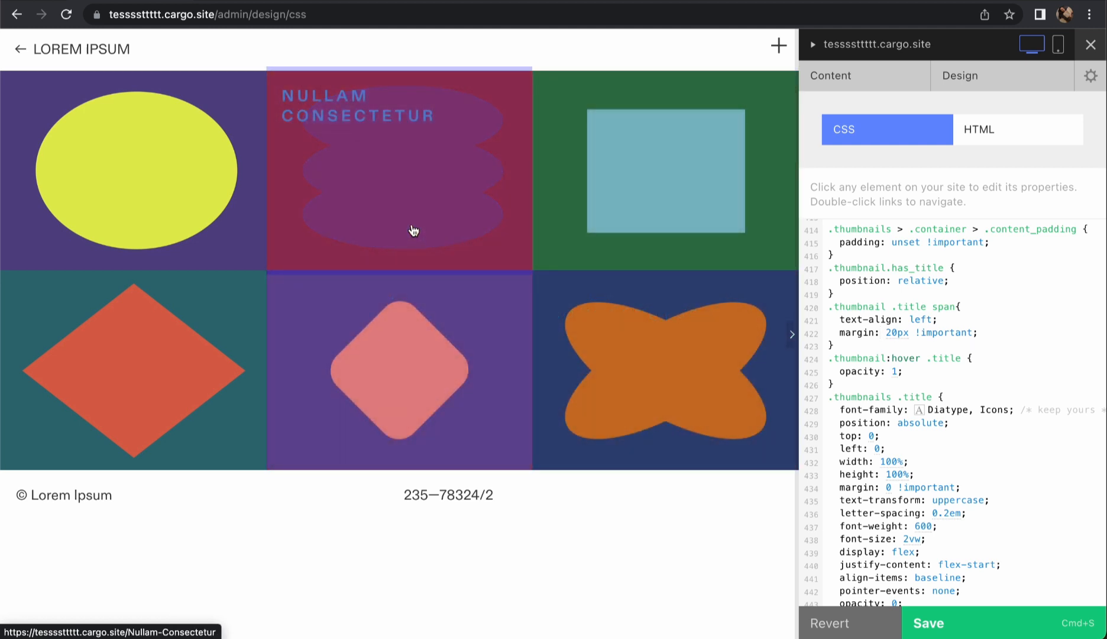
mouse_move(396, 217)
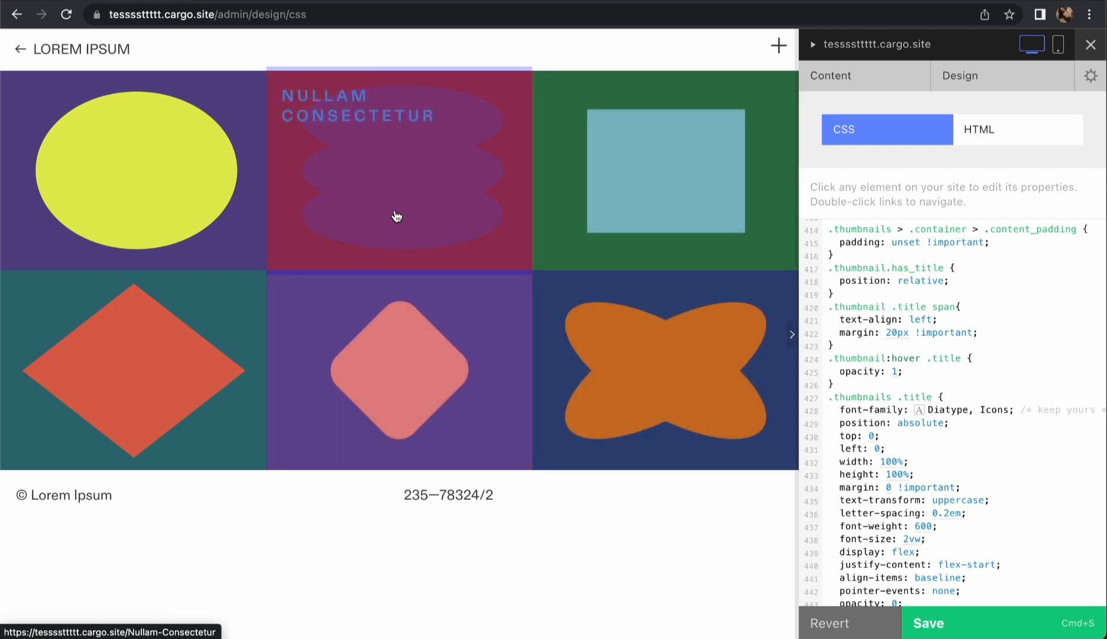